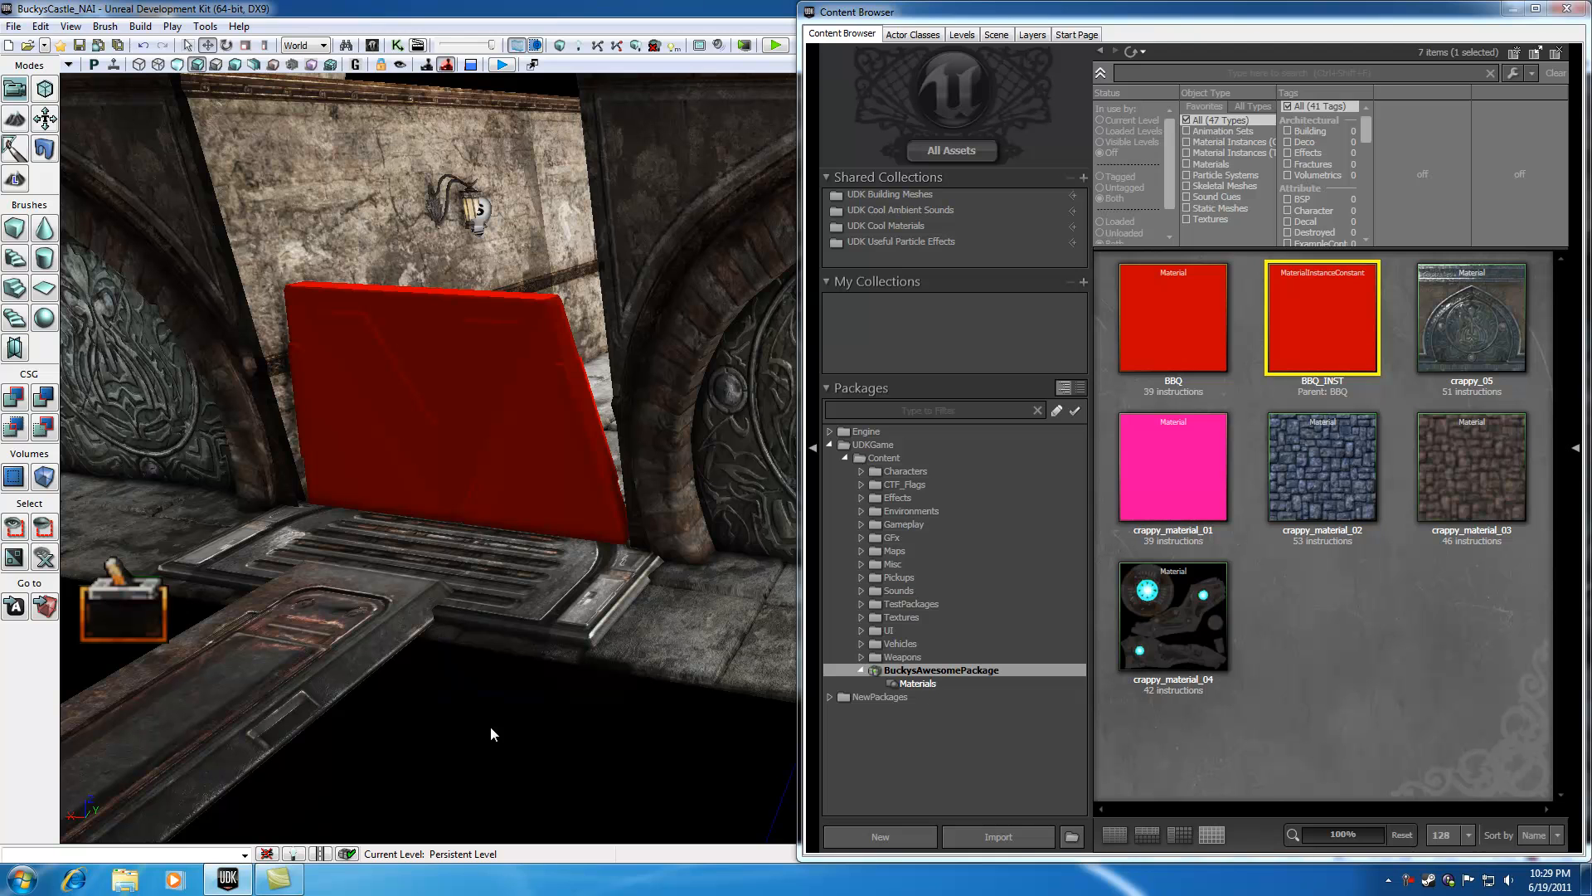
pyautogui.moveTo(468, 436)
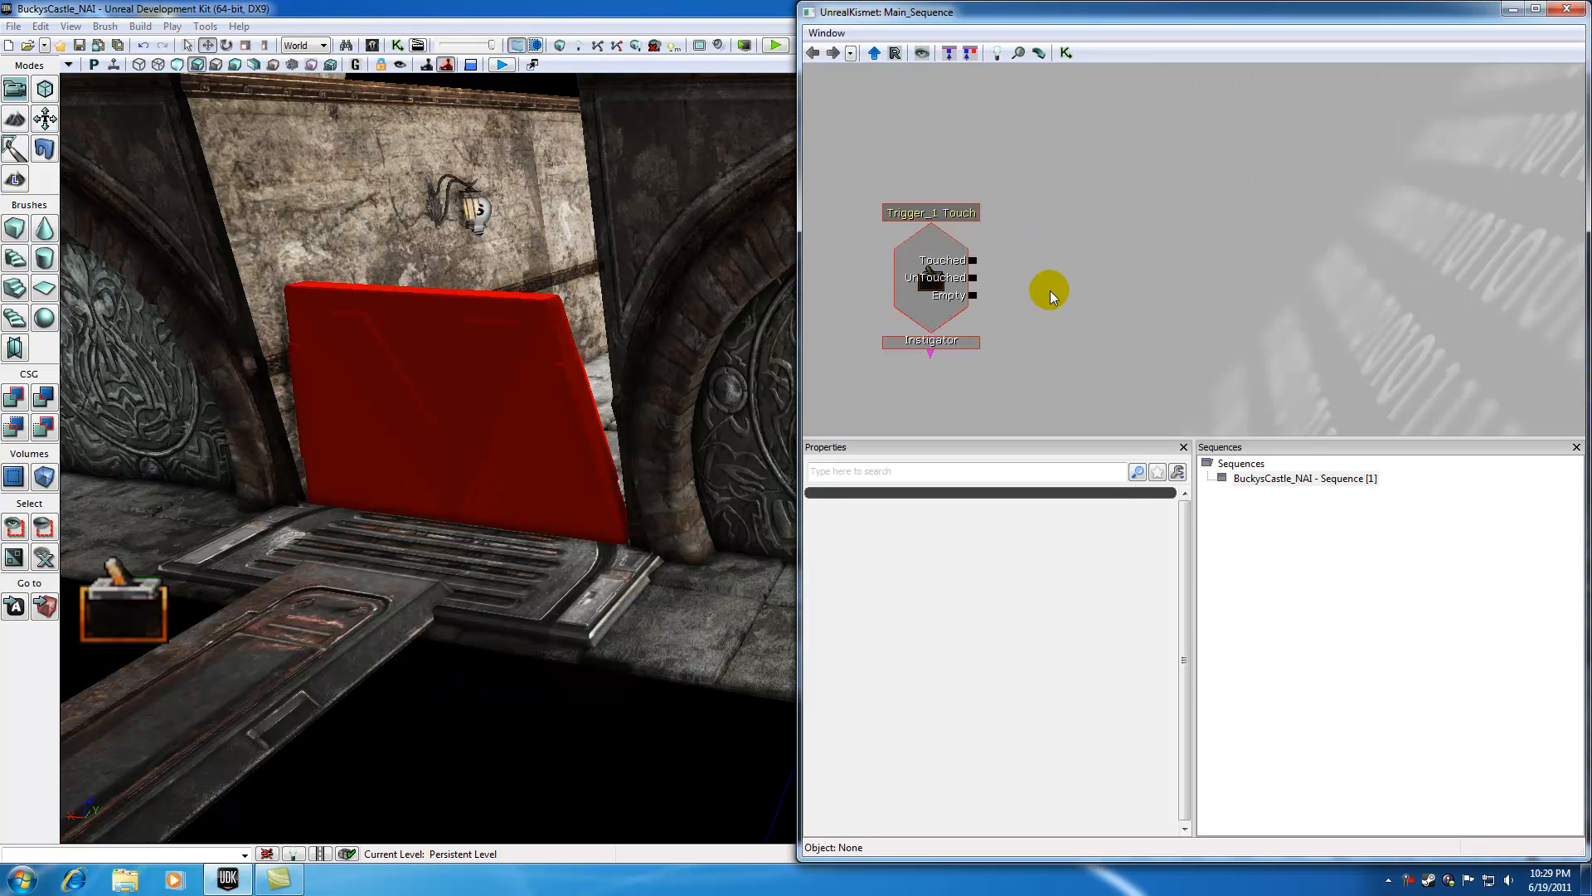
# - Bring up the sequence-object menu in Kismet, then close the level script editor
pyautogui.rightClick(1050, 295)
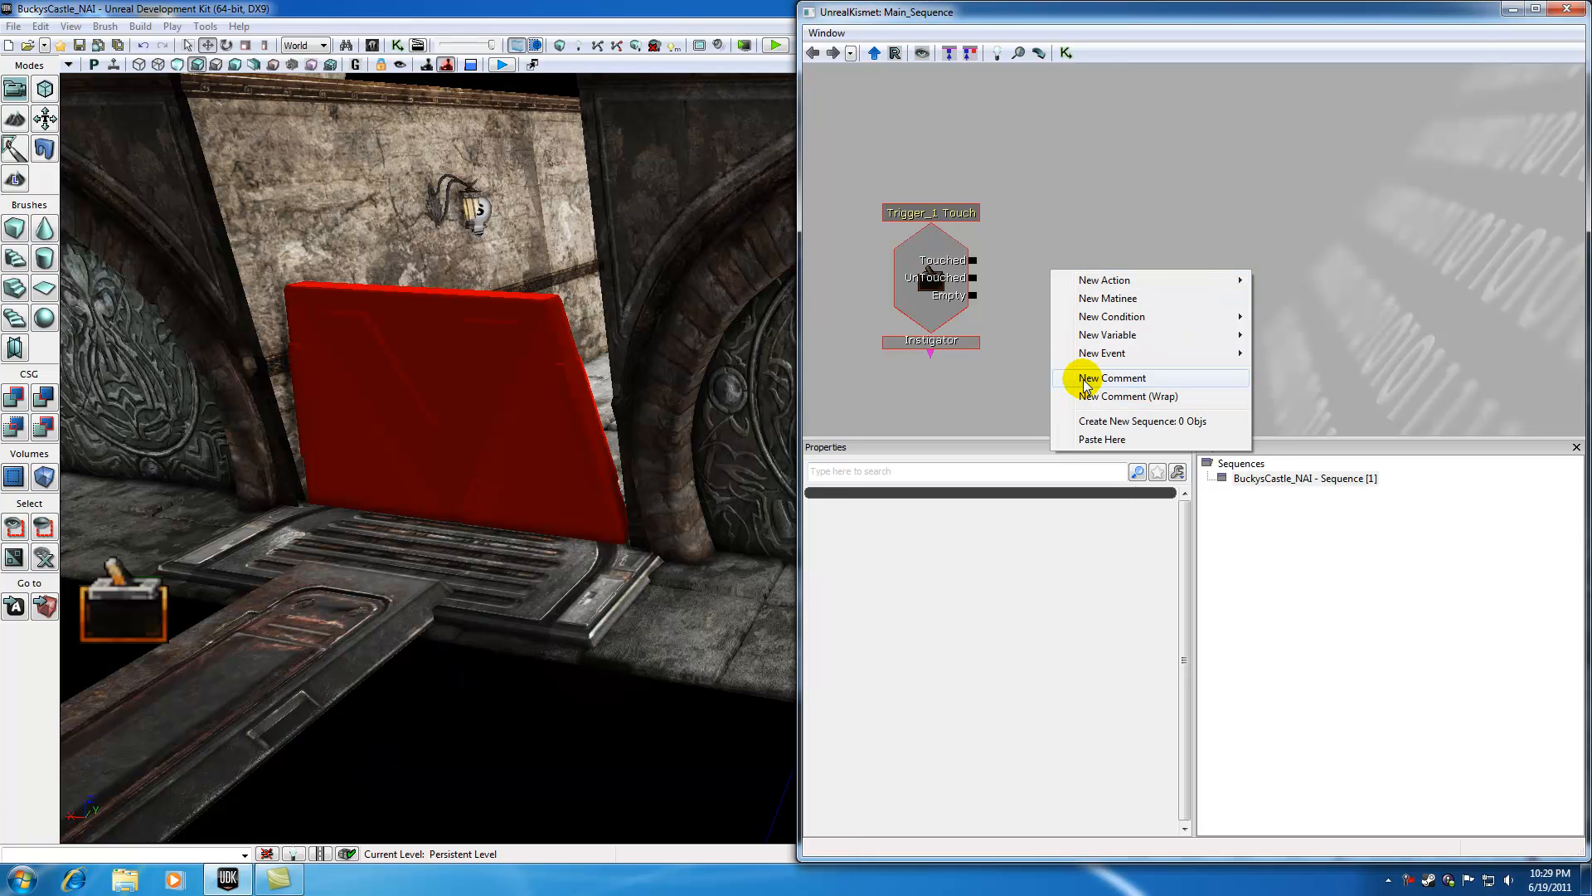
pyautogui.moveTo(1080, 418)
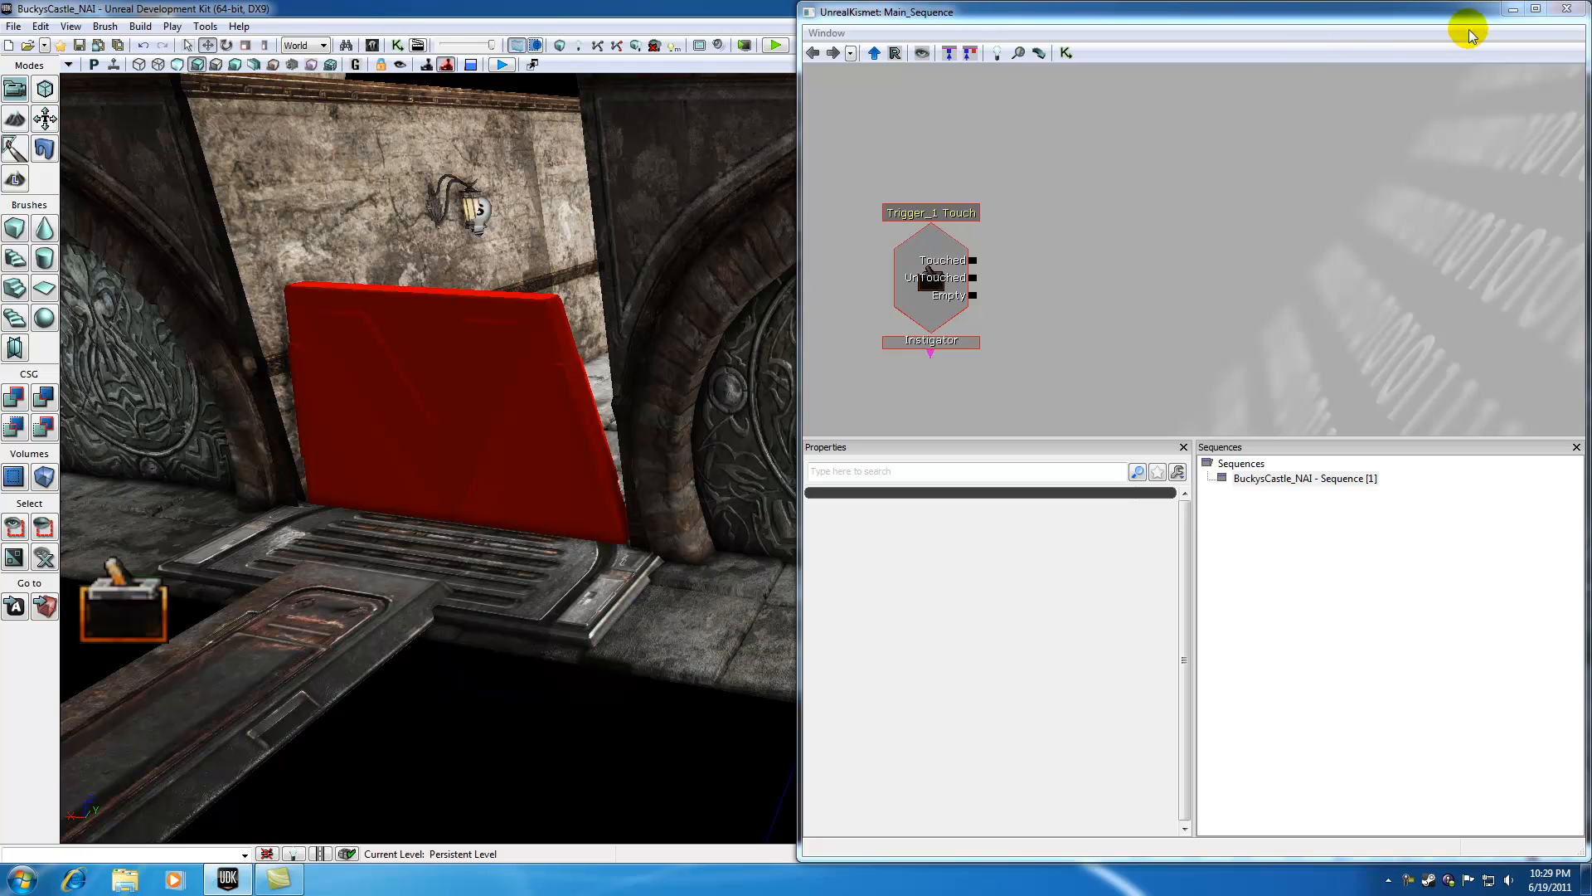
pyautogui.click(395, 47)
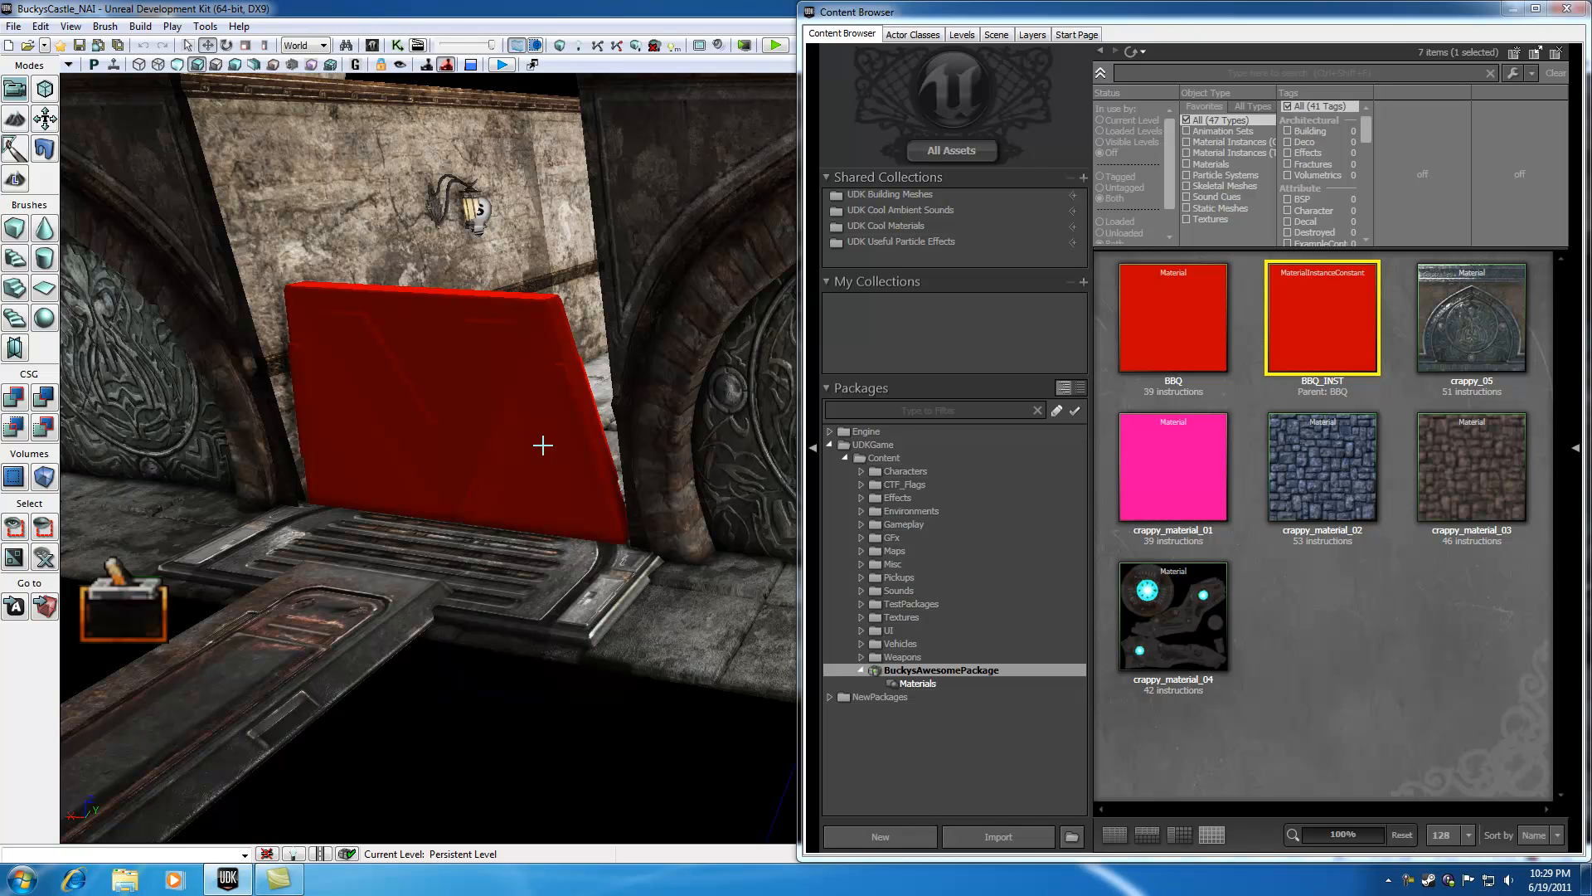
pyautogui.moveTo(482, 369)
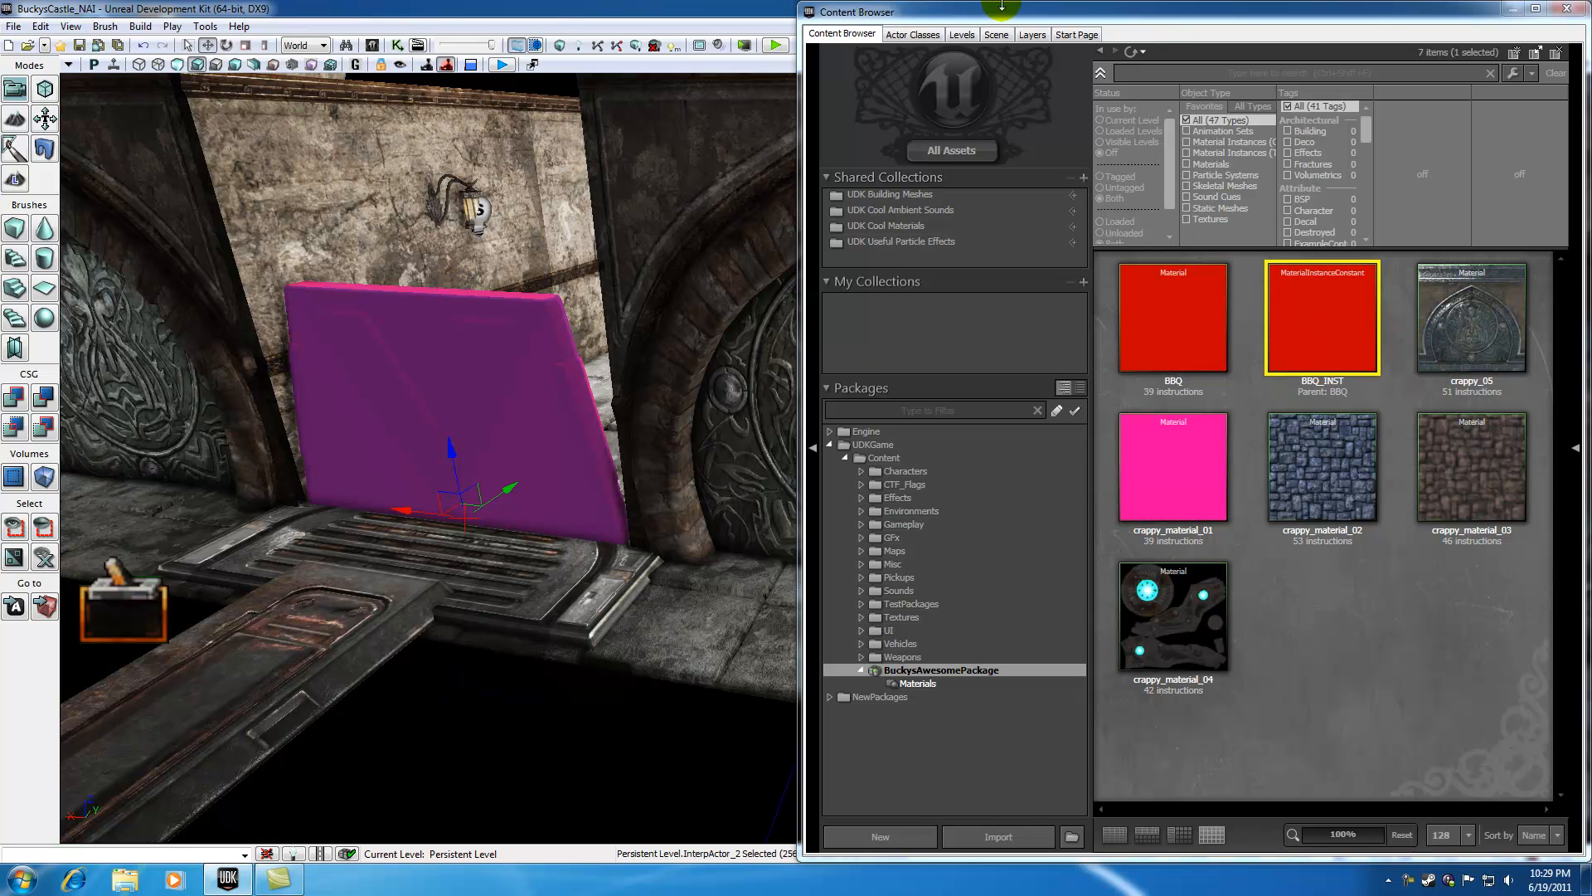
pyautogui.moveTo(1323, 297)
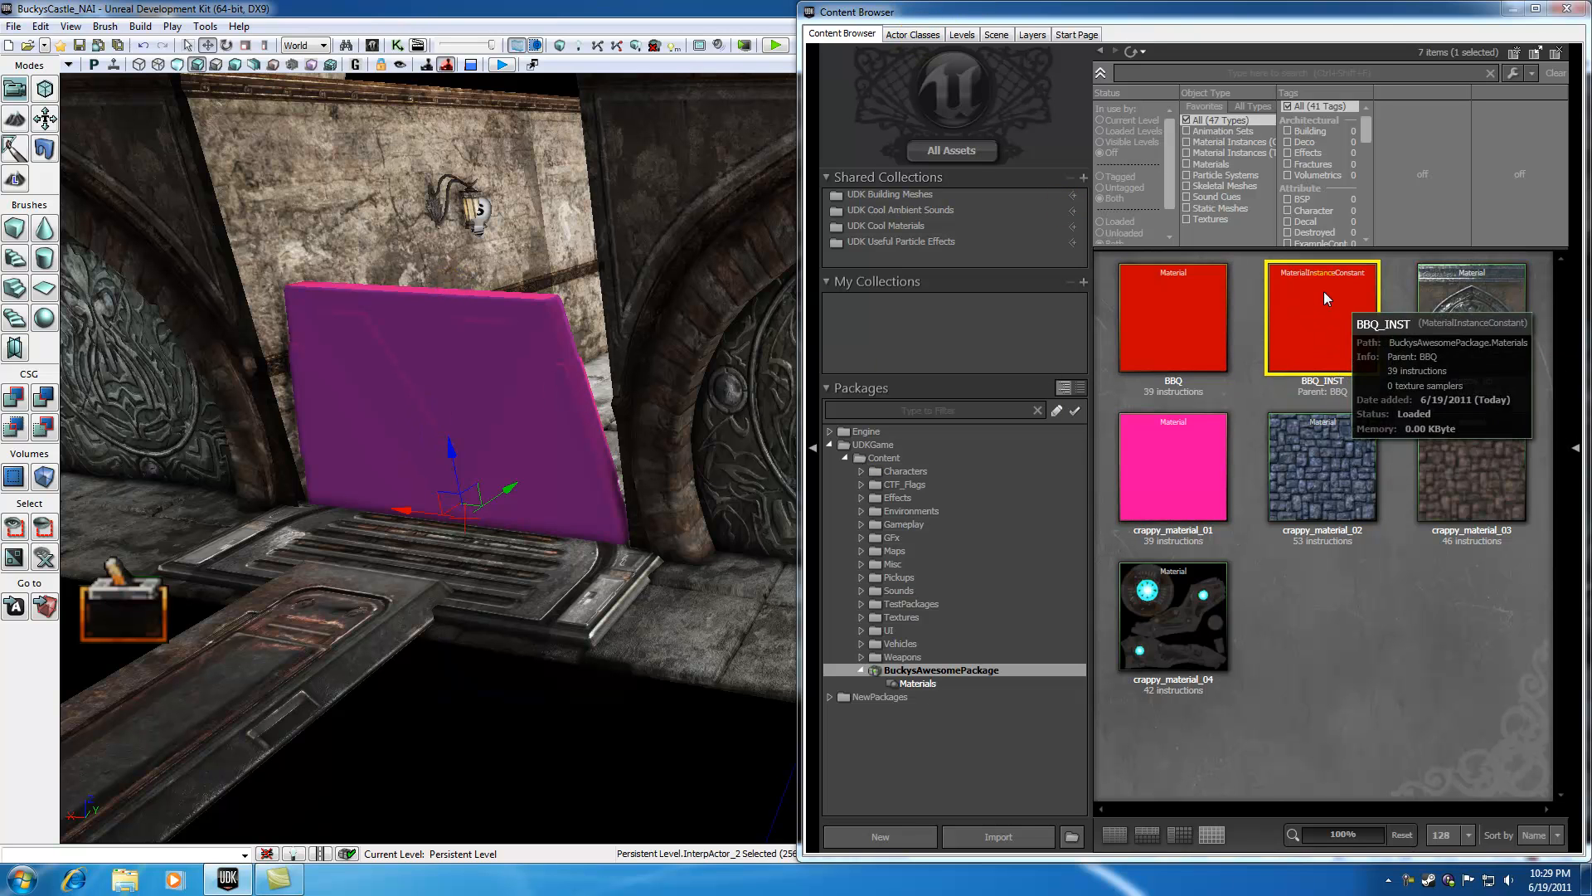
pyautogui.moveTo(922, 48)
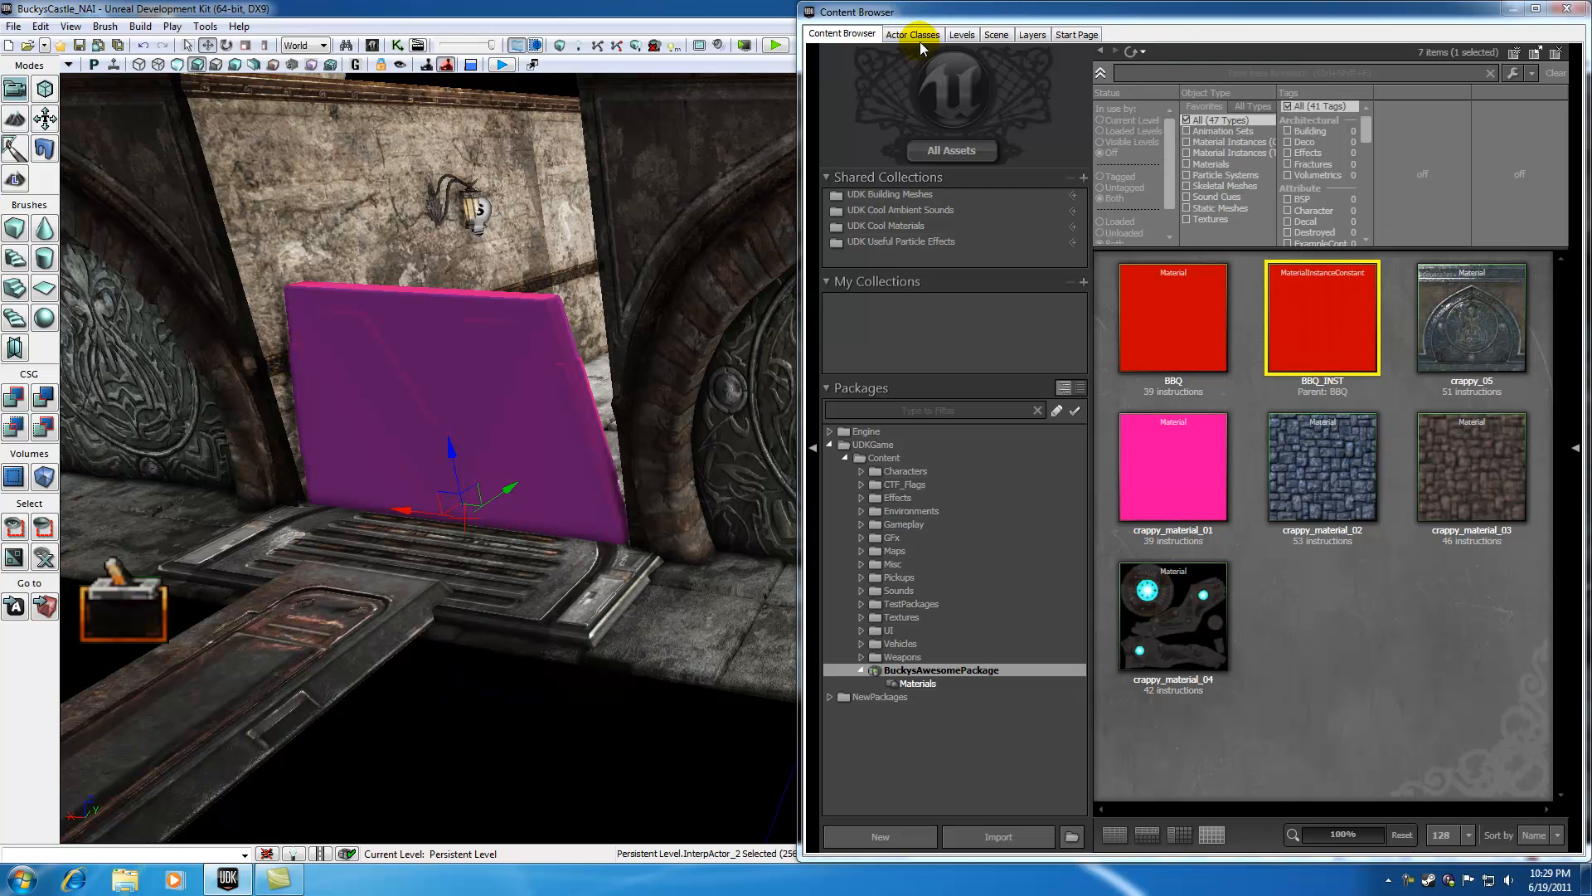
# - Place a MaterialInstanceActor on the red door via Actor Classes, then return to the Content Browser
pyautogui.click(910, 33)
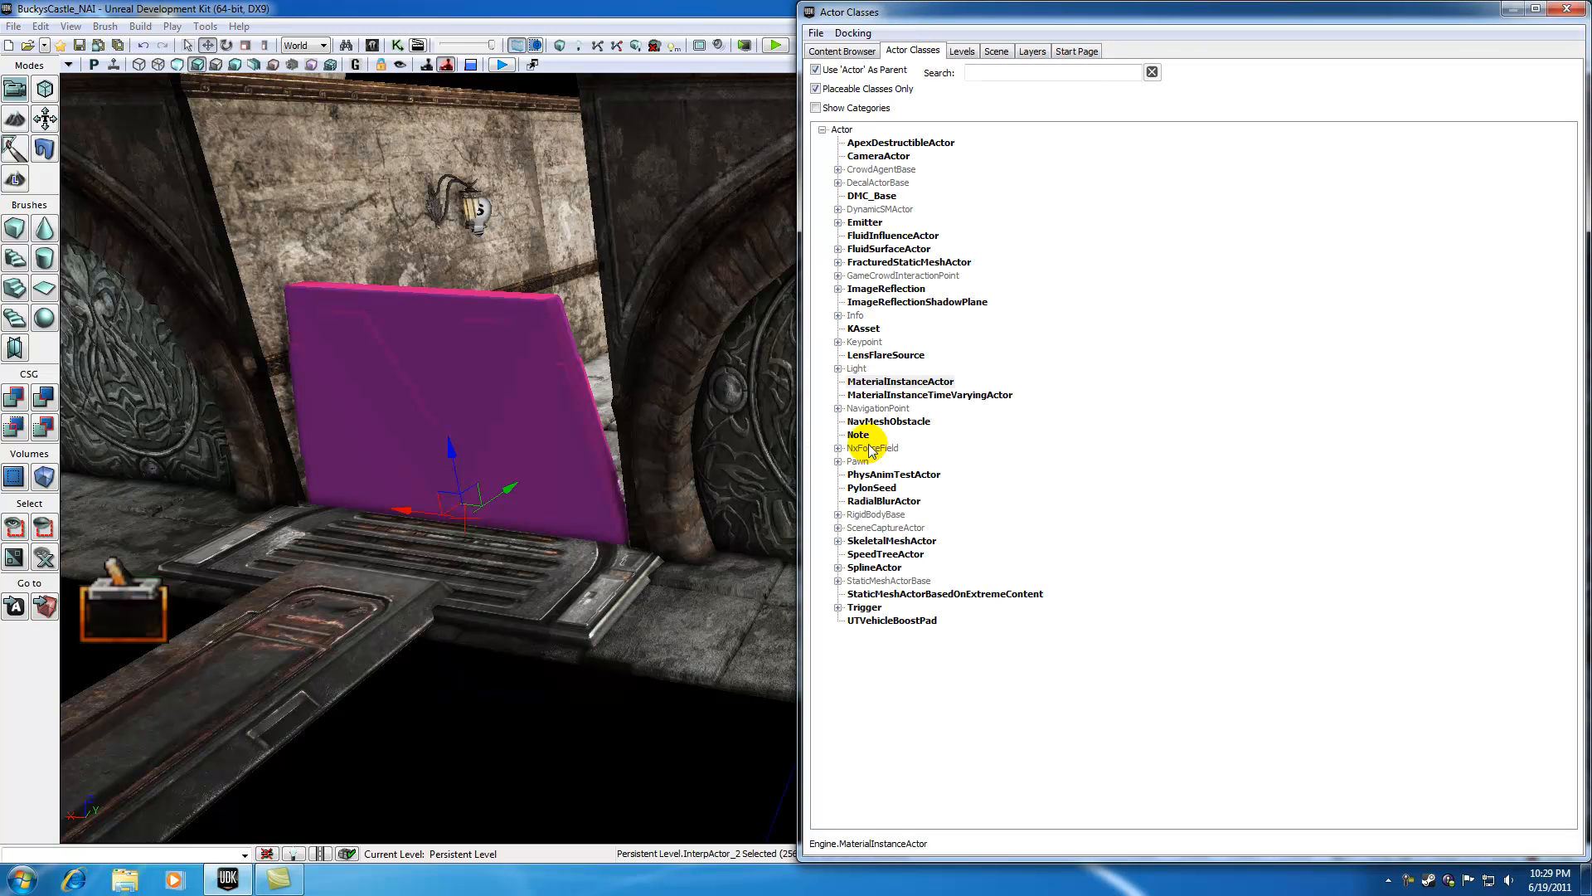
pyautogui.click(899, 382)
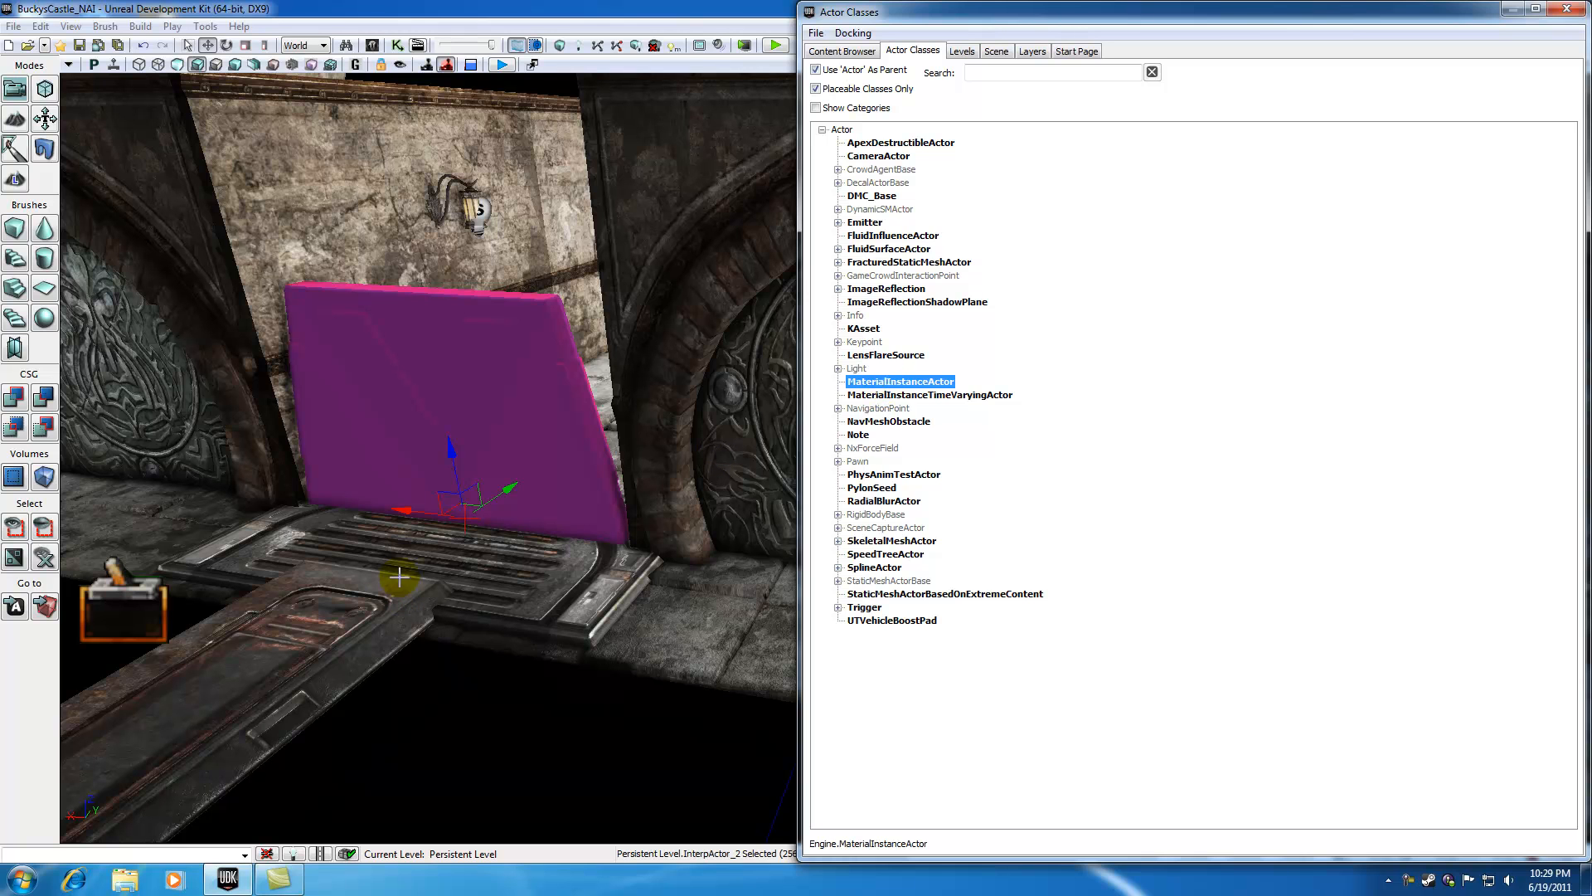
pyautogui.rightClick(400, 577)
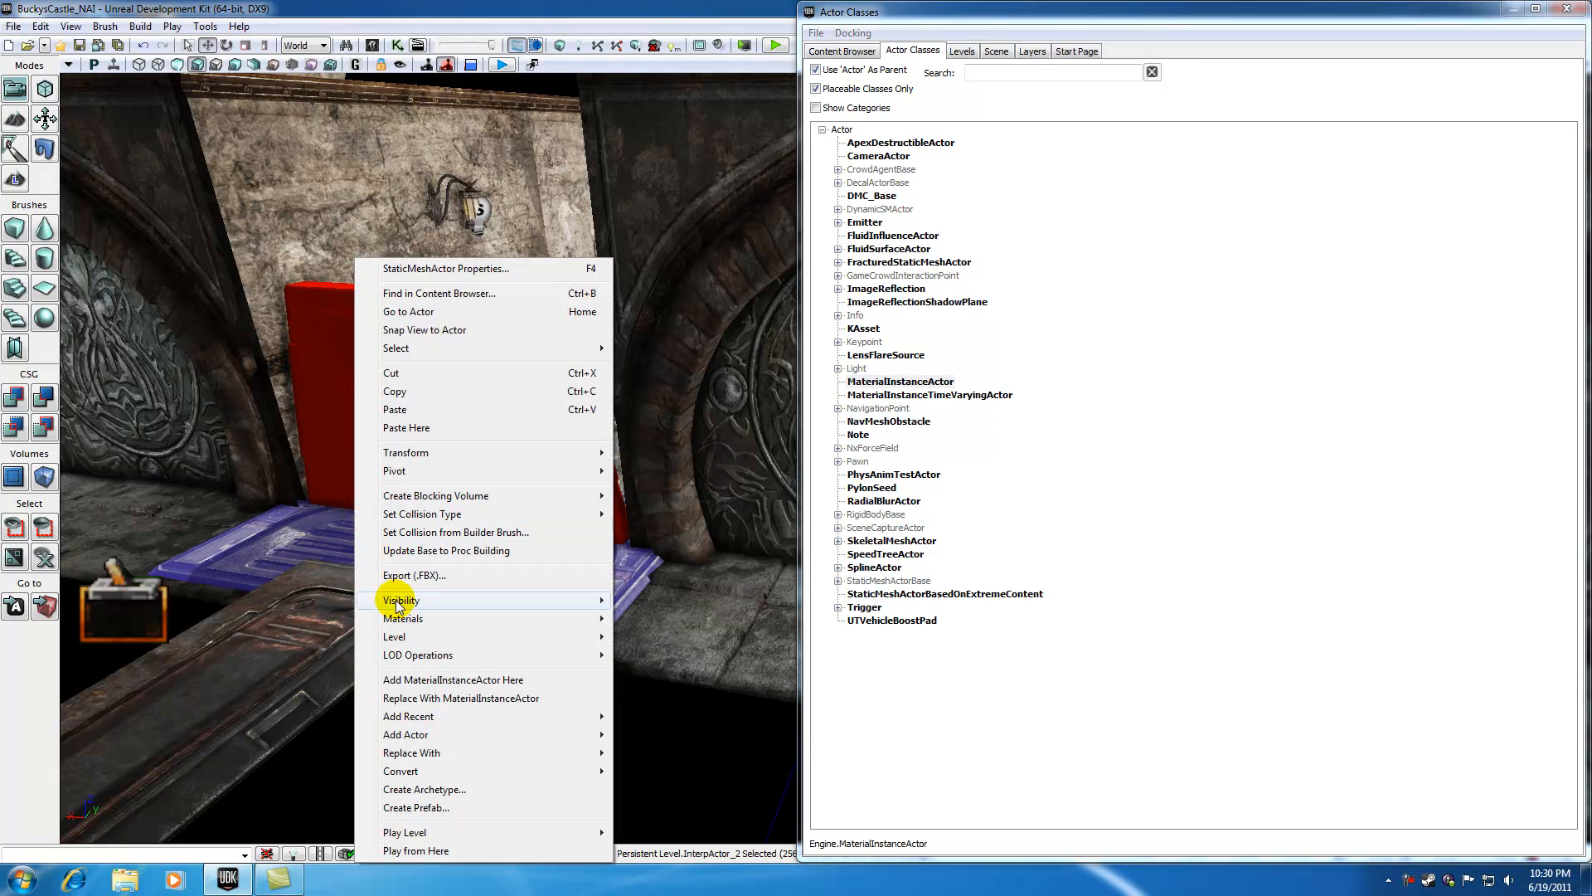
pyautogui.moveTo(452, 680)
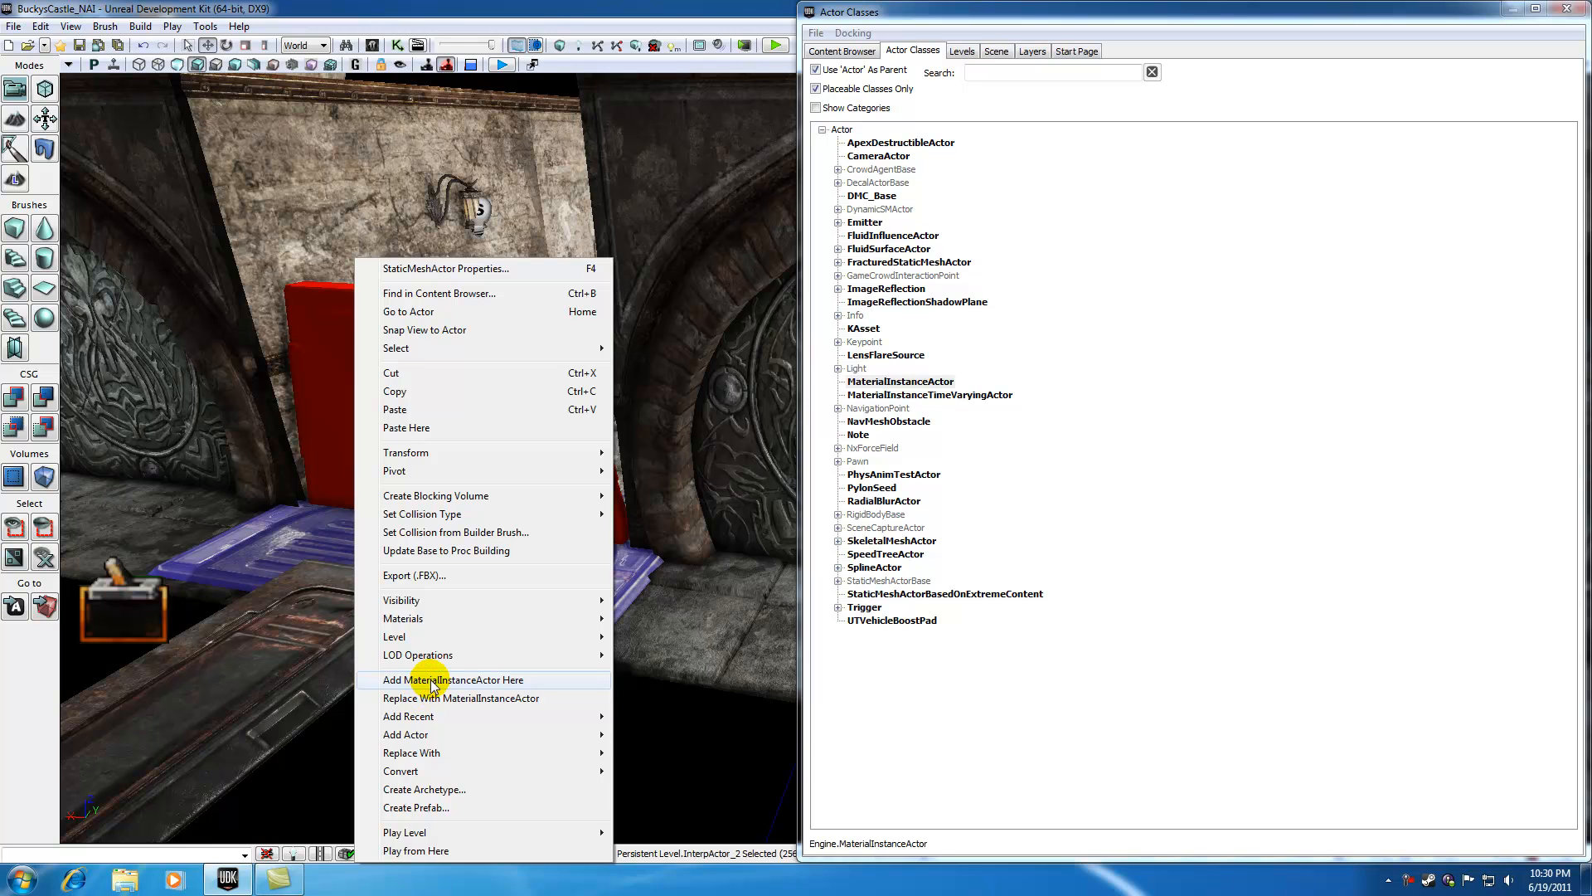
pyautogui.click(455, 680)
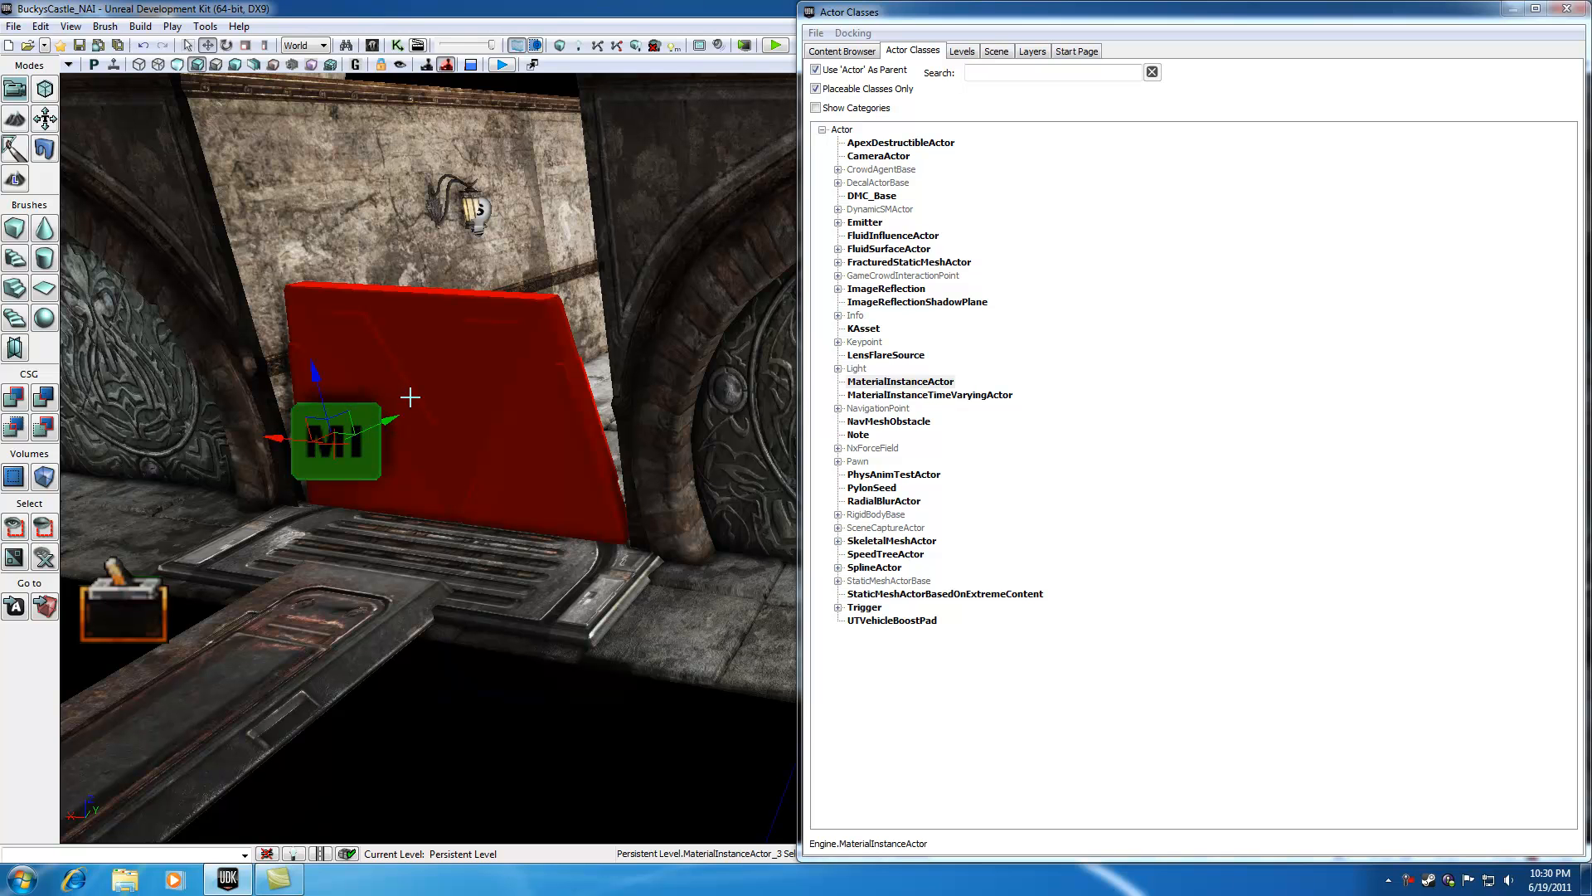
pyautogui.moveTo(433, 392)
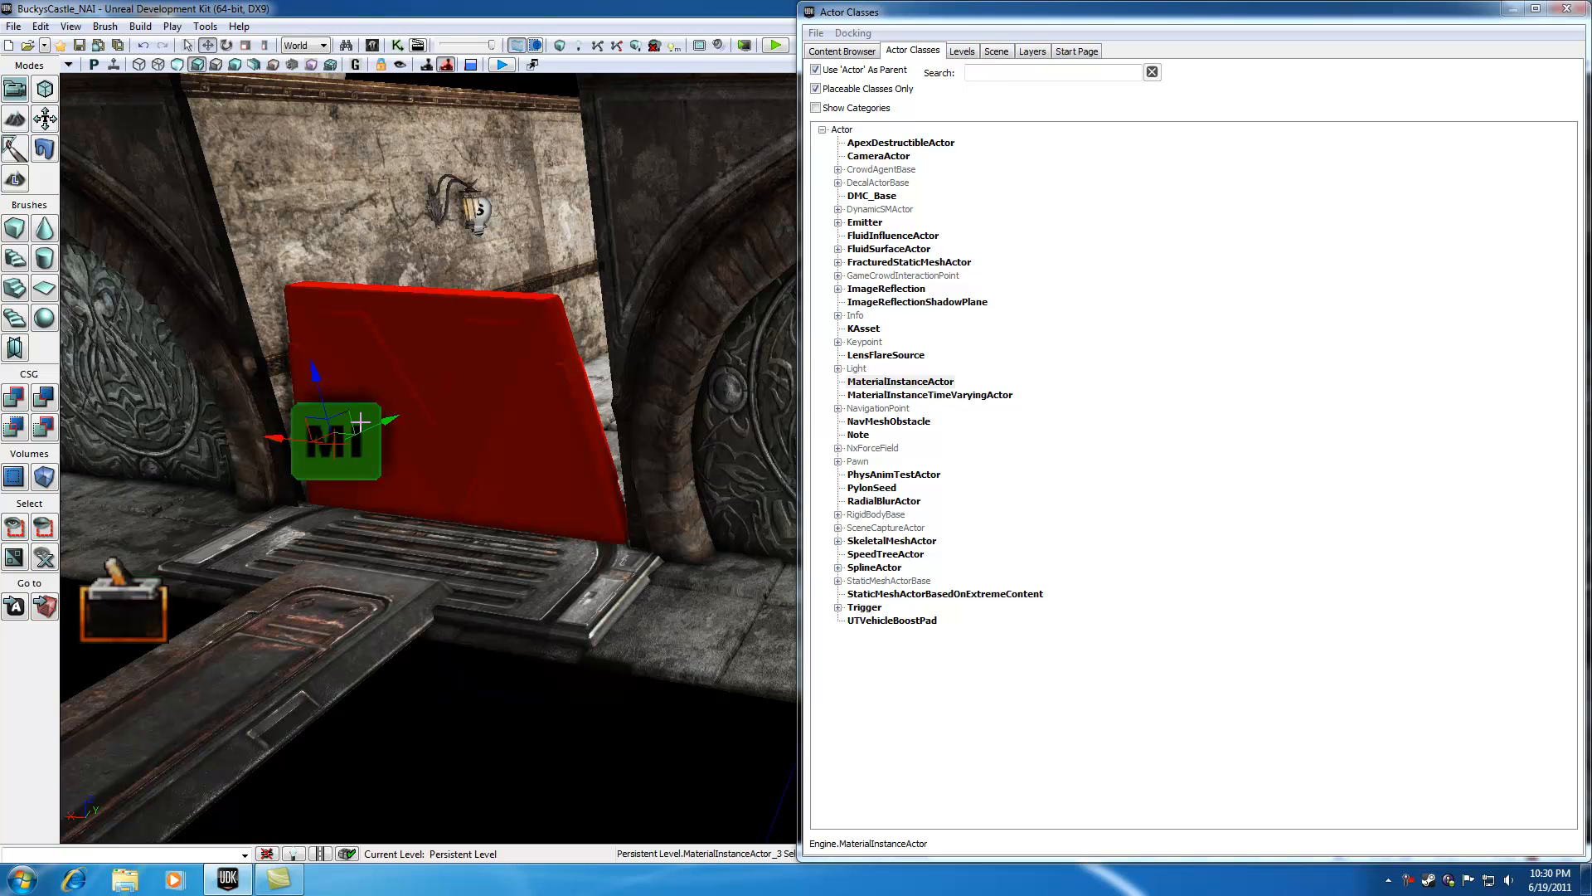
pyautogui.moveTo(440, 406)
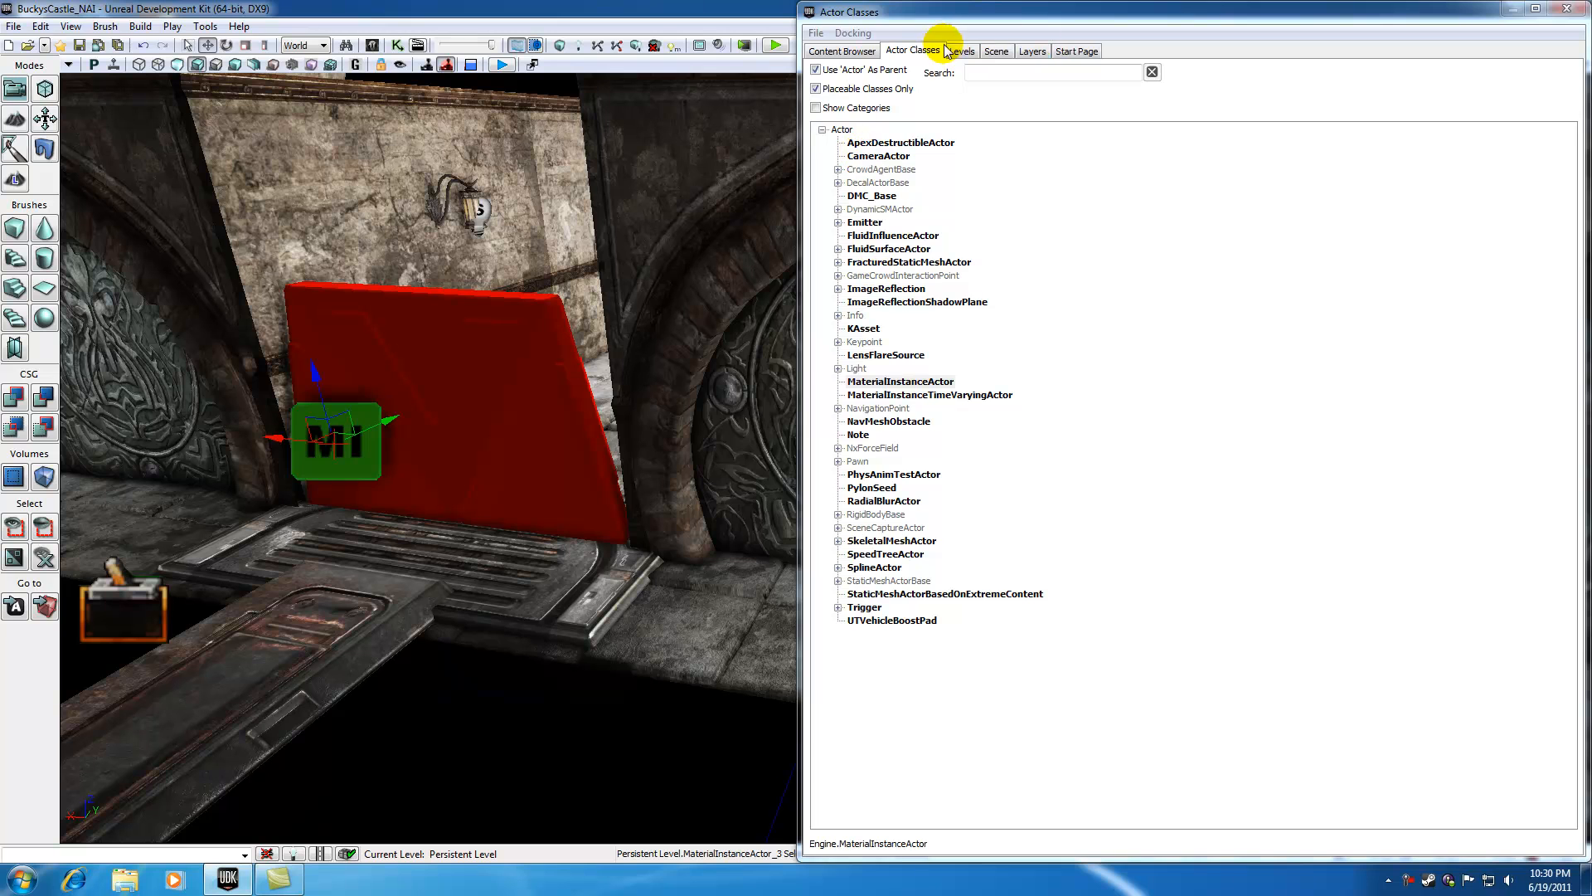
pyautogui.click(841, 33)
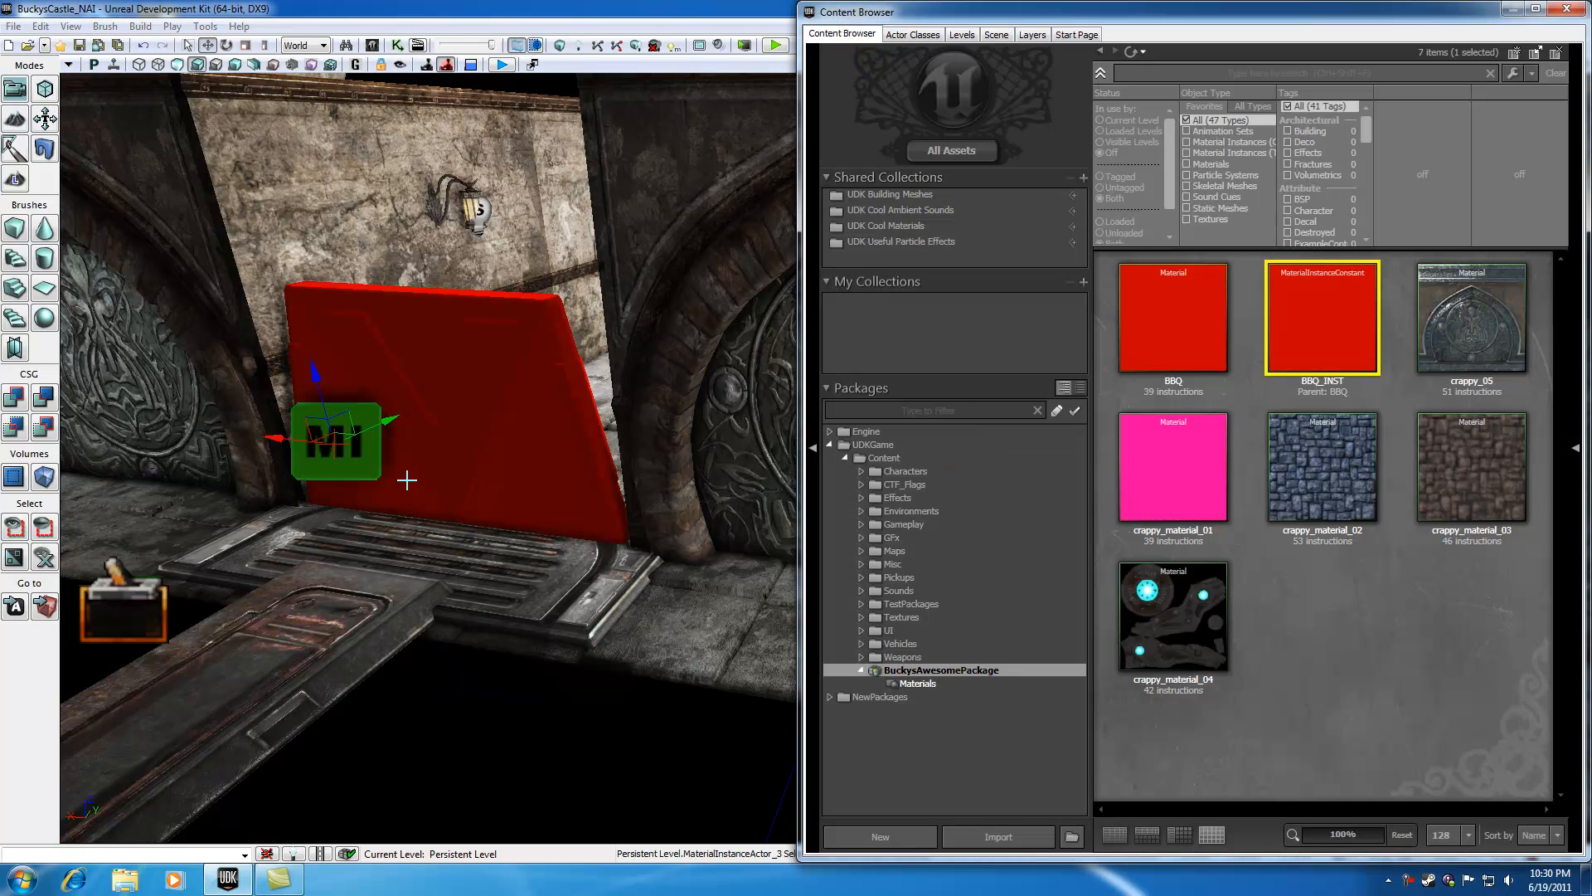
pyautogui.moveTo(400, 388)
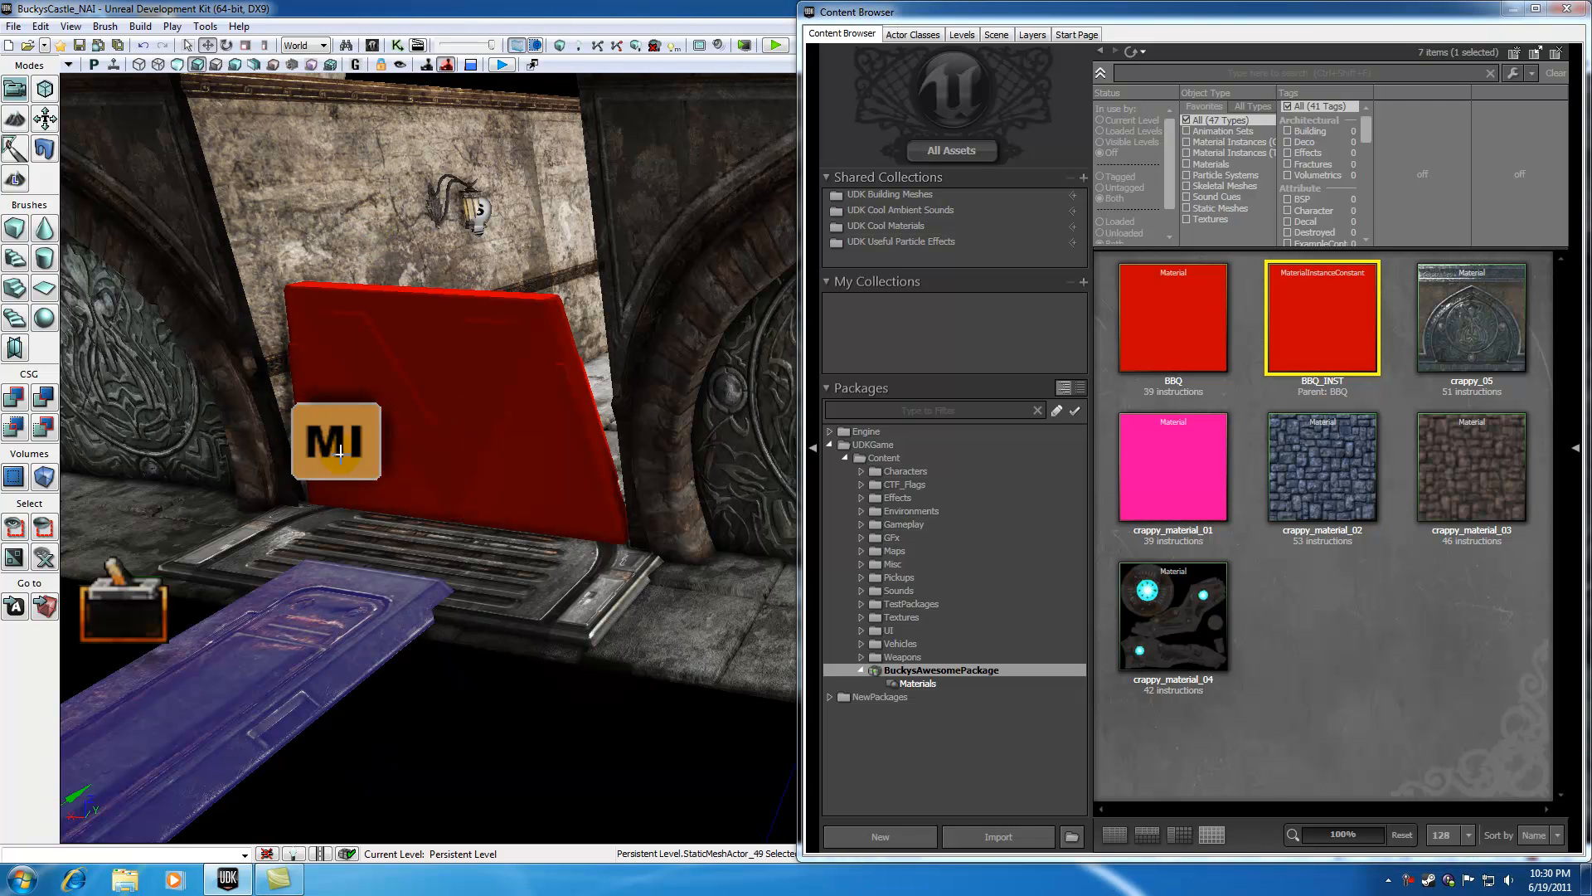
# - Assign BBQ_INST from the Content Browser as the actor's Mat Inst property
pyautogui.click(335, 441)
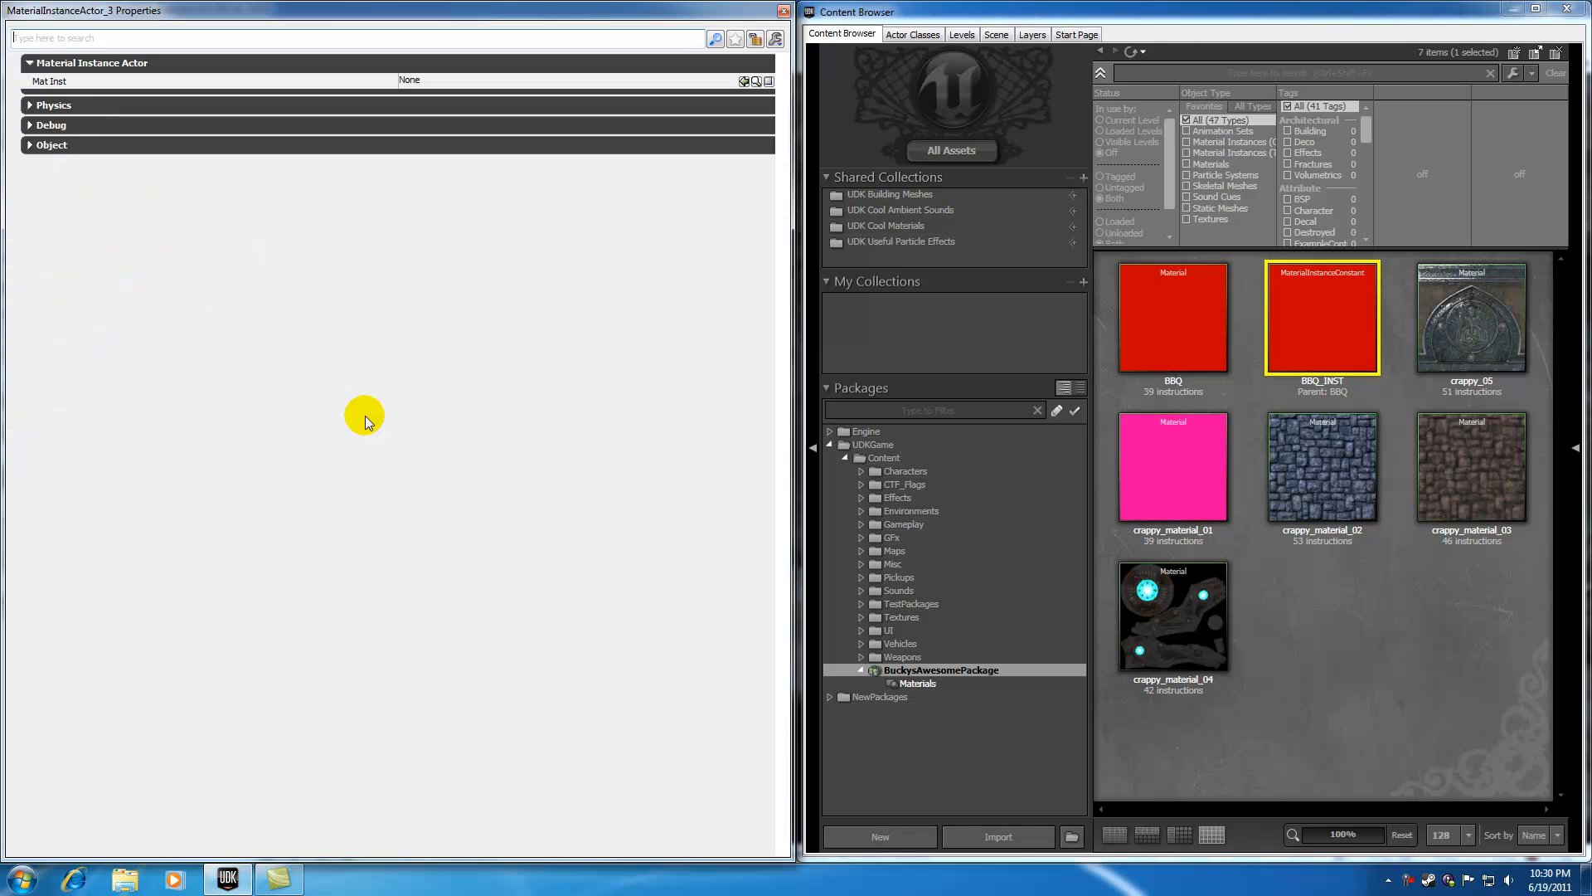
pyautogui.click(409, 79)
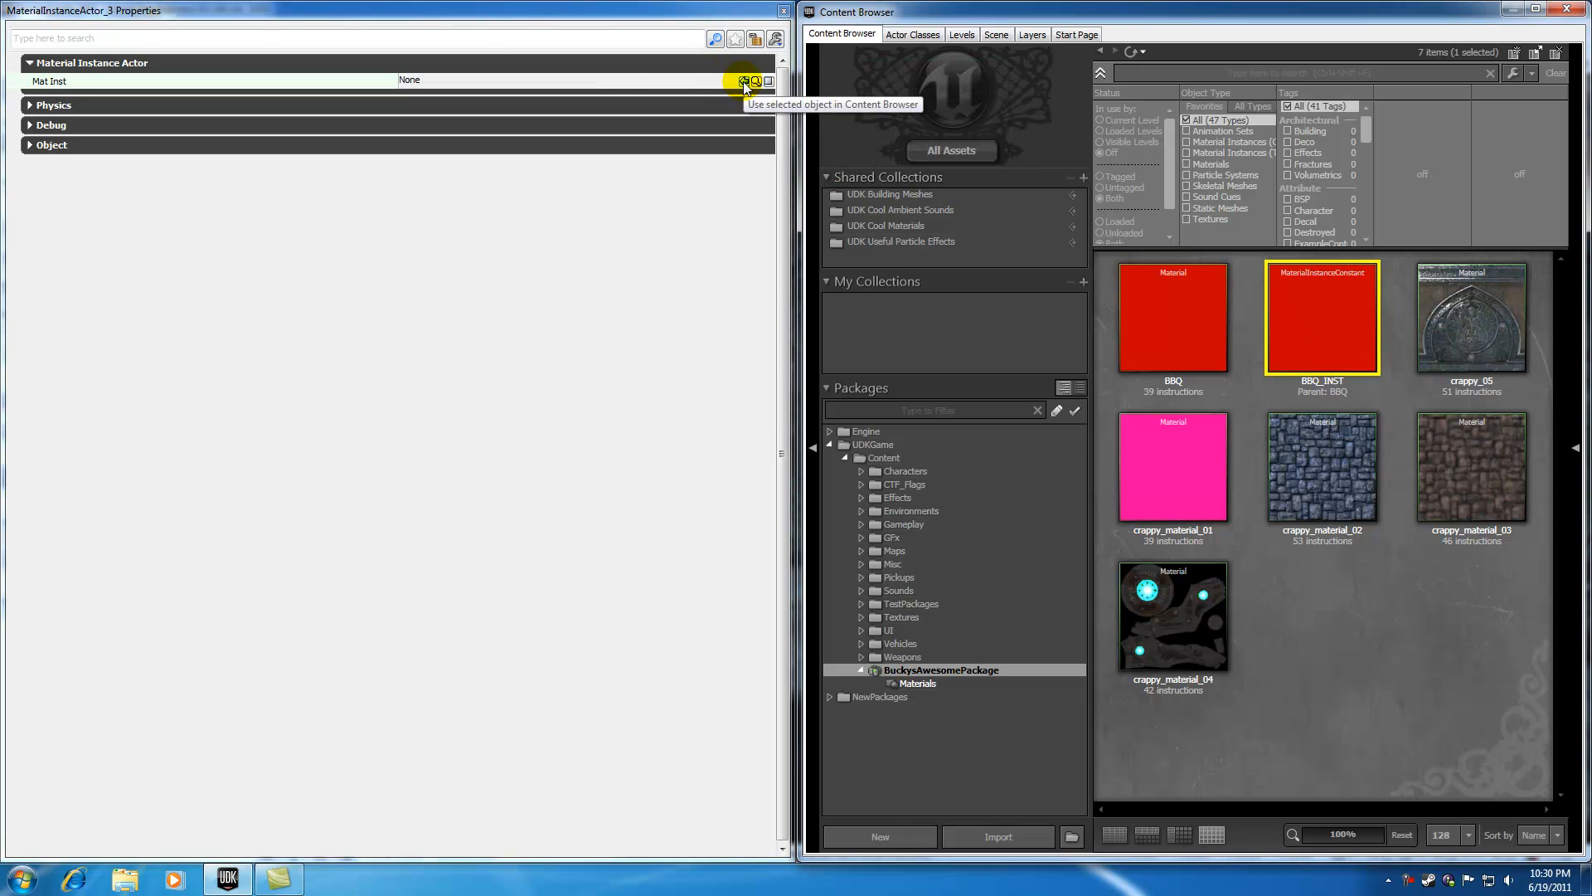
pyautogui.click(743, 82)
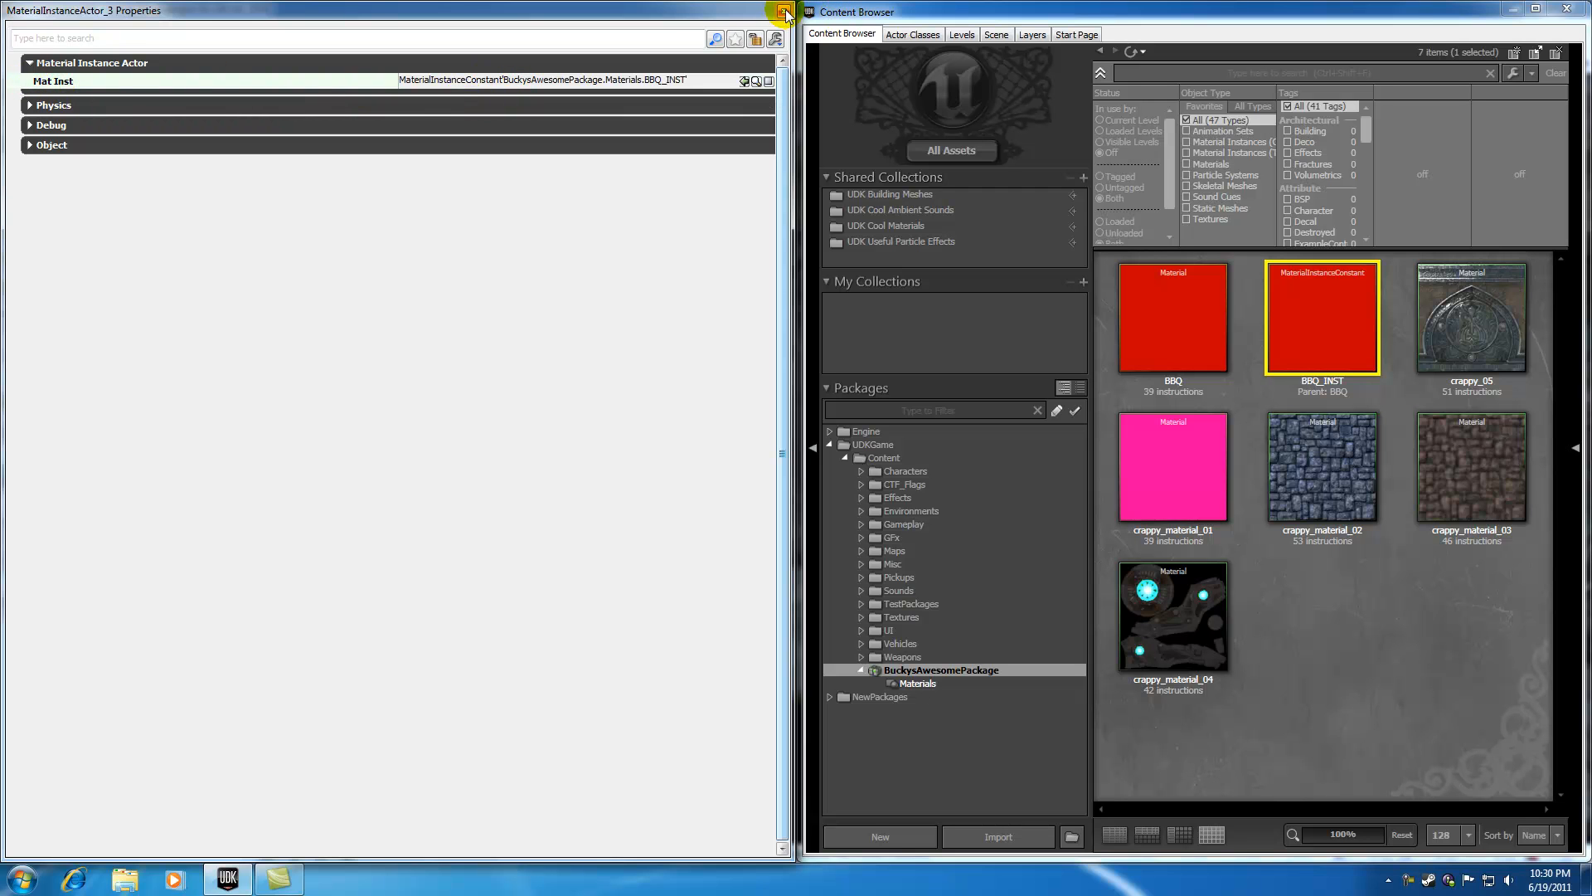
pyautogui.click(785, 12)
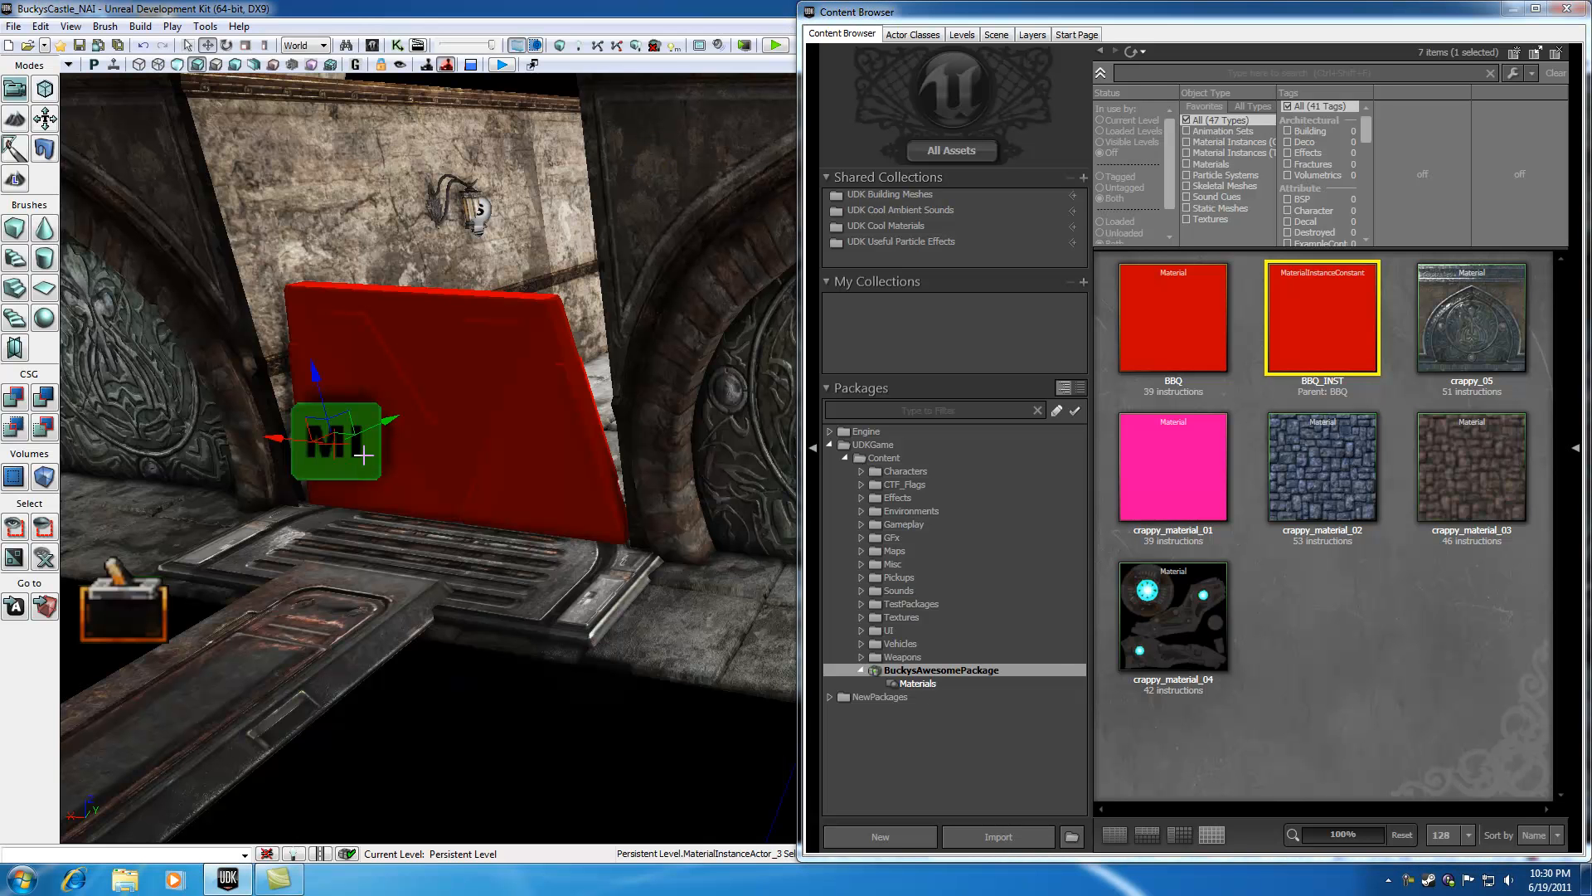
pyautogui.moveTo(1322, 305)
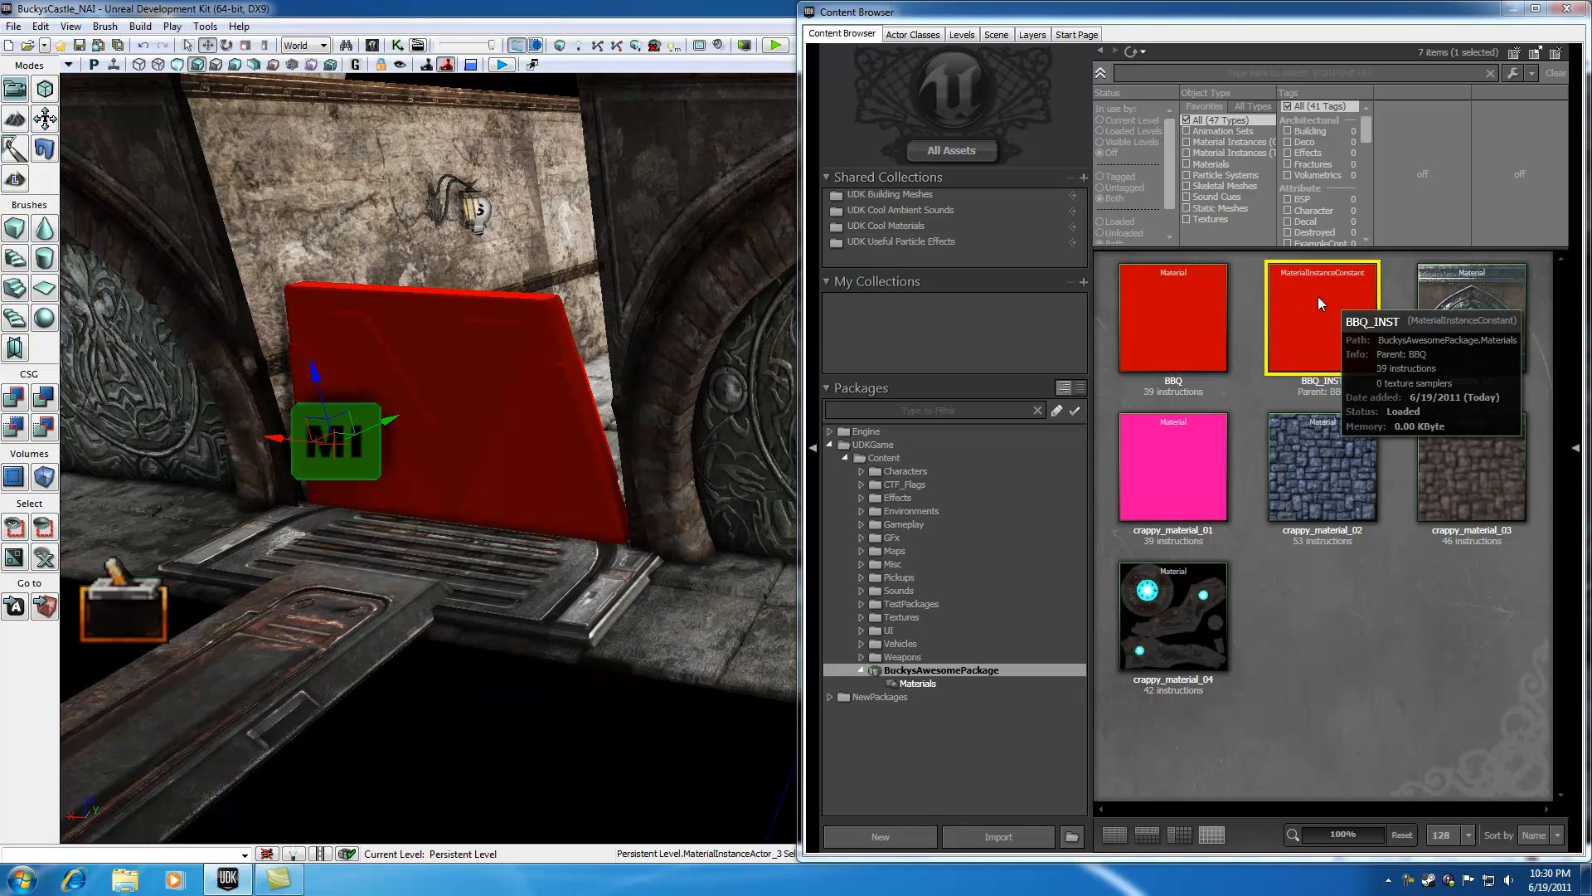
pyautogui.moveTo(1321, 315)
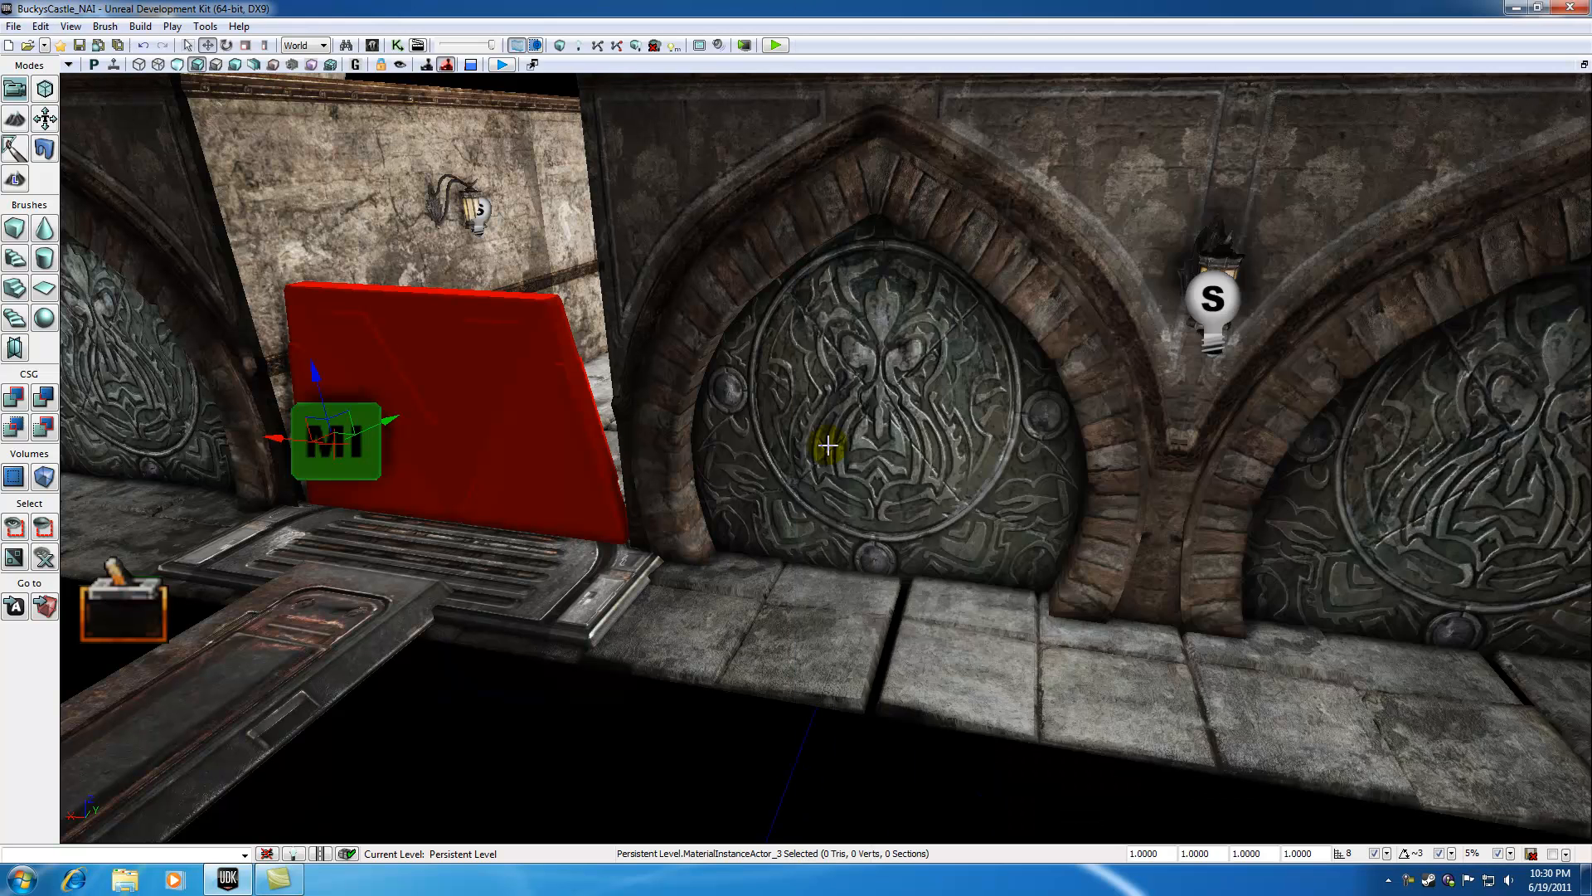
pyautogui.moveTo(843, 400)
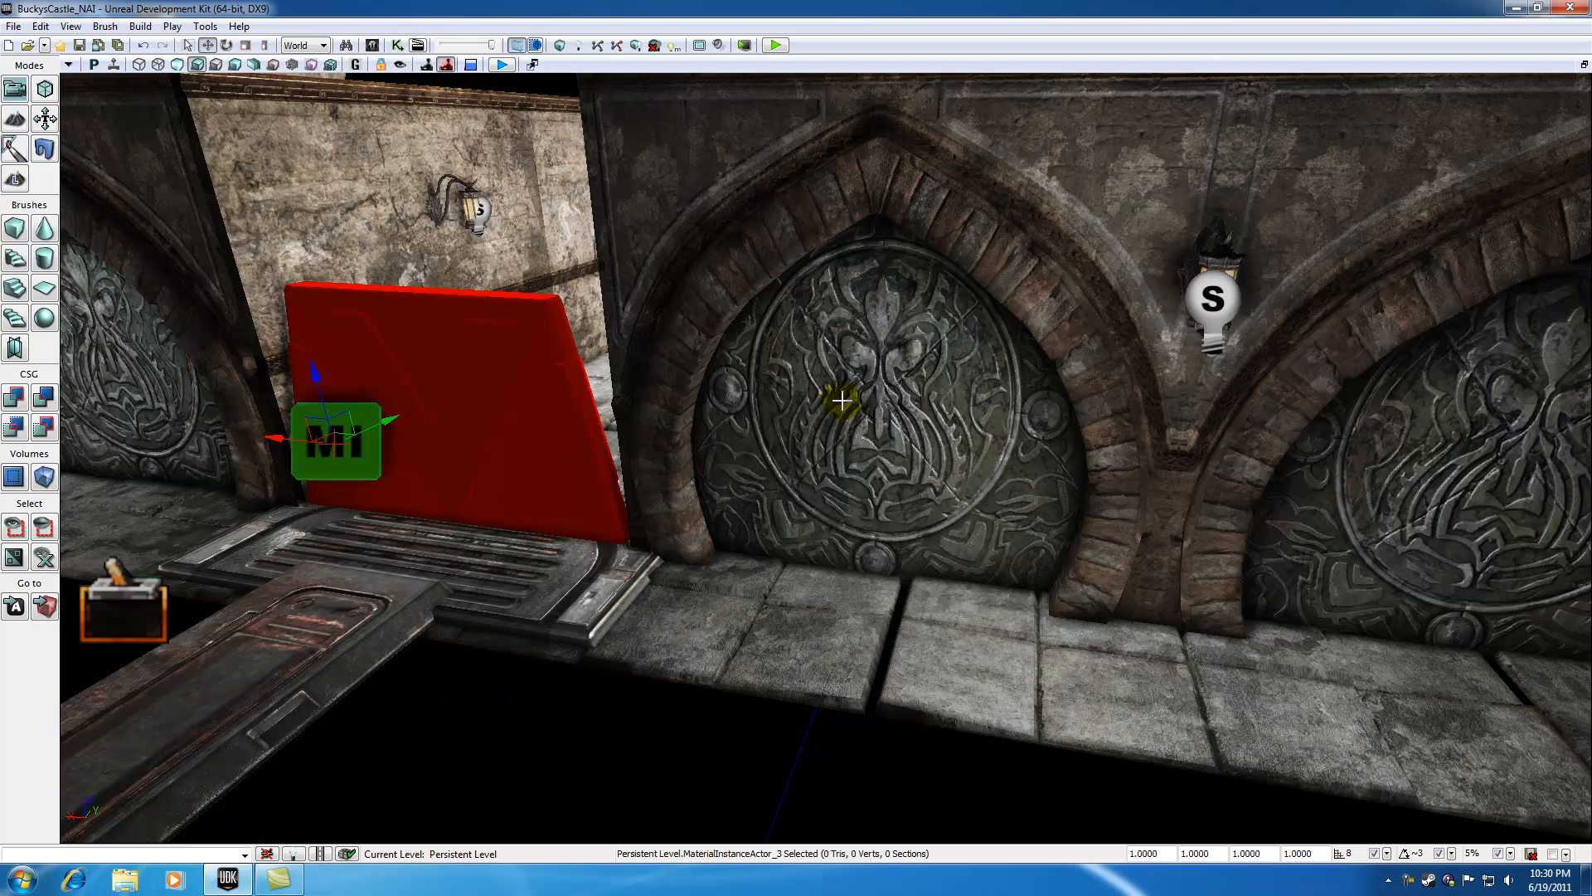
pyautogui.moveTo(408, 378)
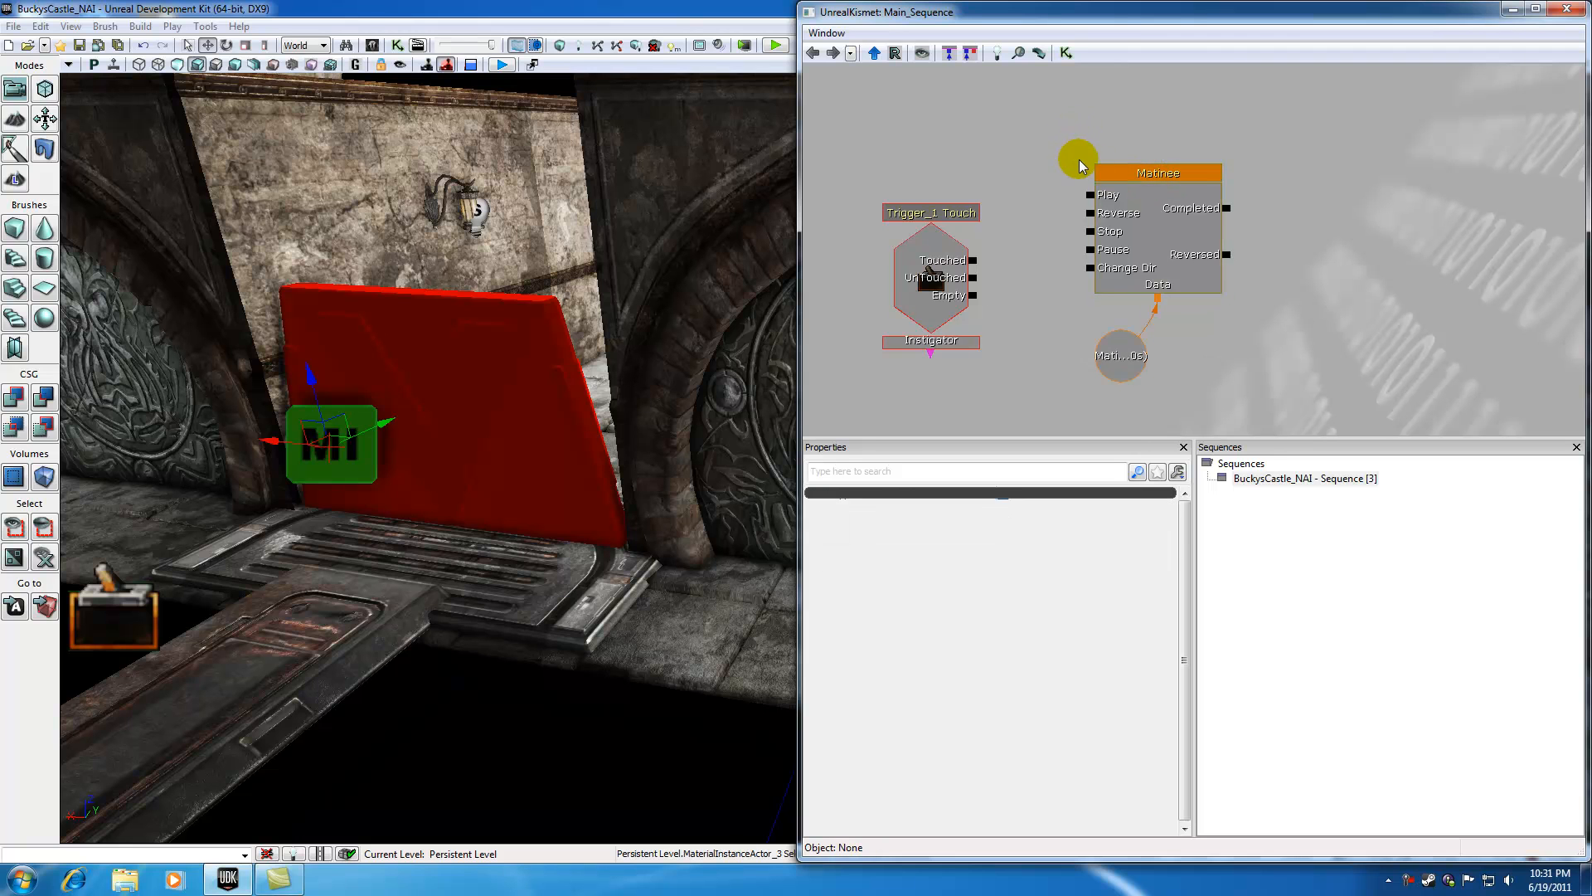
# - Select the newly created Matinee node in Kismet
pyautogui.click(1156, 171)
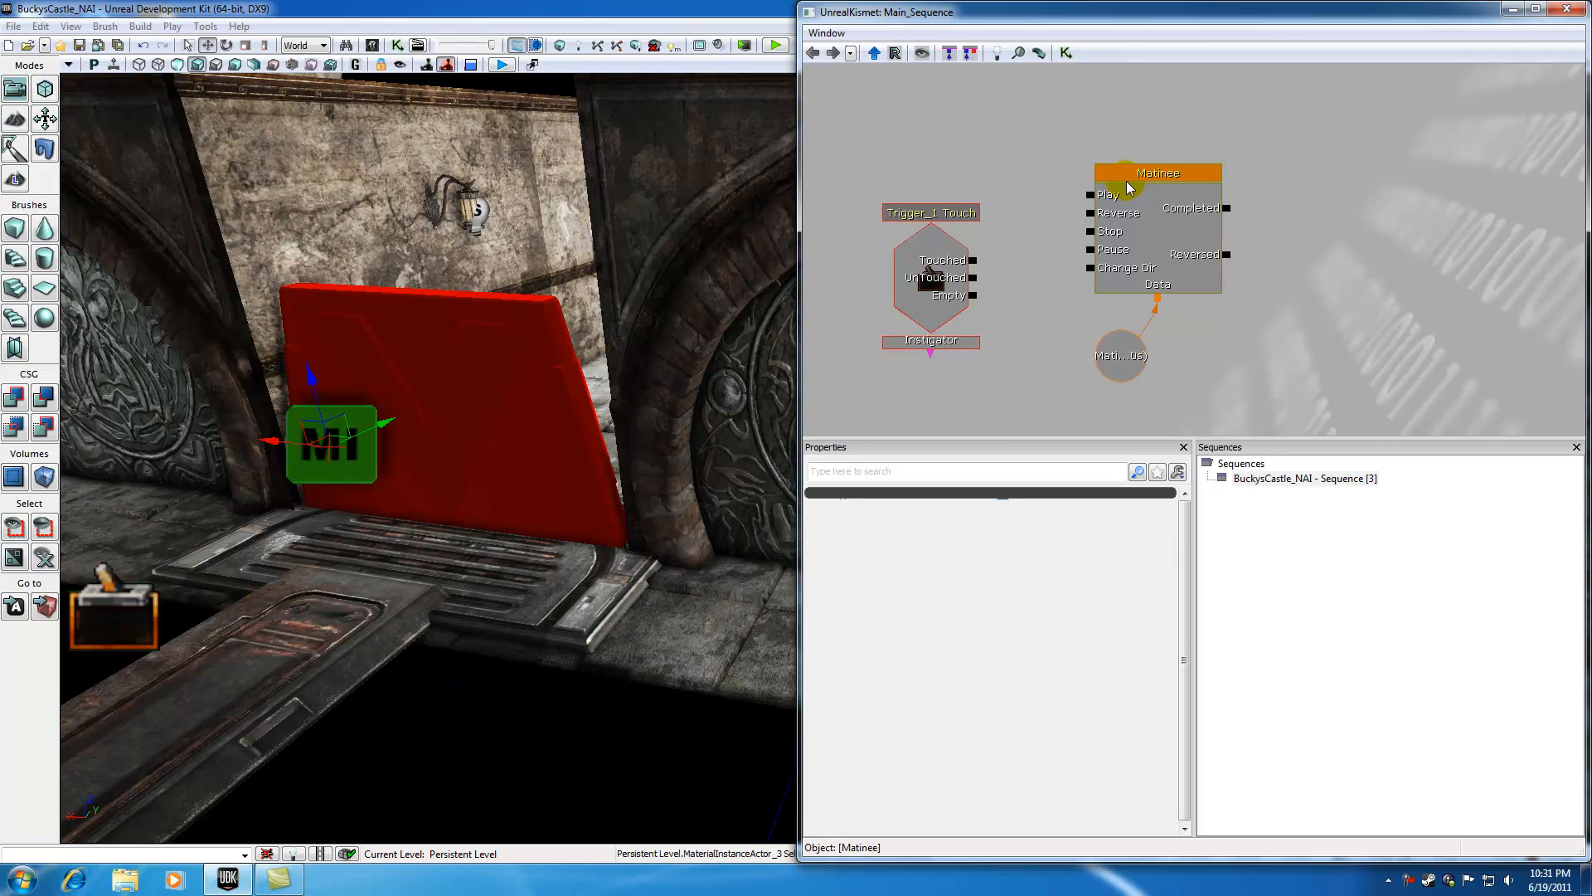
# - Add a new empty Matinee group and name it DoorMaterial
pyautogui.doubleClick(1157, 172)
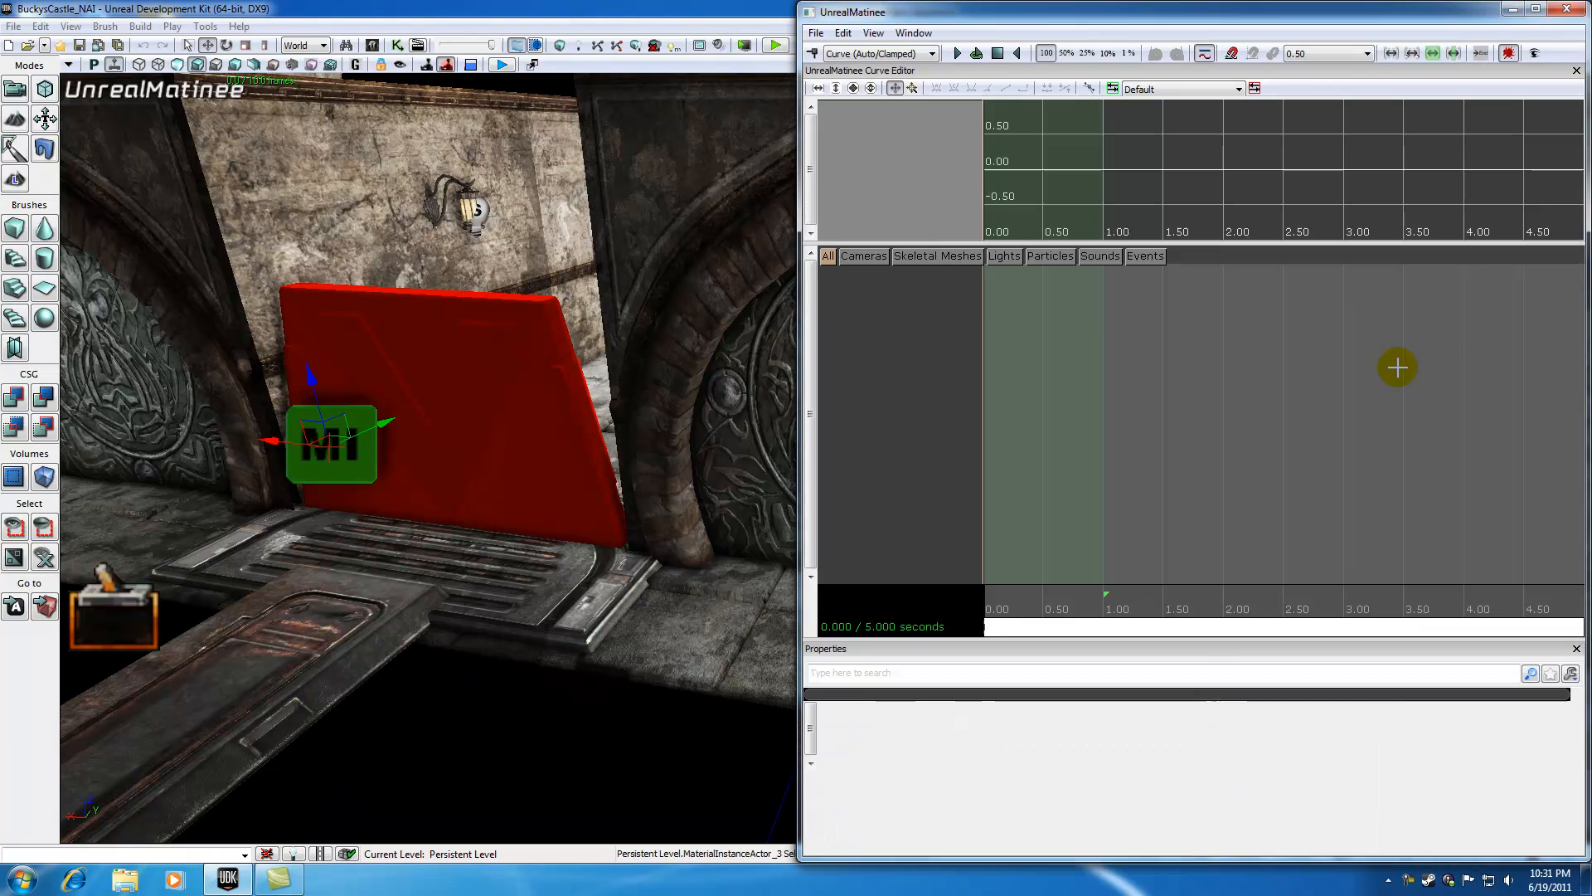
pyautogui.moveTo(980, 313)
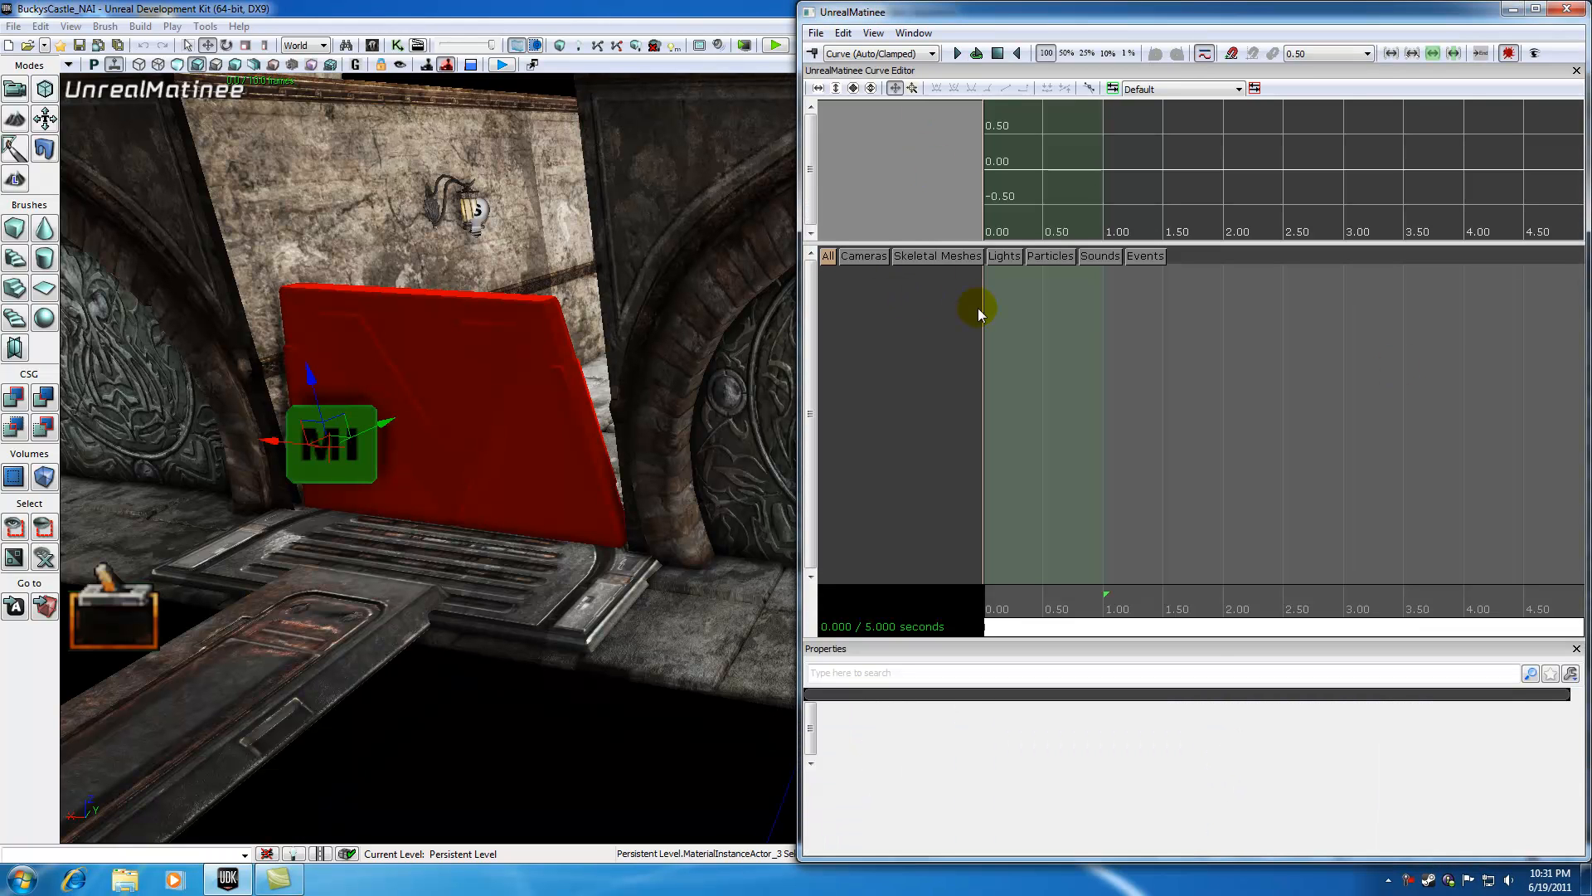
pyautogui.rightClick(979, 312)
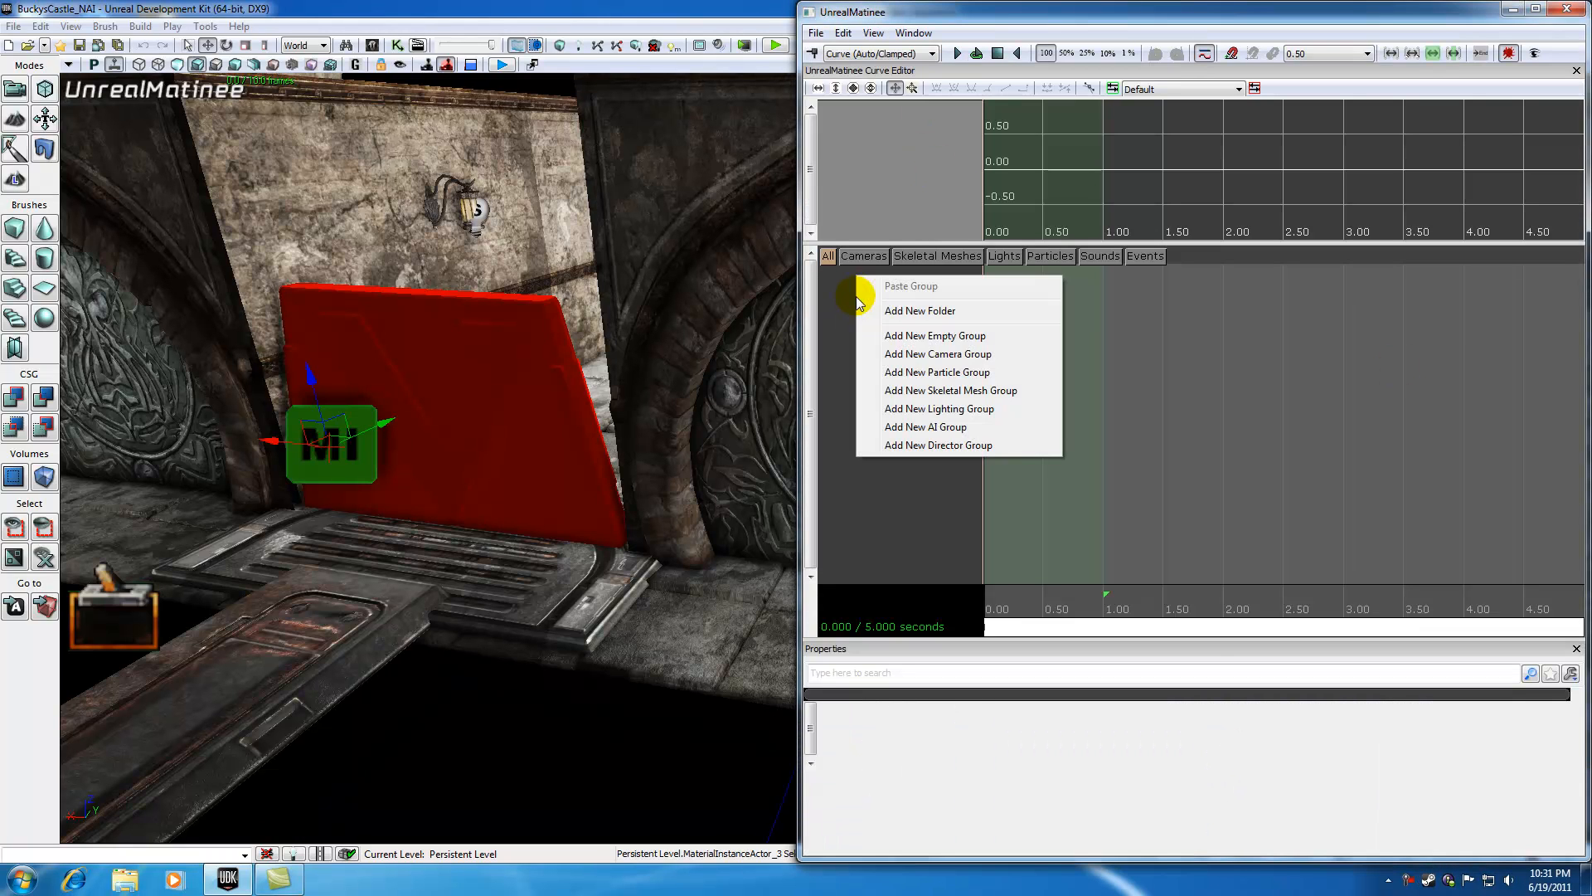
pyautogui.click(925, 427)
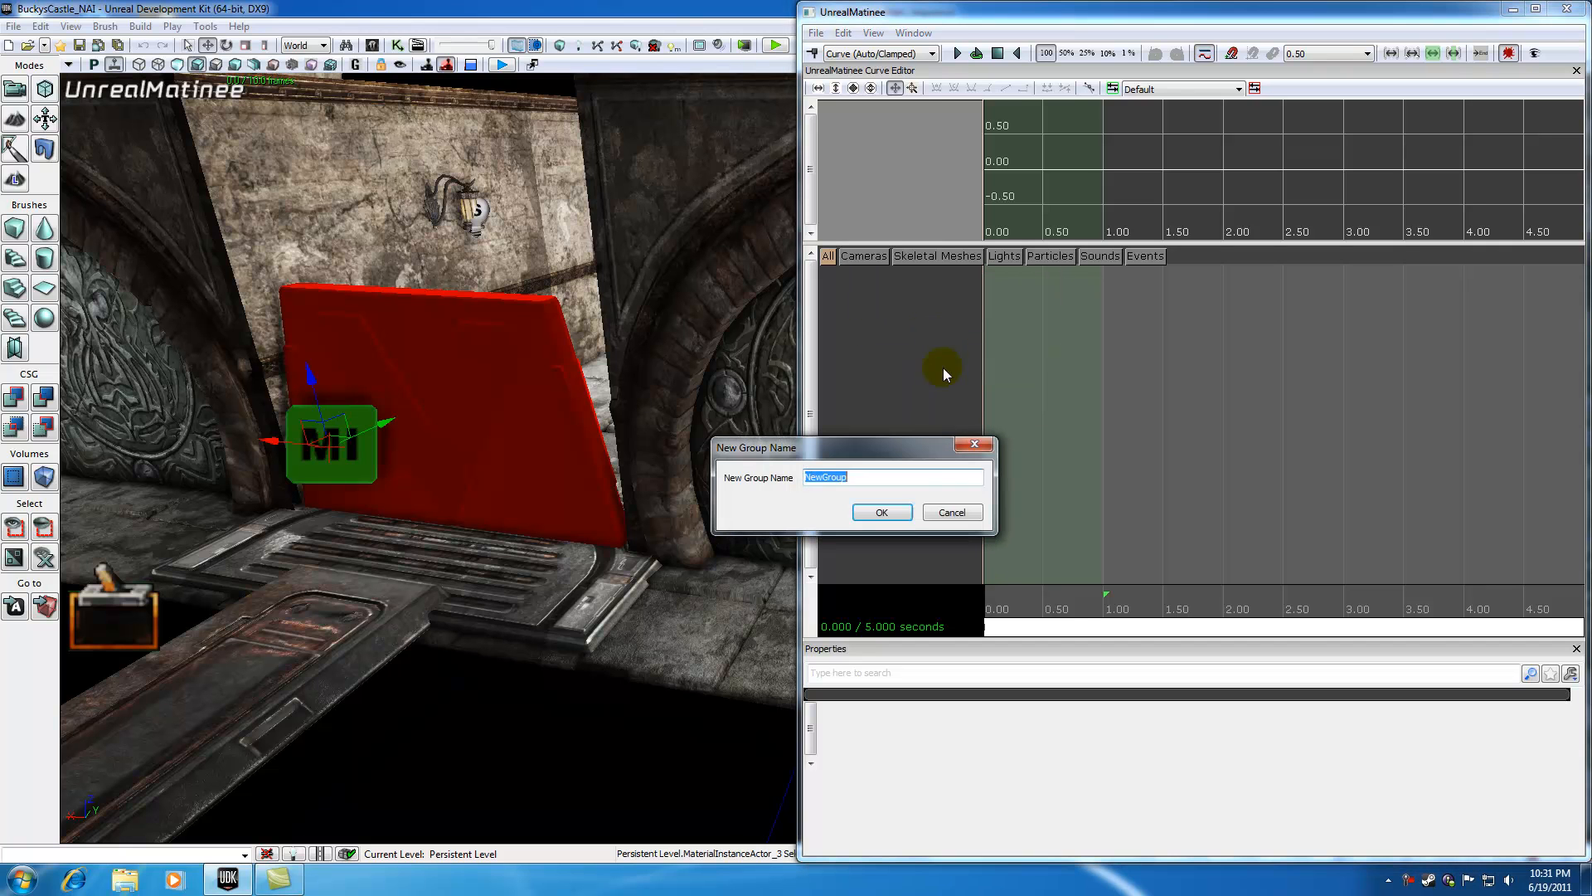
pyautogui.moveTo(962, 494)
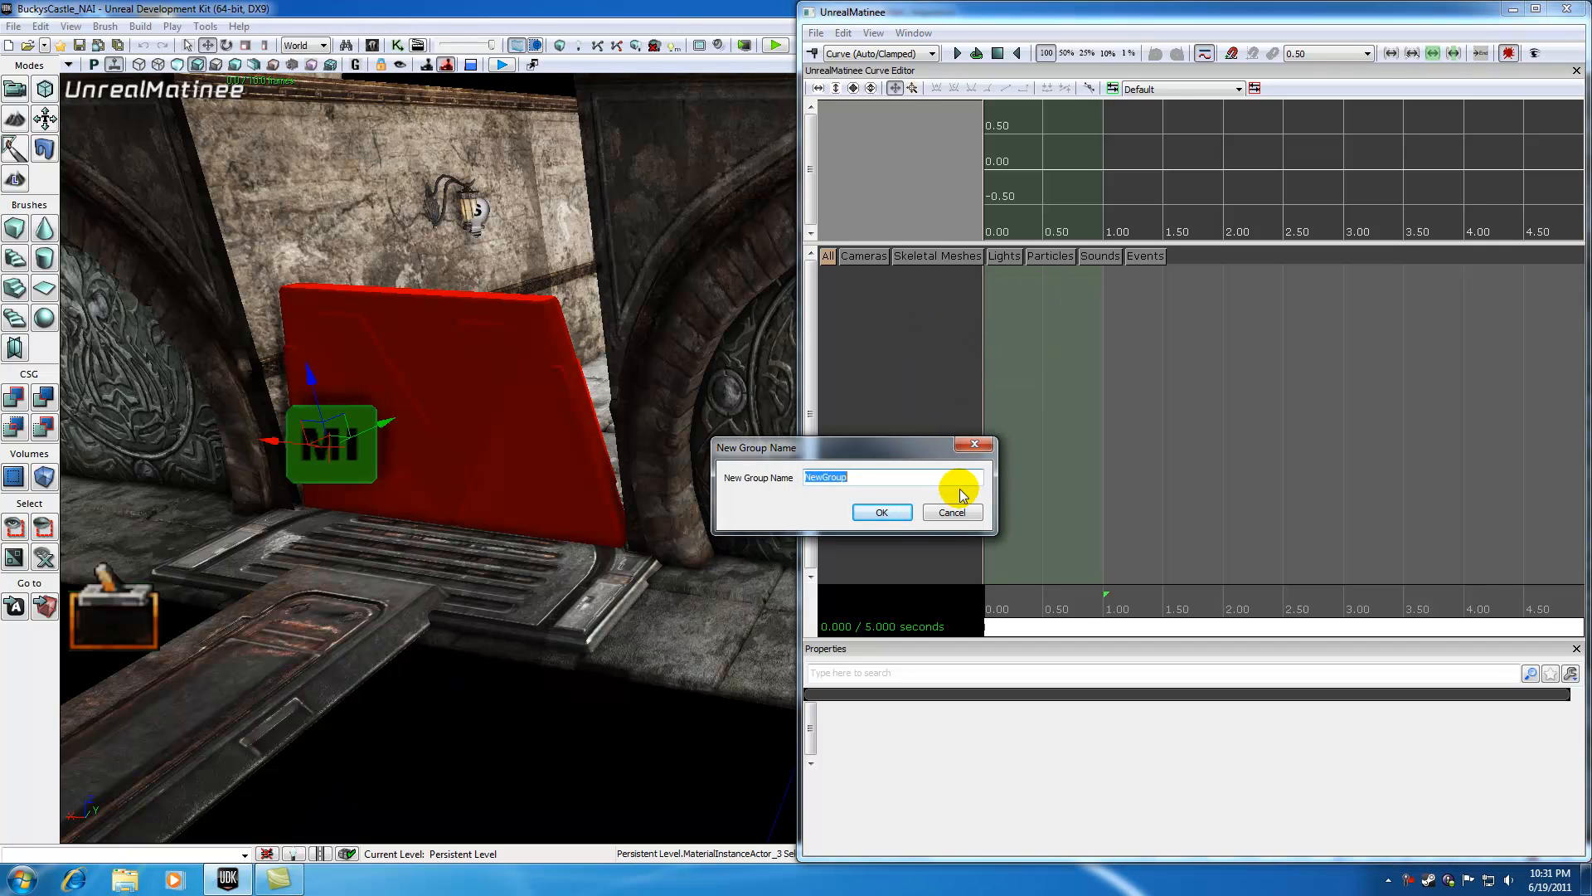
pyautogui.write('D')
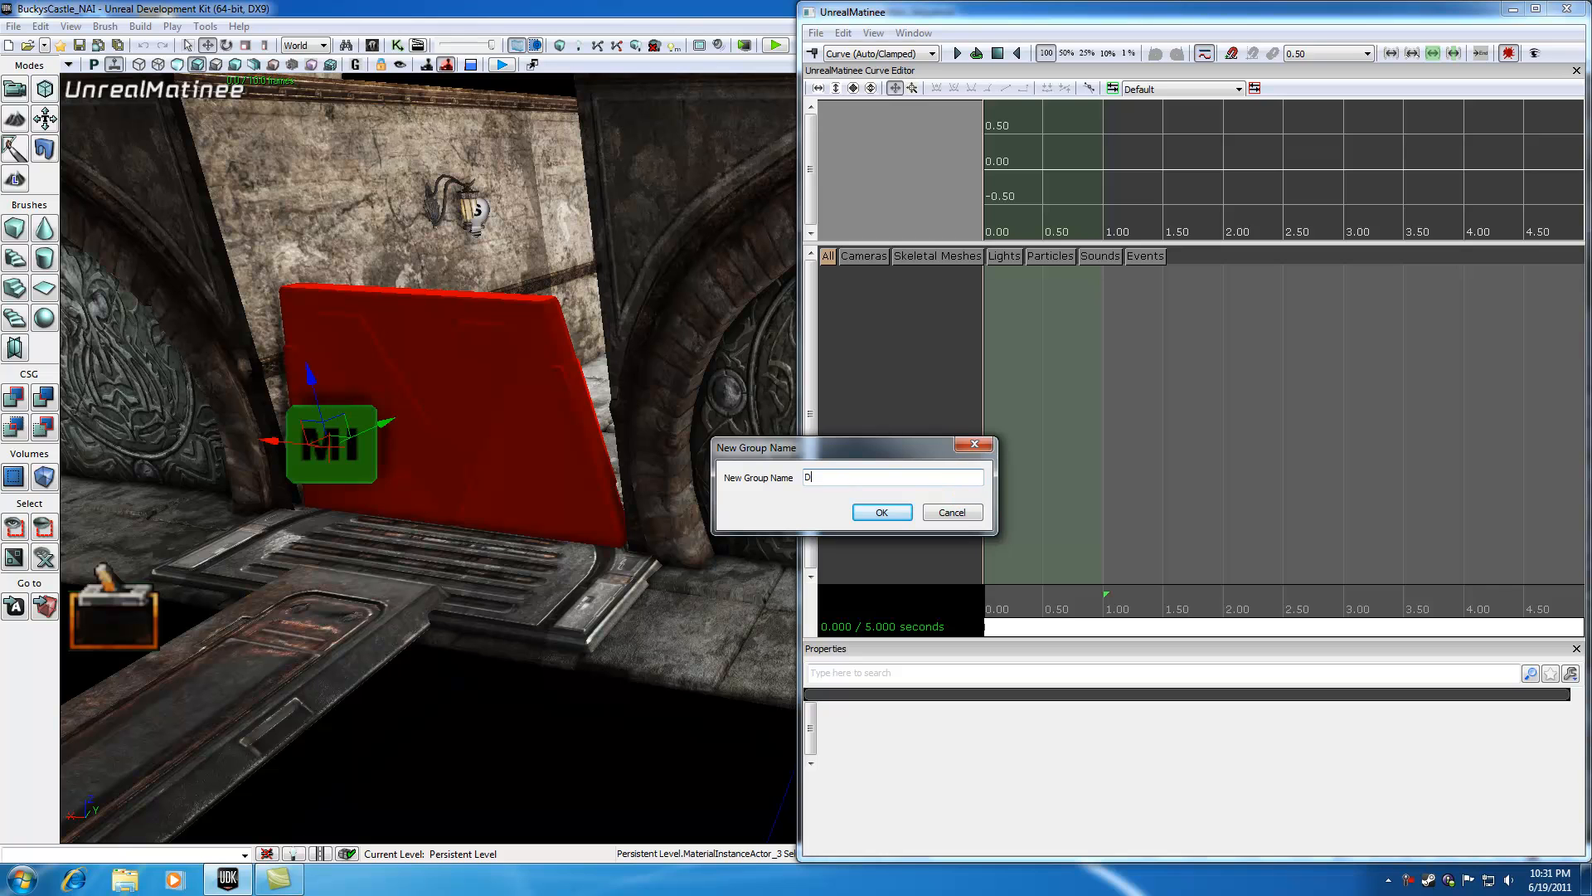
pyautogui.write('oorMaterial')
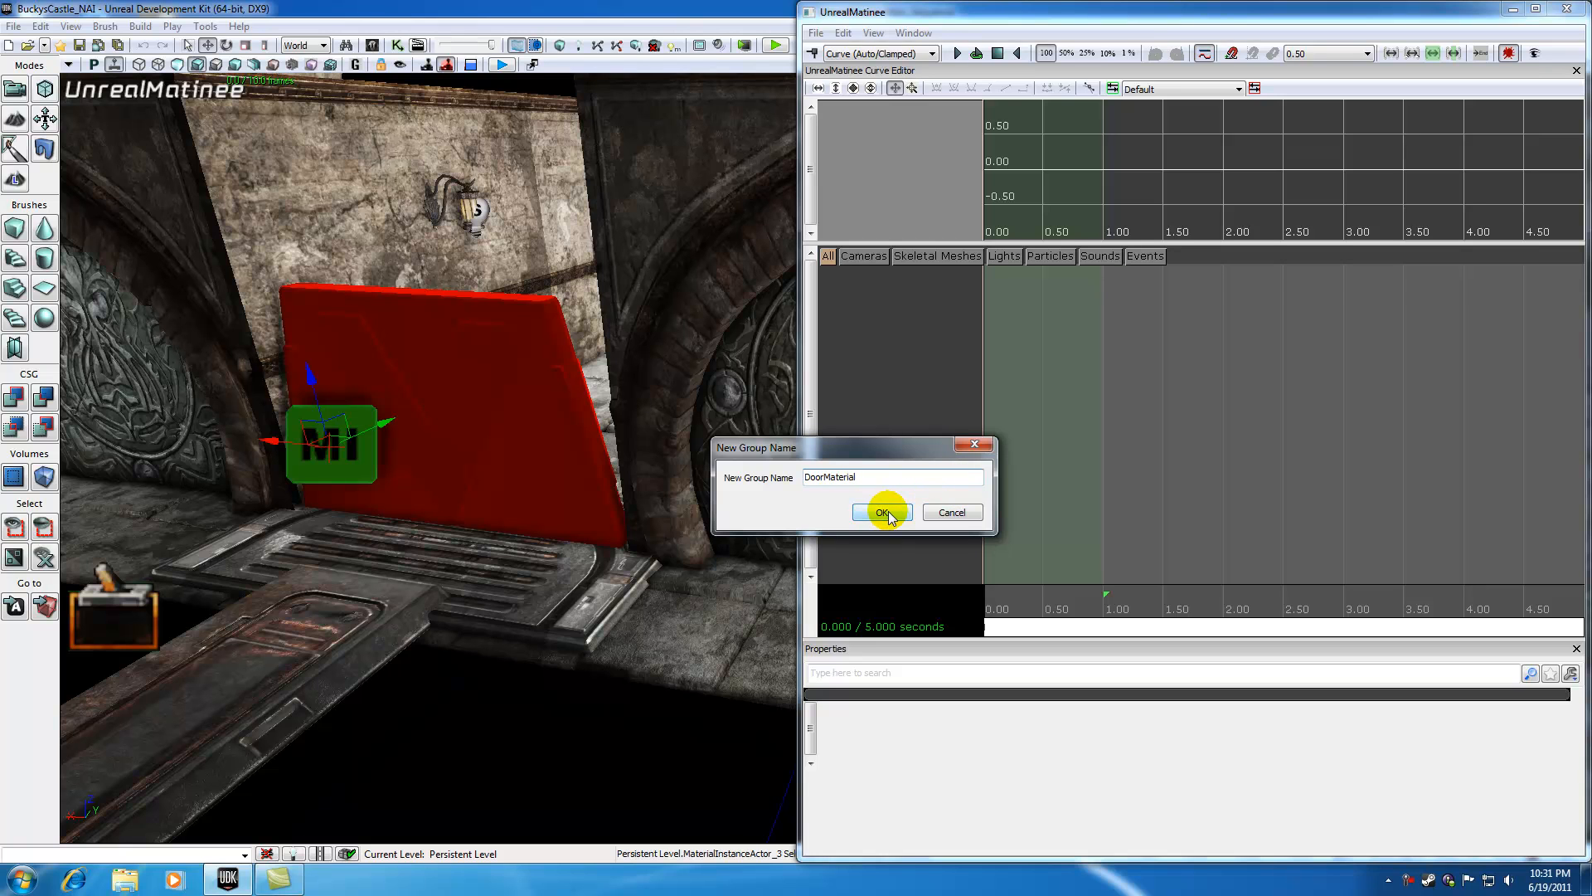
pyautogui.click(879, 512)
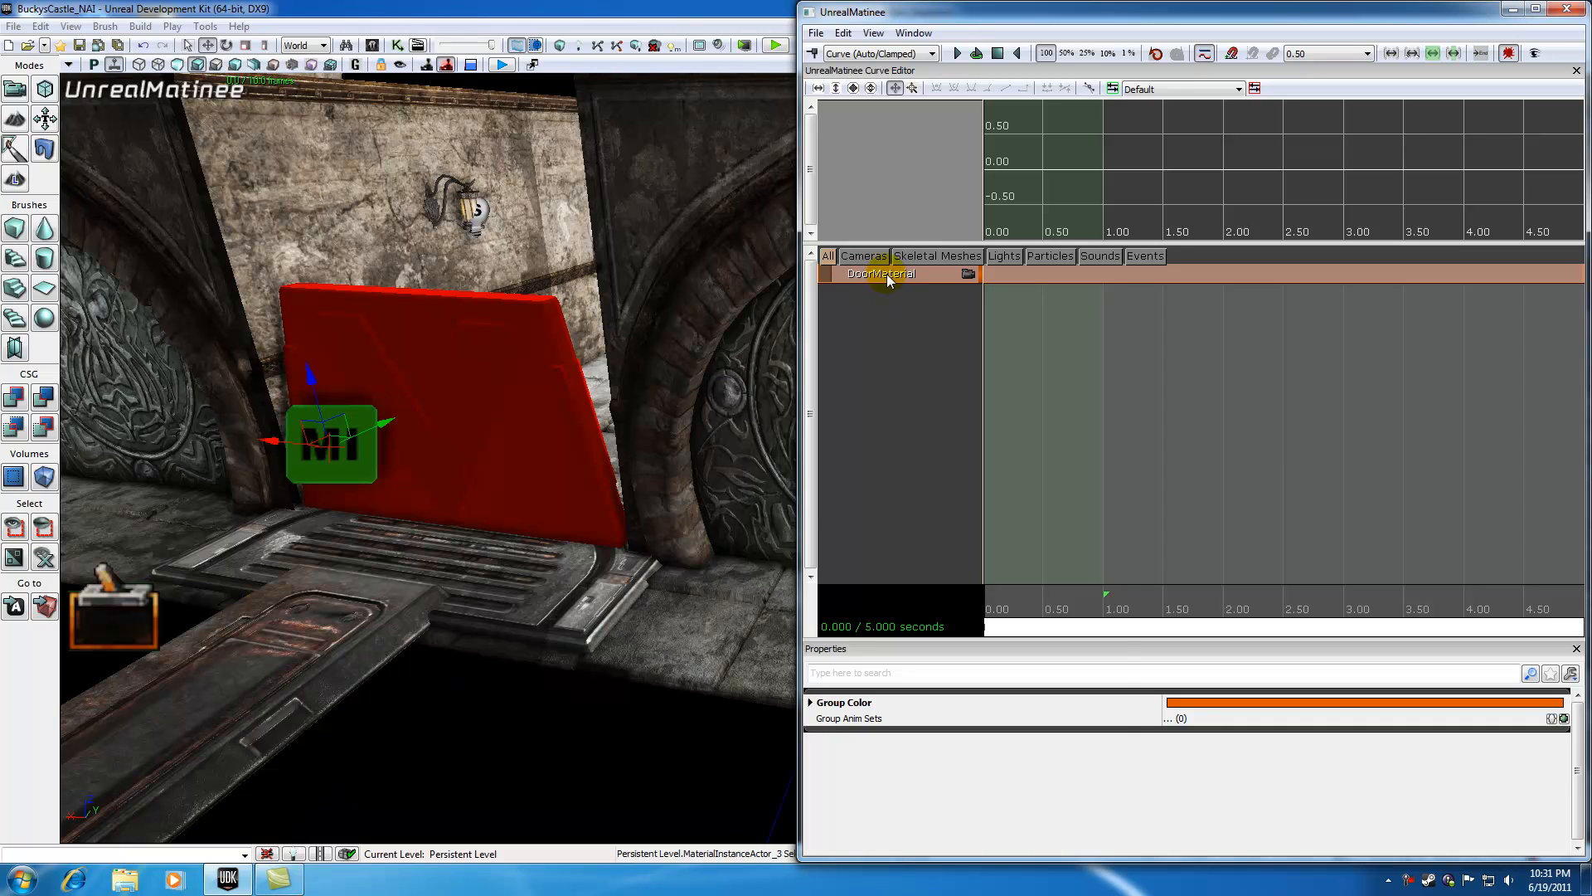
# - Add a Vector Material Param track to the DoorMaterial group
pyautogui.rightClick(879, 273)
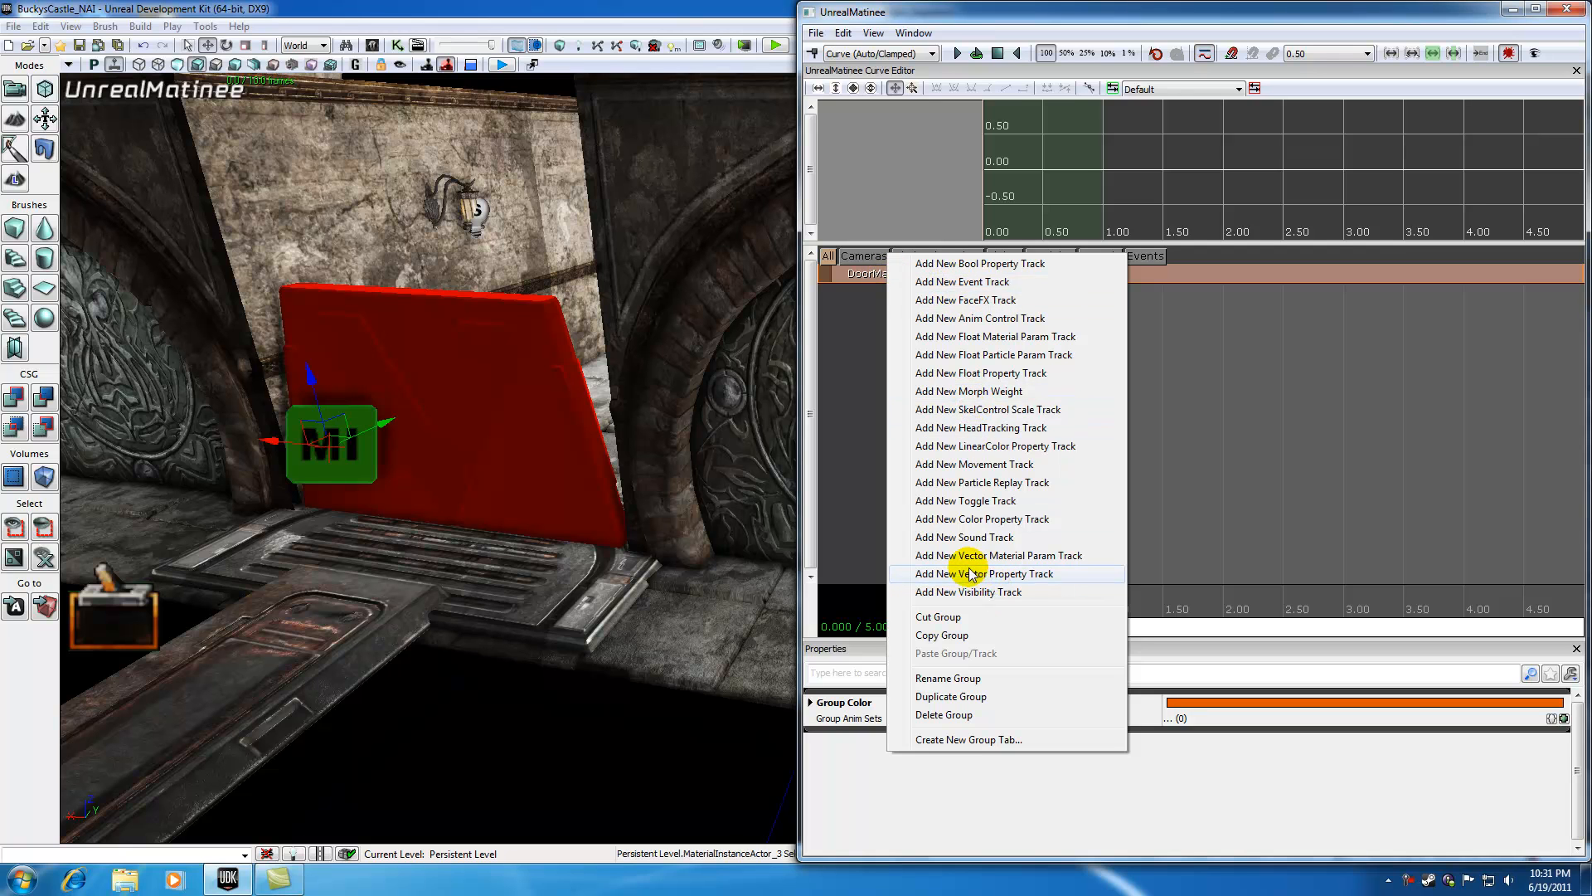
pyautogui.moveTo(1020, 564)
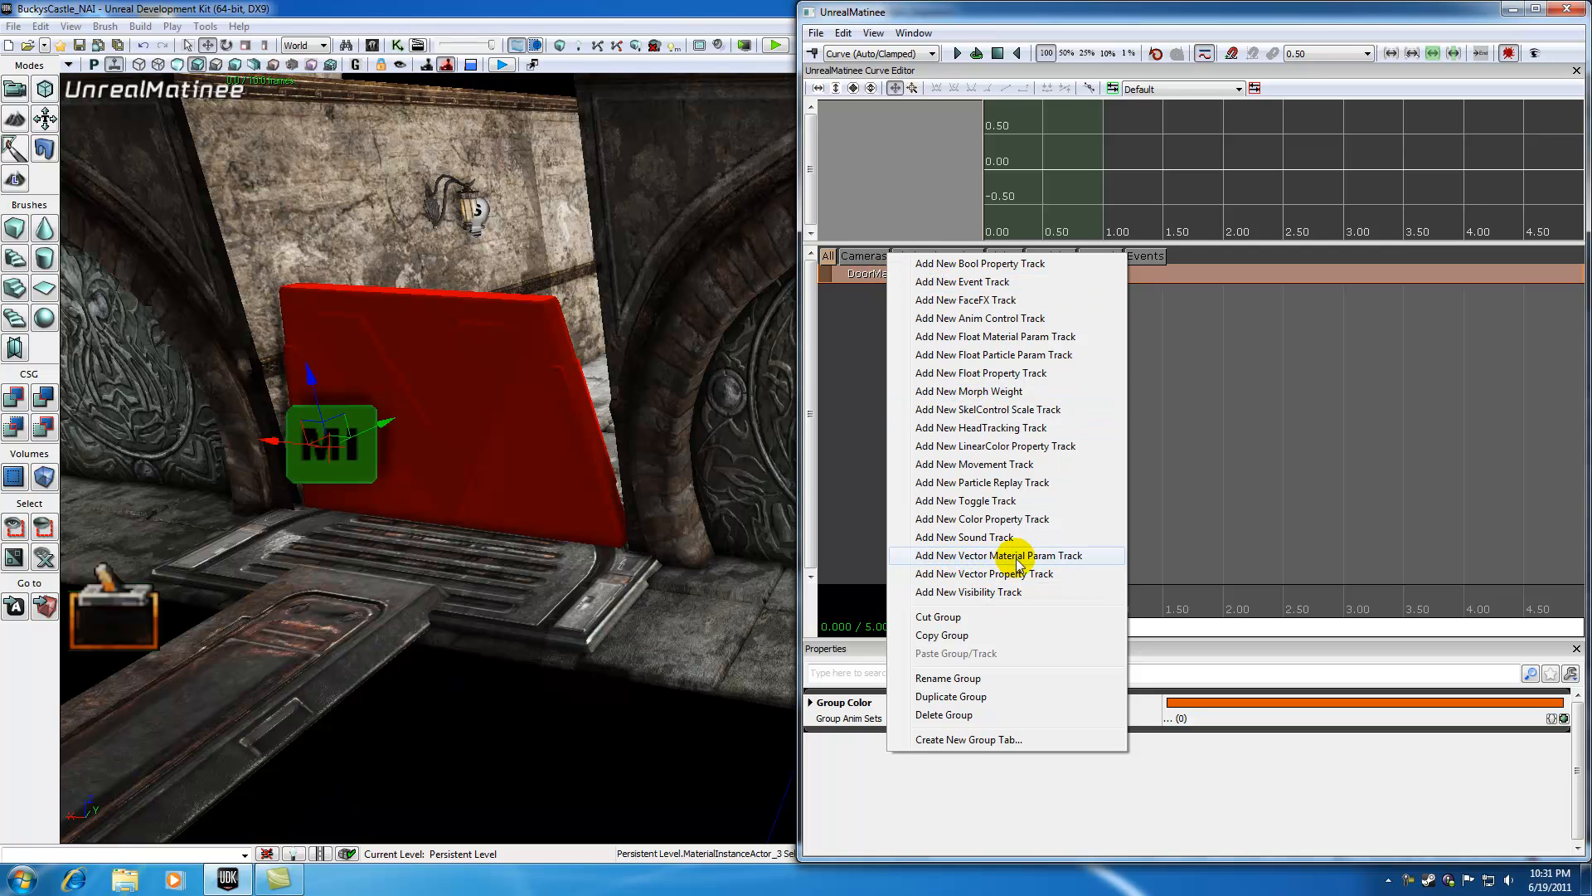
pyautogui.moveTo(977, 556)
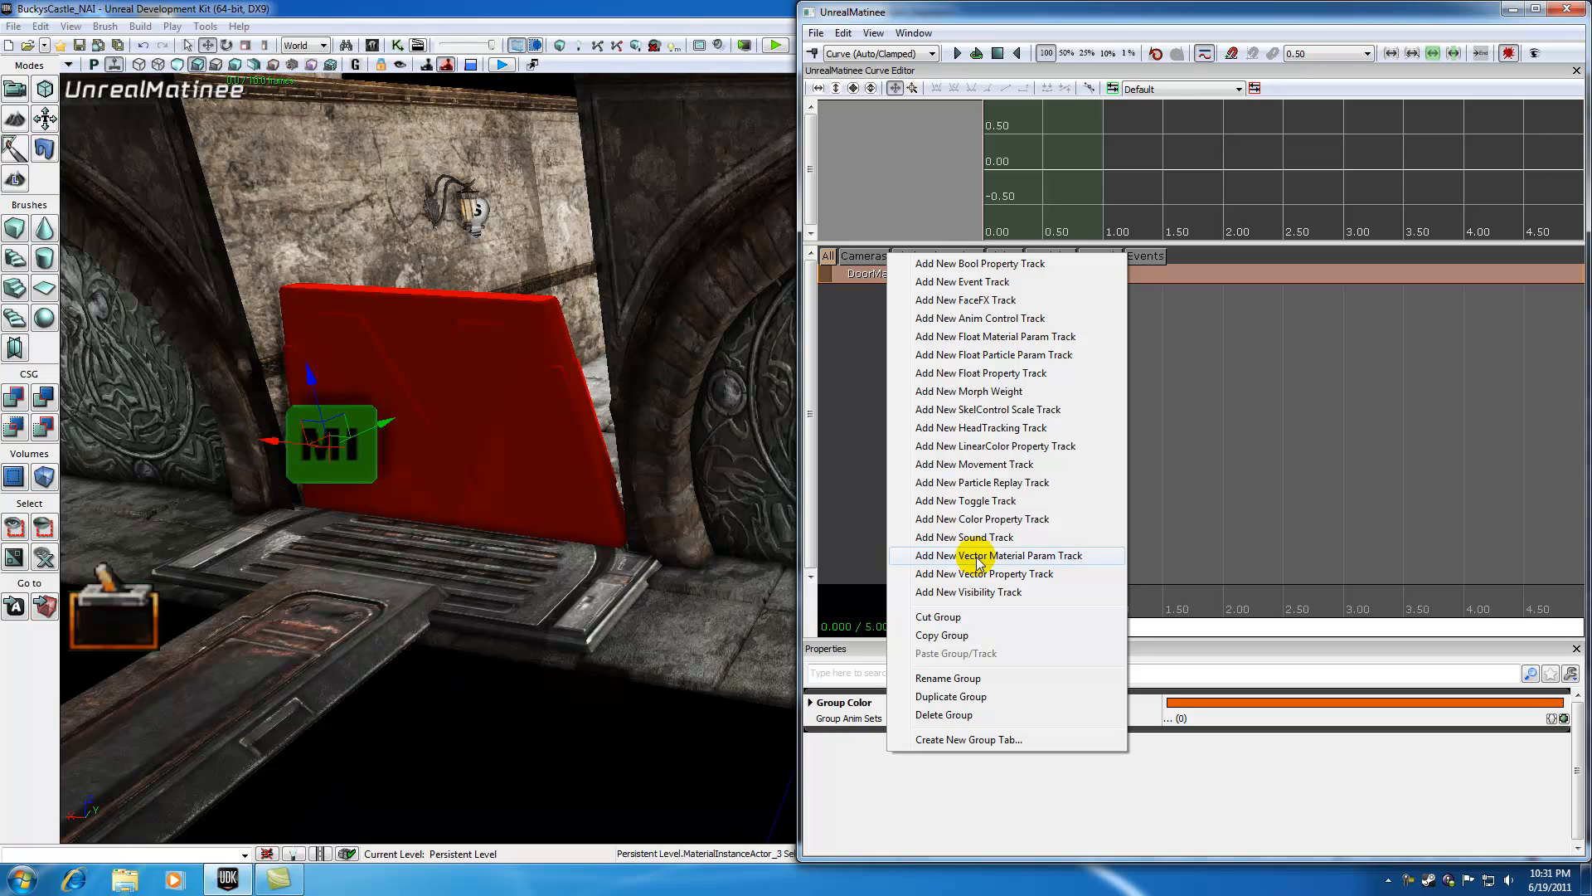
pyautogui.click(1000, 556)
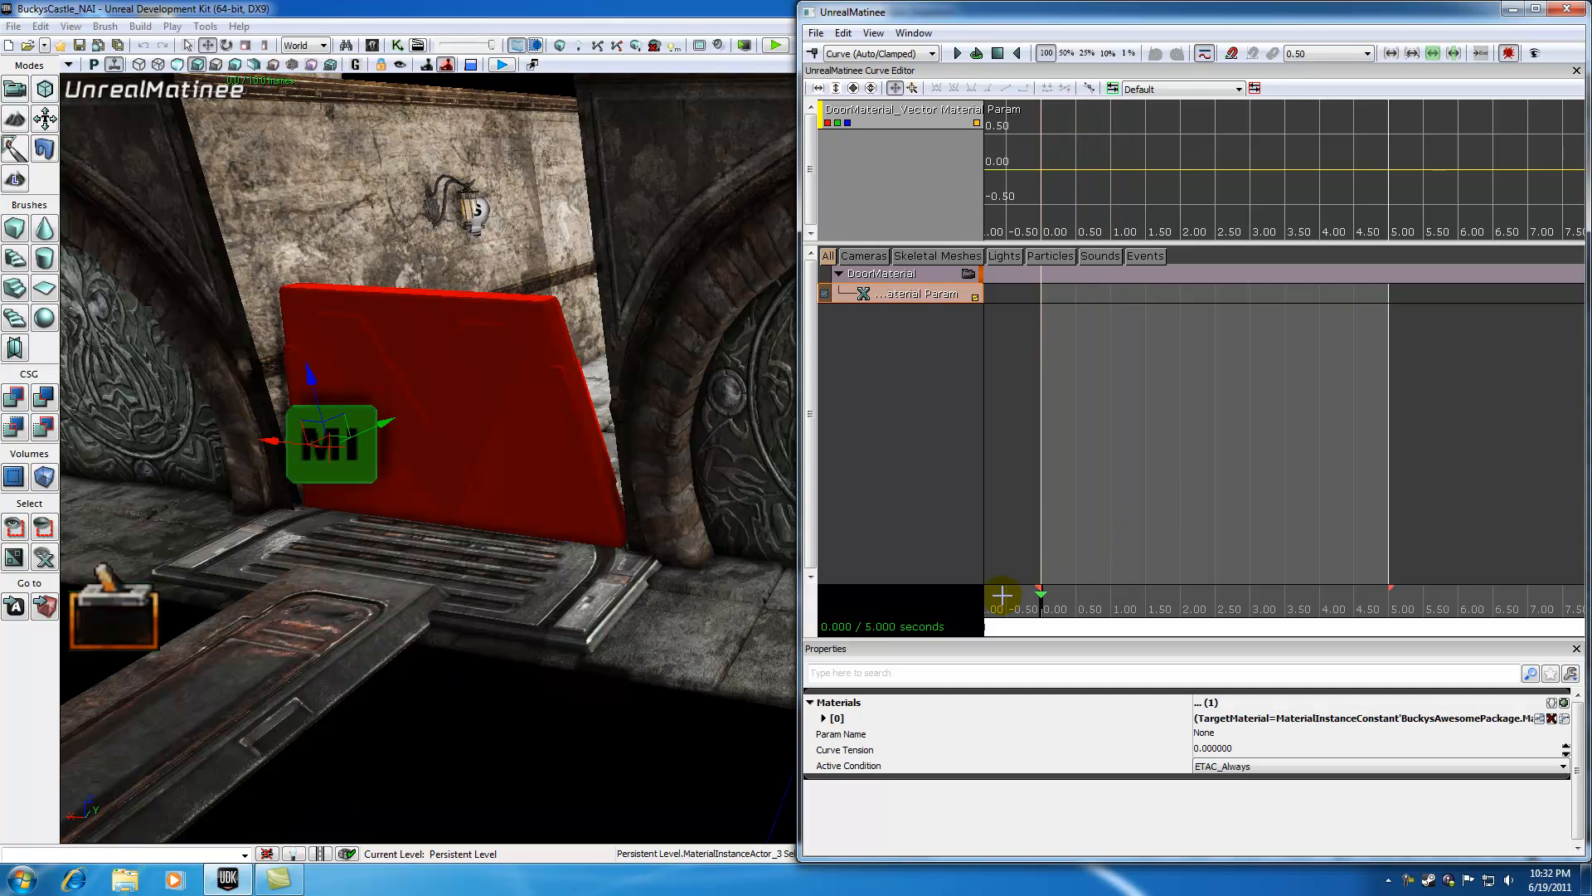
pyautogui.moveTo(1121, 514)
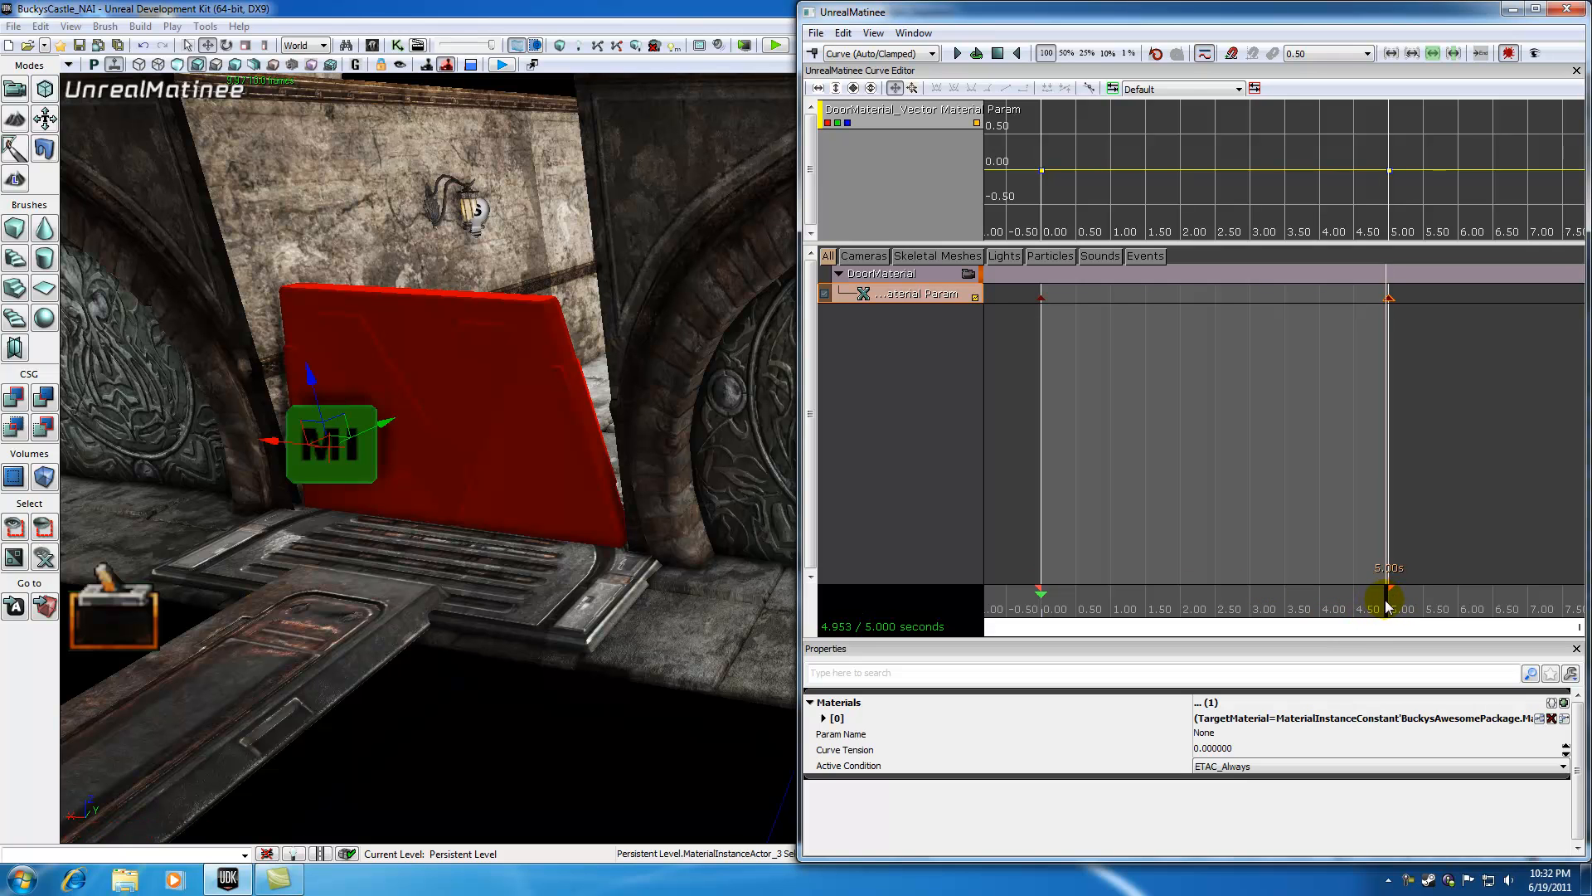
# - Drag the loop end marker to 5.00s and select the Material Param track
pyautogui.moveTo(1387, 599); pyautogui.dragTo(1224, 594)
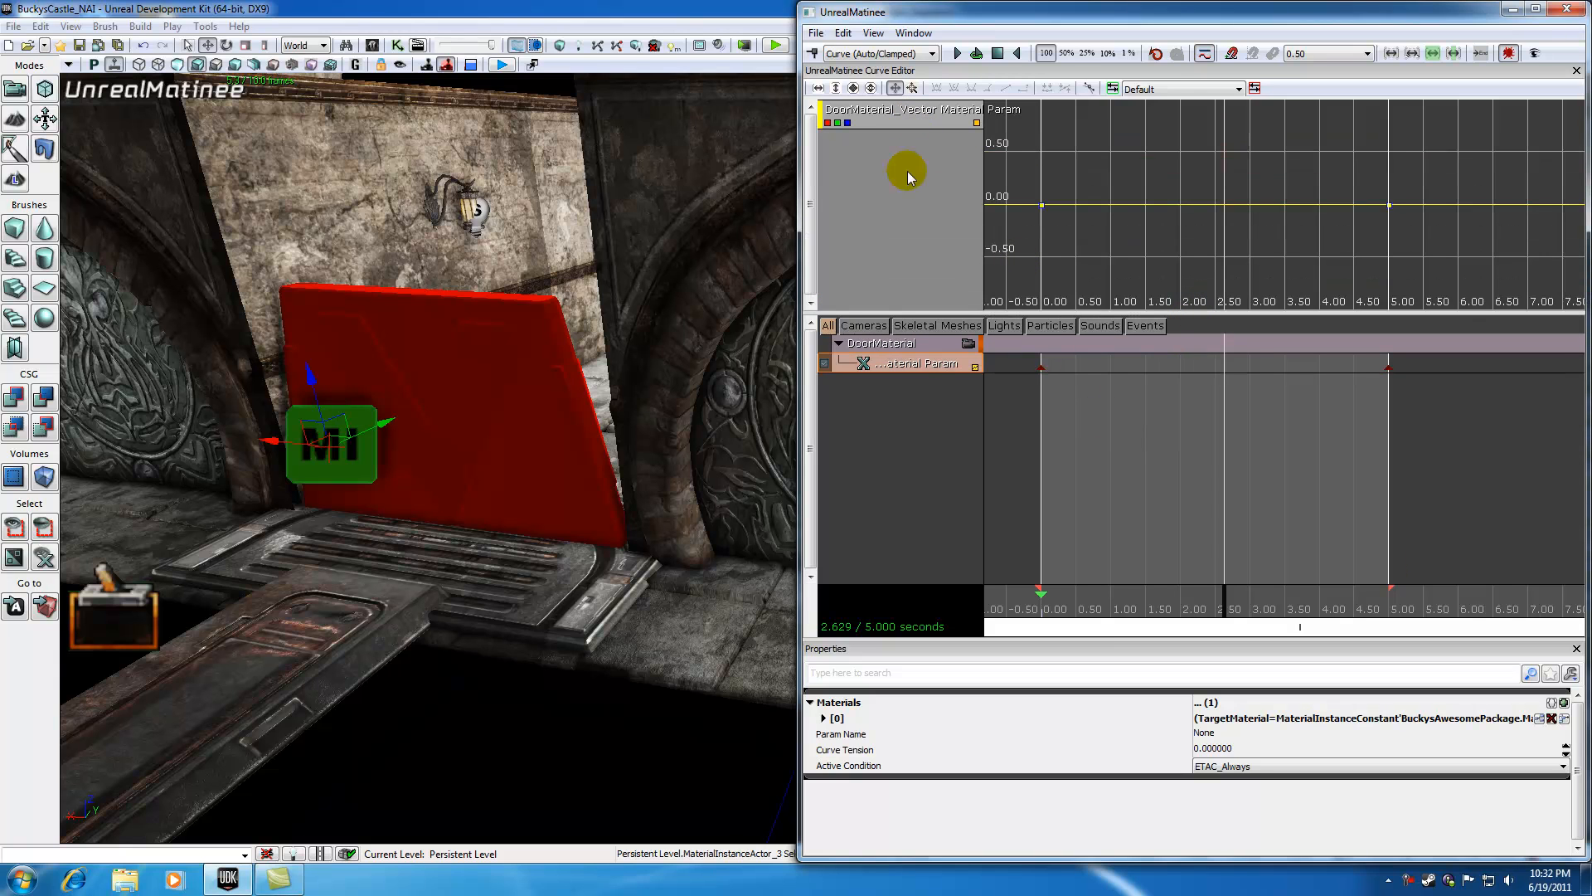
pyautogui.click(883, 341)
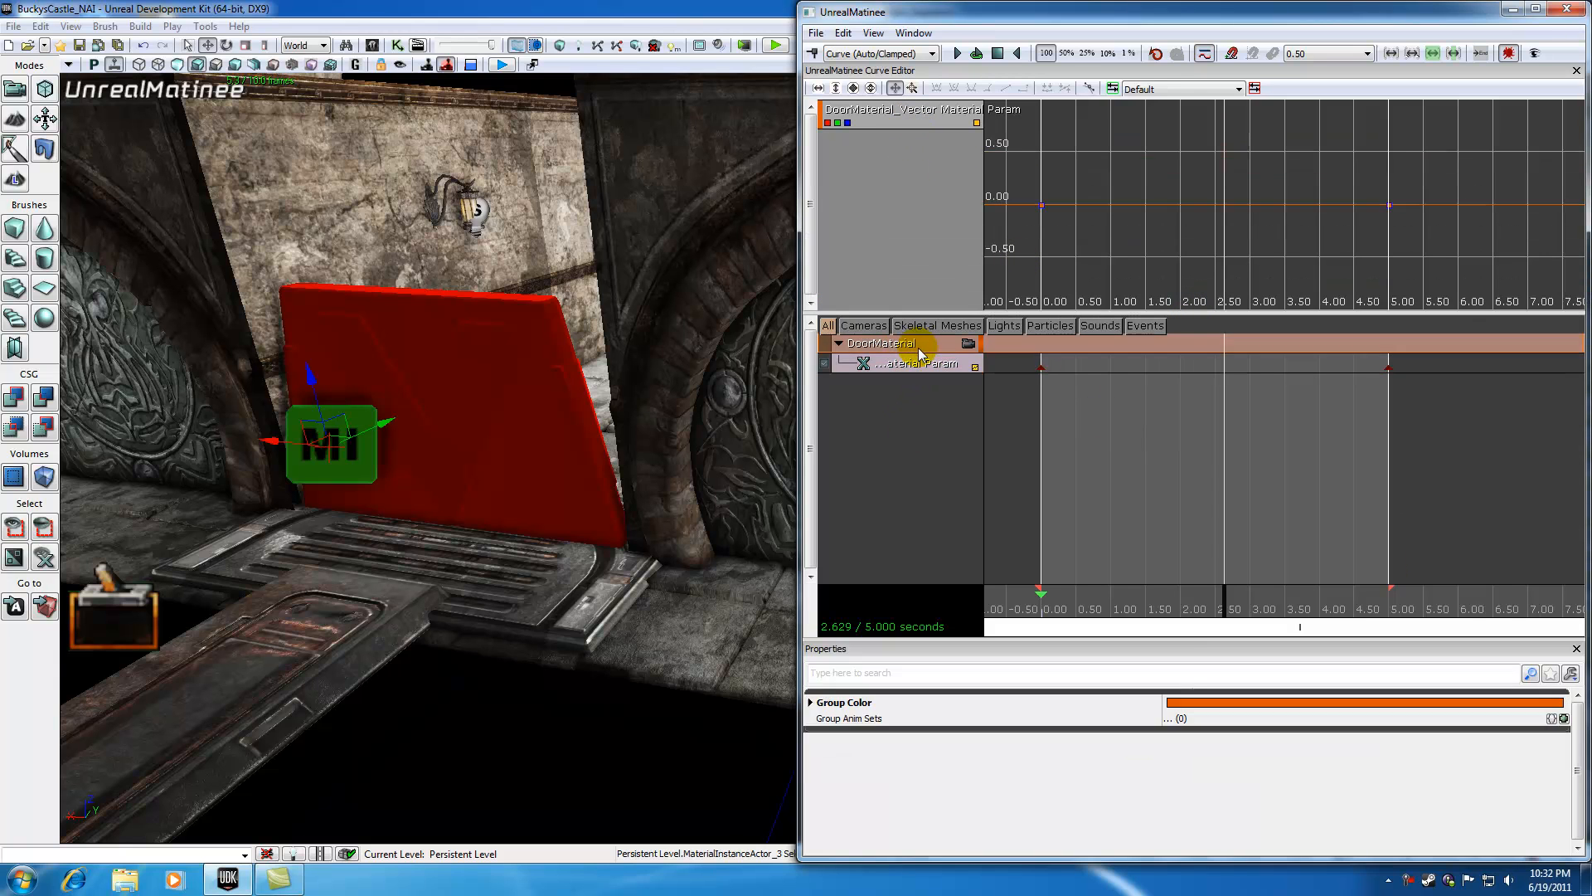
pyautogui.click(909, 364)
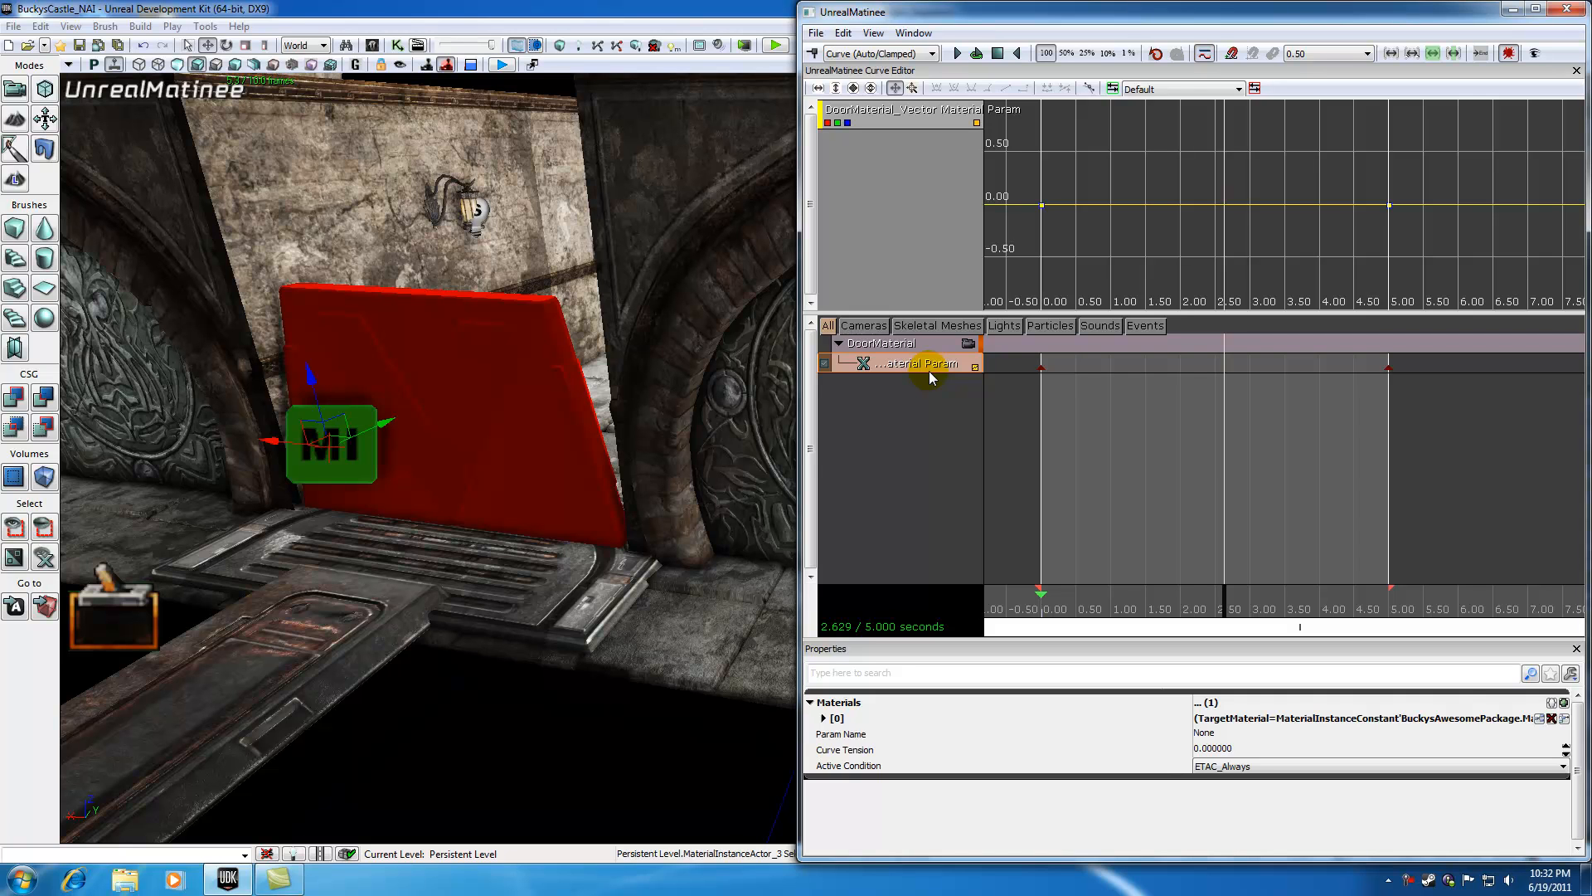
pyautogui.moveTo(1117, 14)
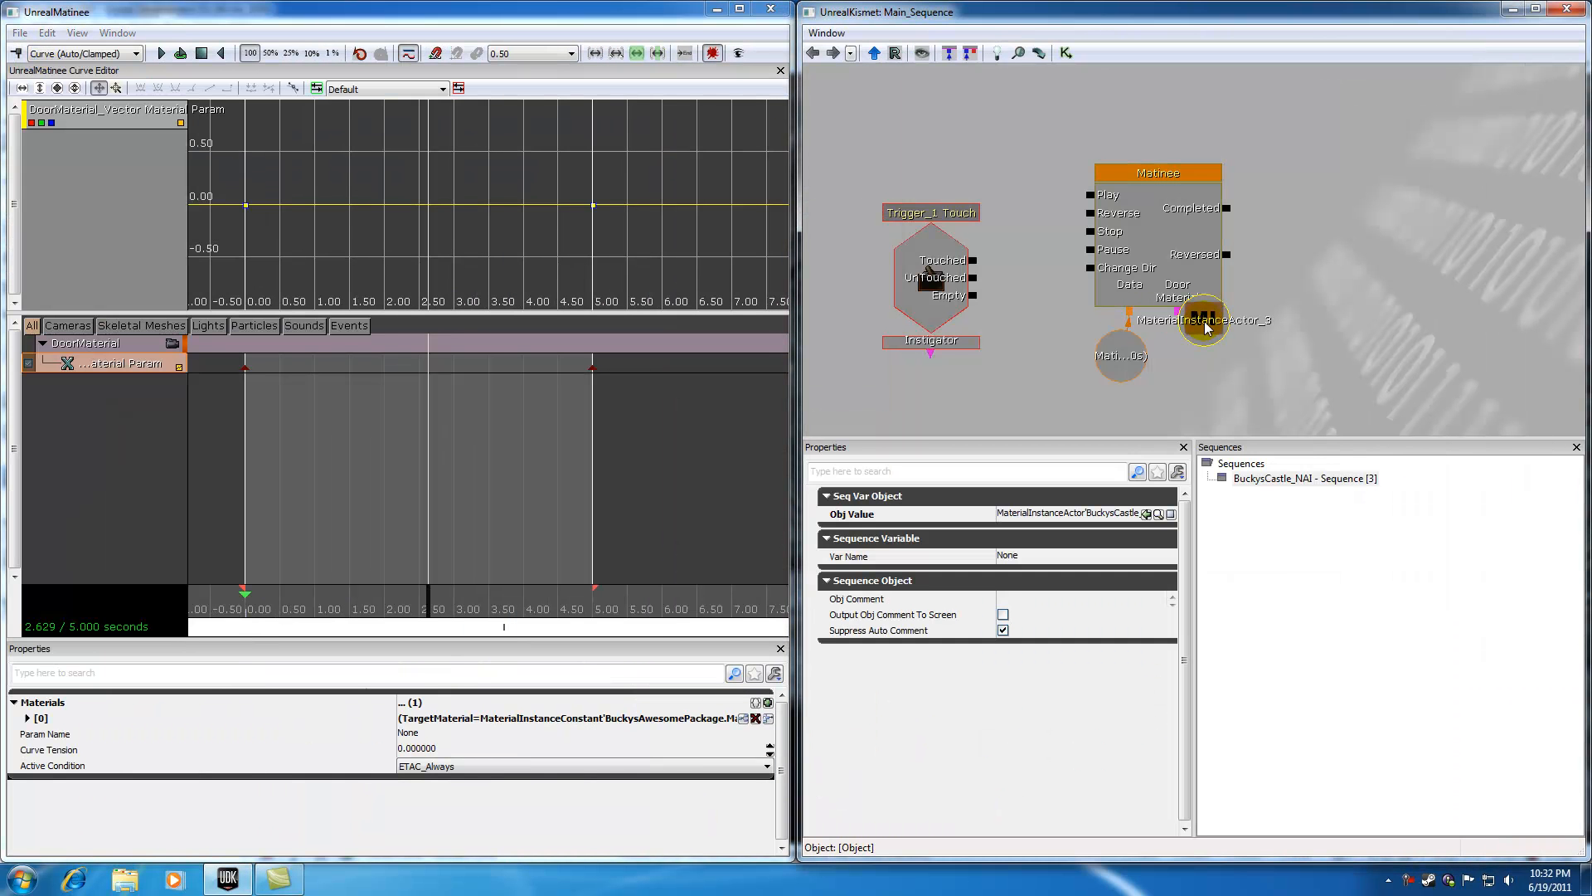
# - Wire the Matinee's DoorMaterial link to the MaterialInstanceActor_3 variable
pyautogui.moveTo(1204, 320); pyautogui.dragTo(1204, 363)
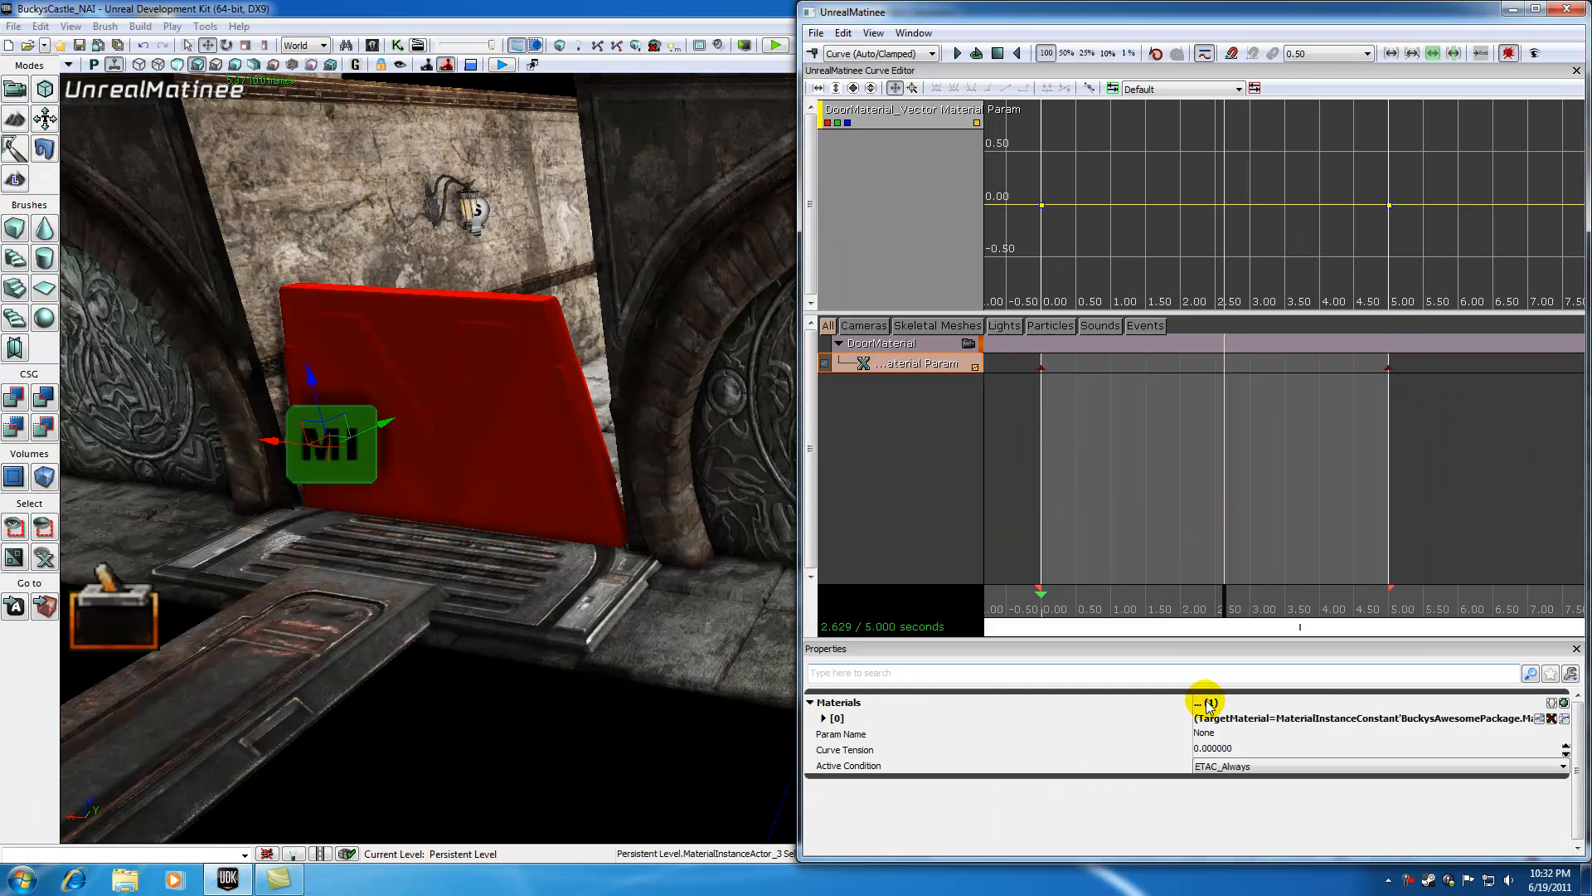
# - Set the track's Param Name to DoorsMainColor and commit it
pyautogui.click(1206, 733)
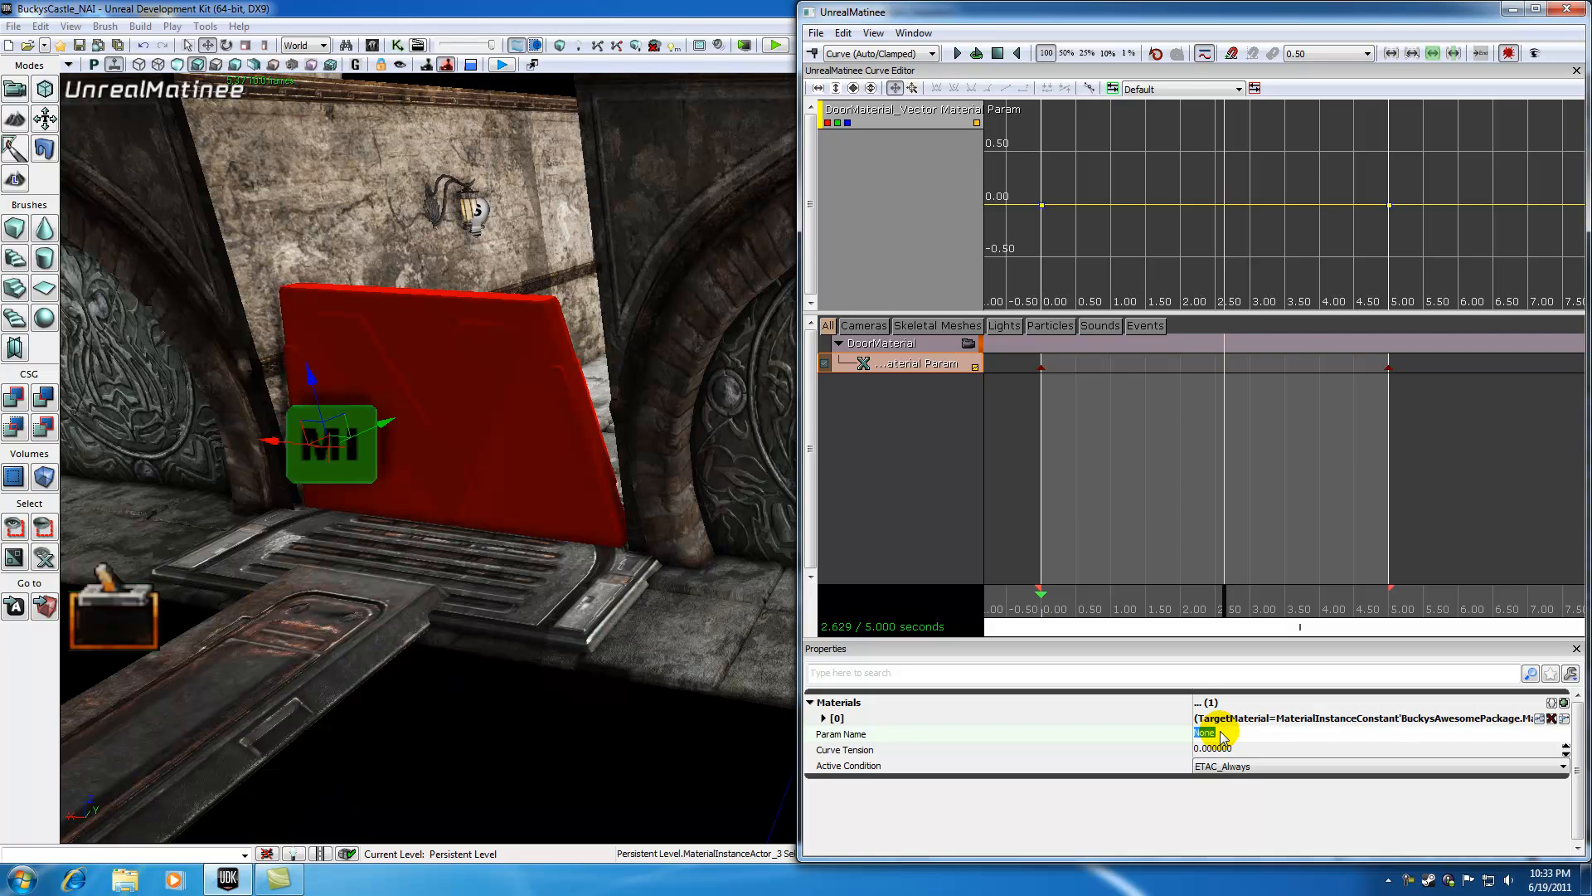
pyautogui.write('DoorsMainColor')
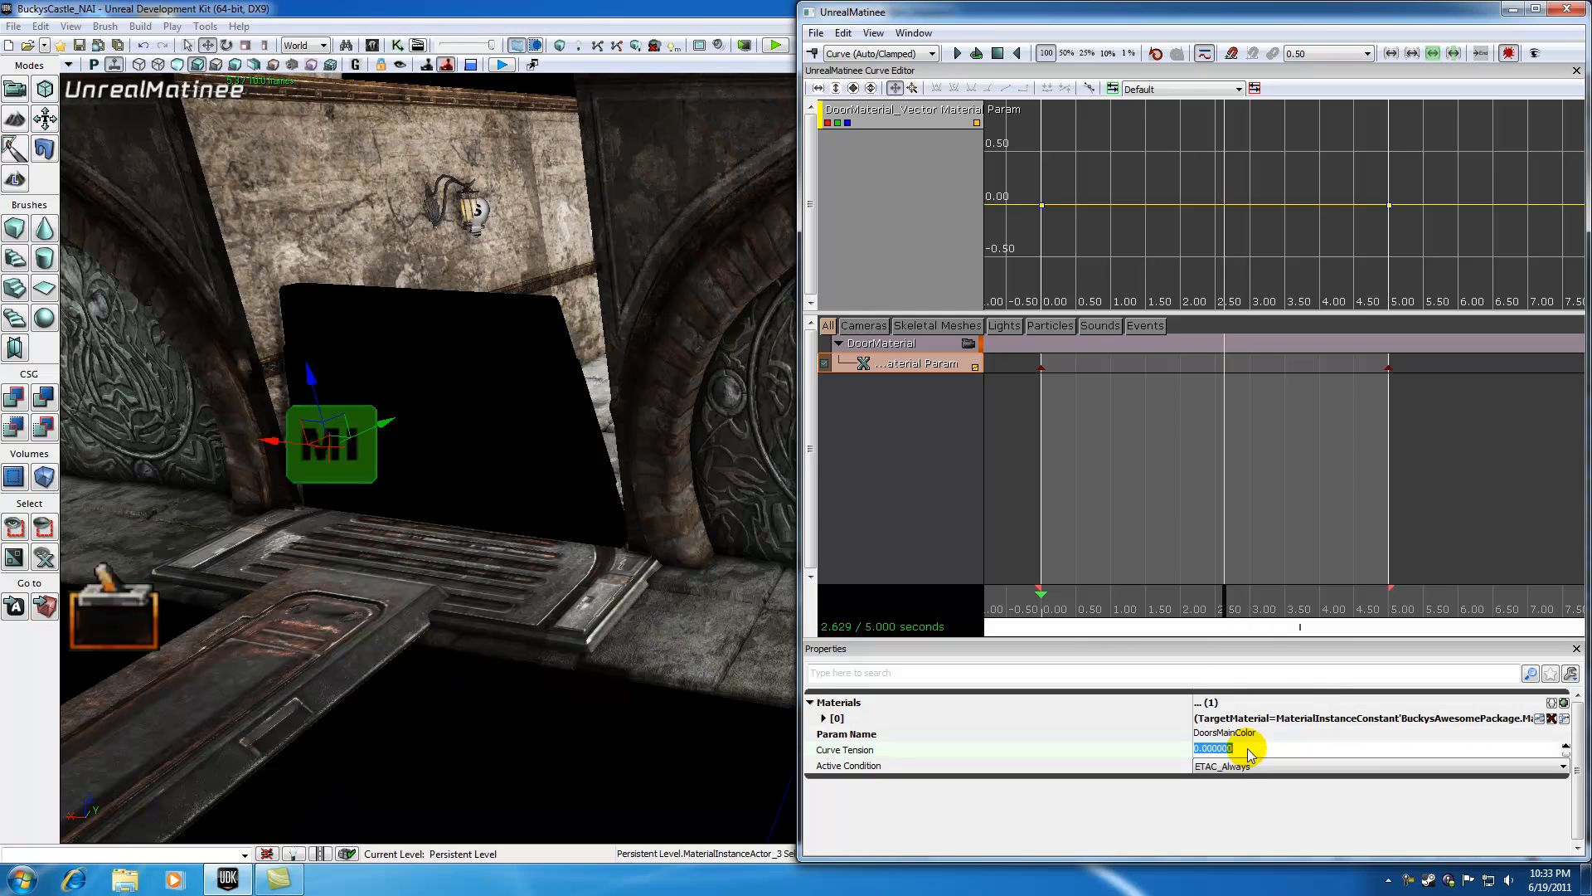
pyautogui.click(1224, 732)
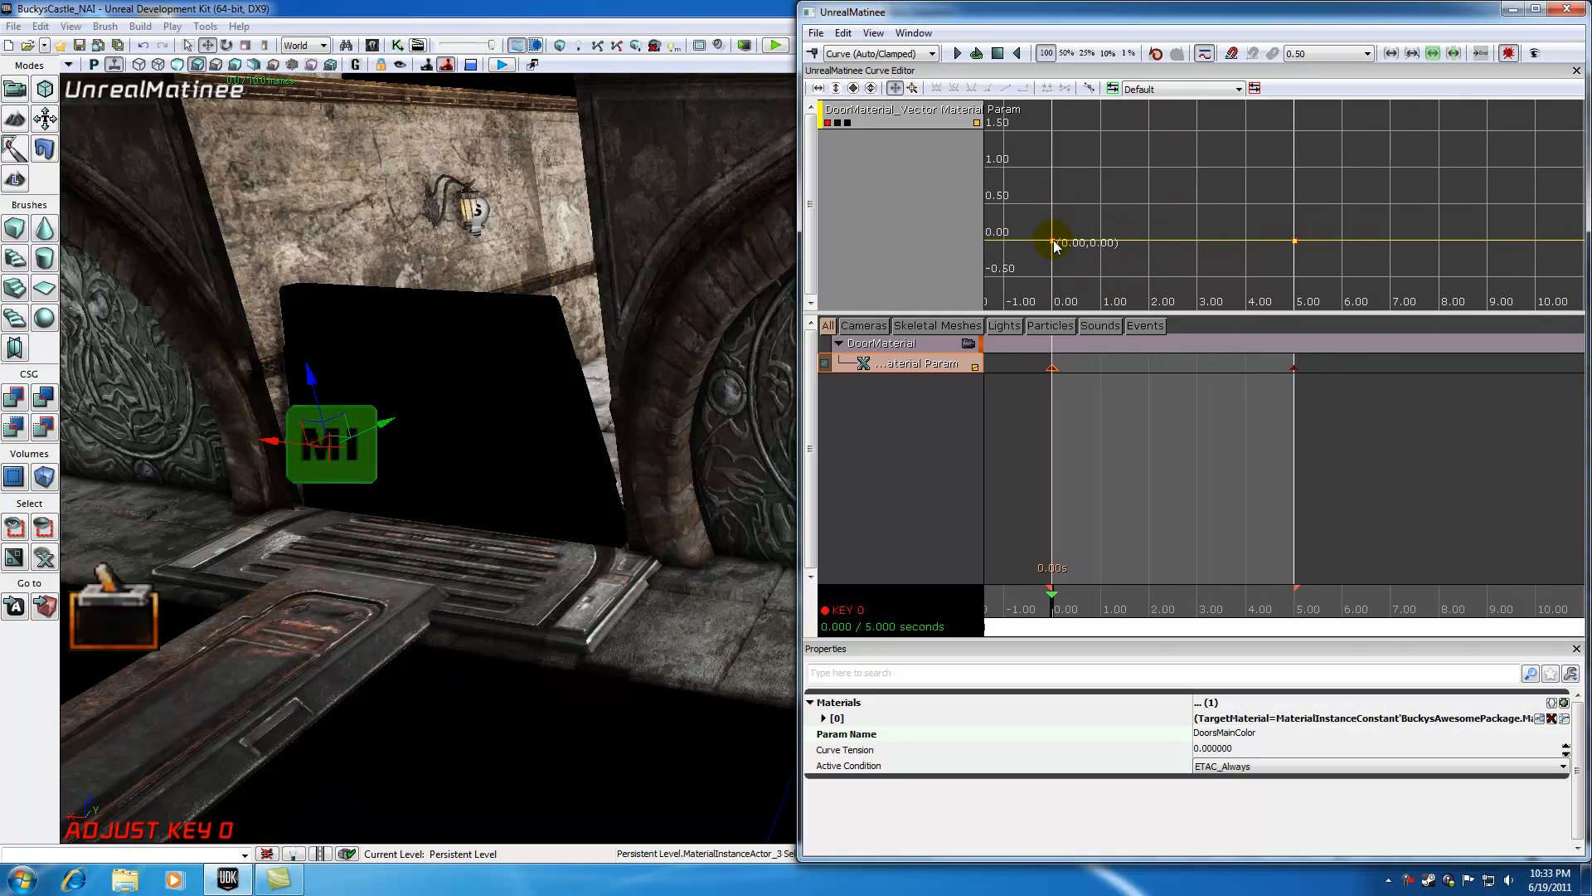
# - Set the first colour key's value to 1 via Set Value so the door starts red
pyautogui.rightClick(1051, 242)
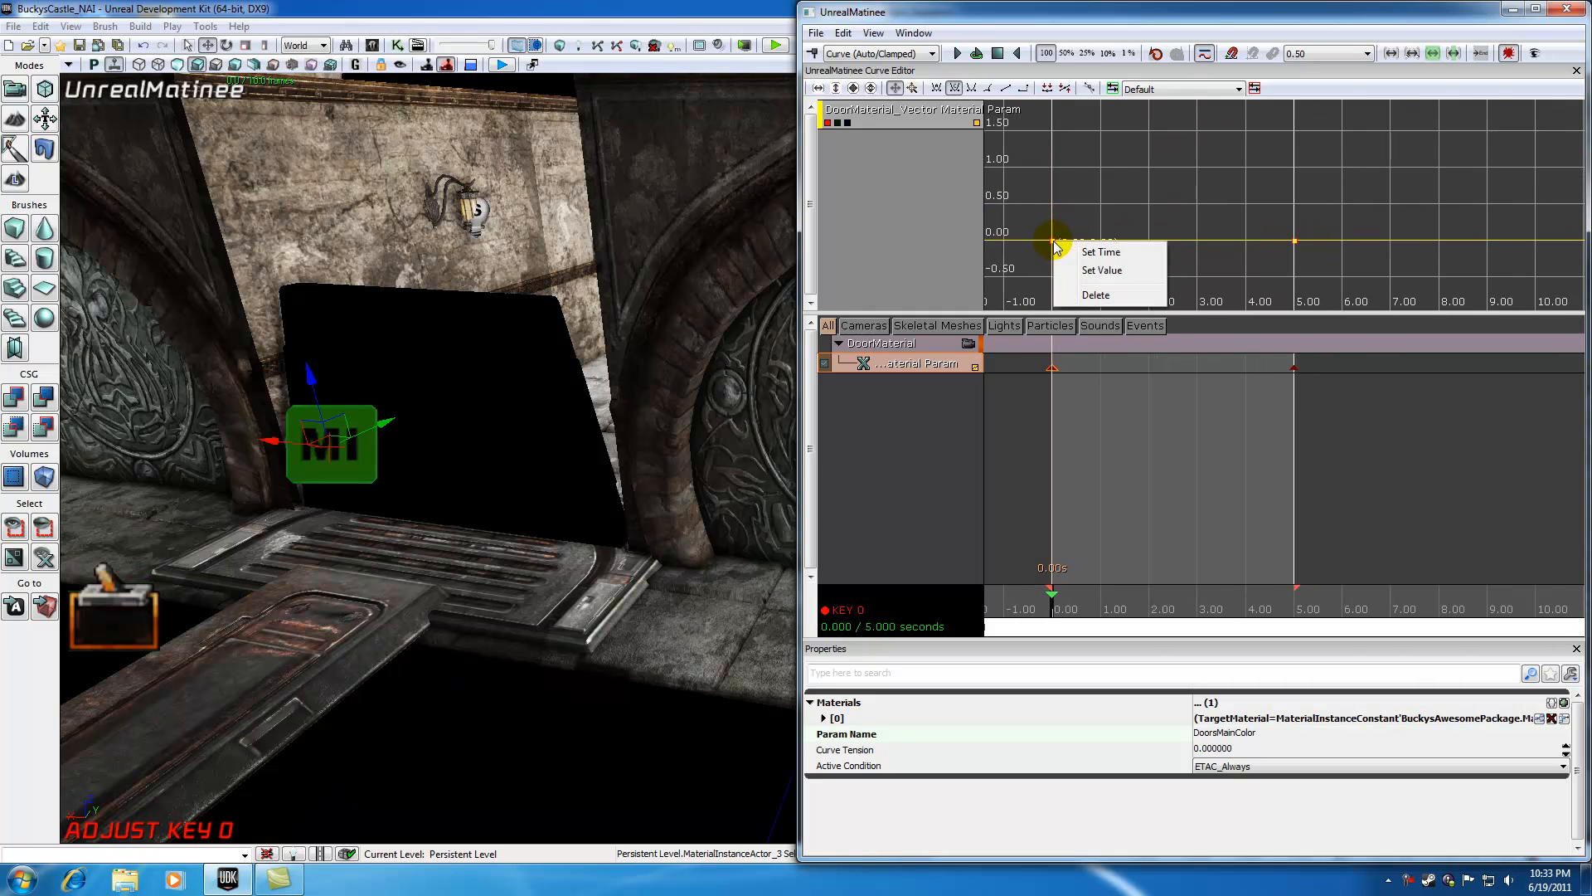
pyautogui.click(1102, 270)
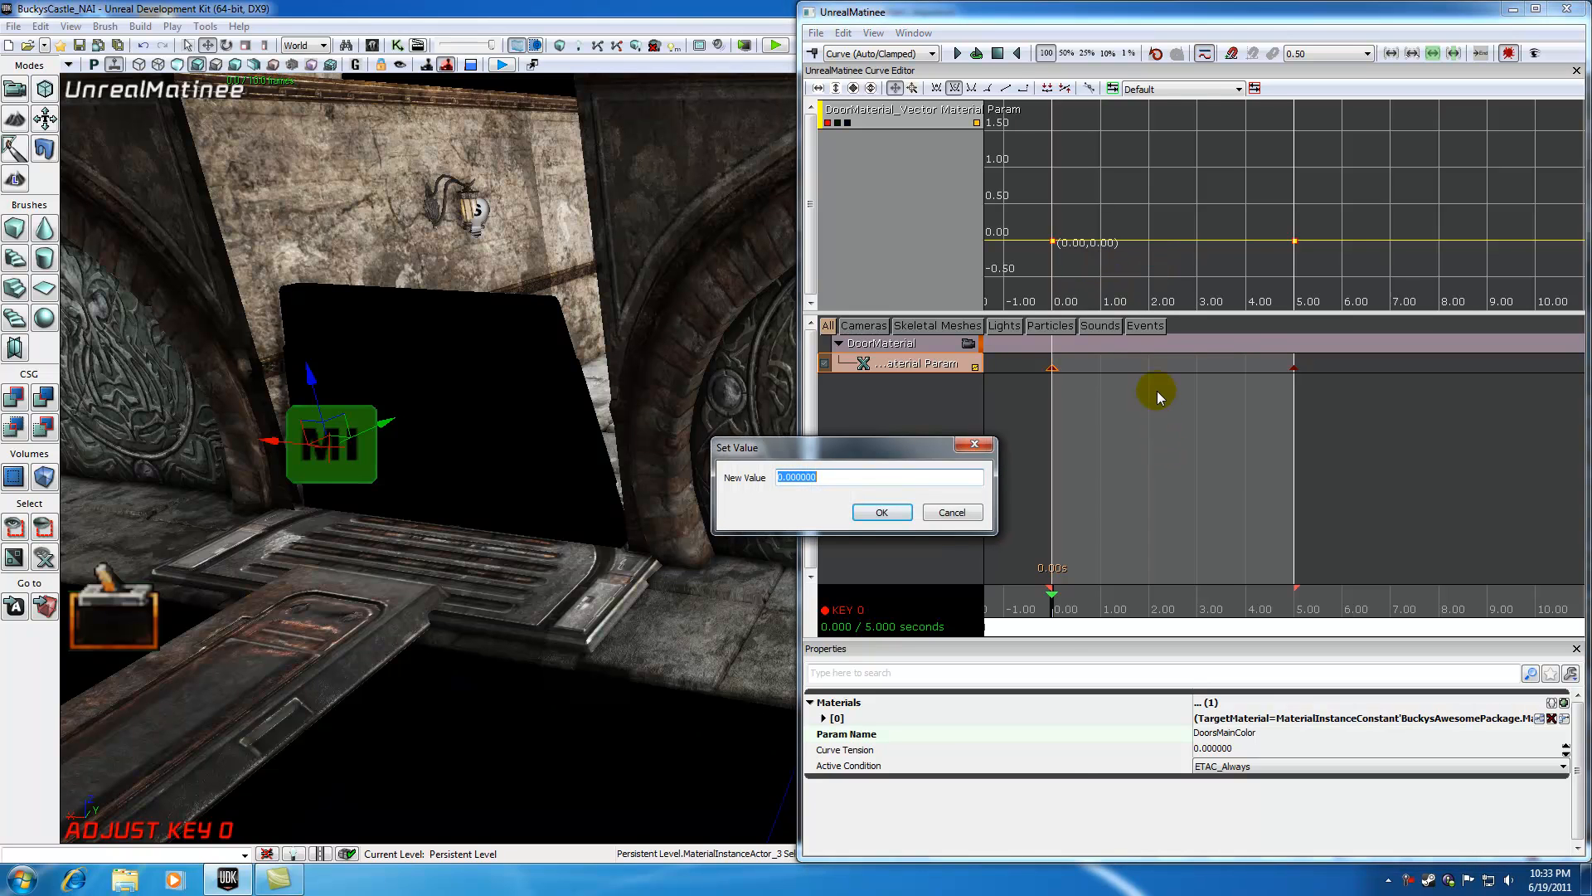
pyautogui.click(879, 513)
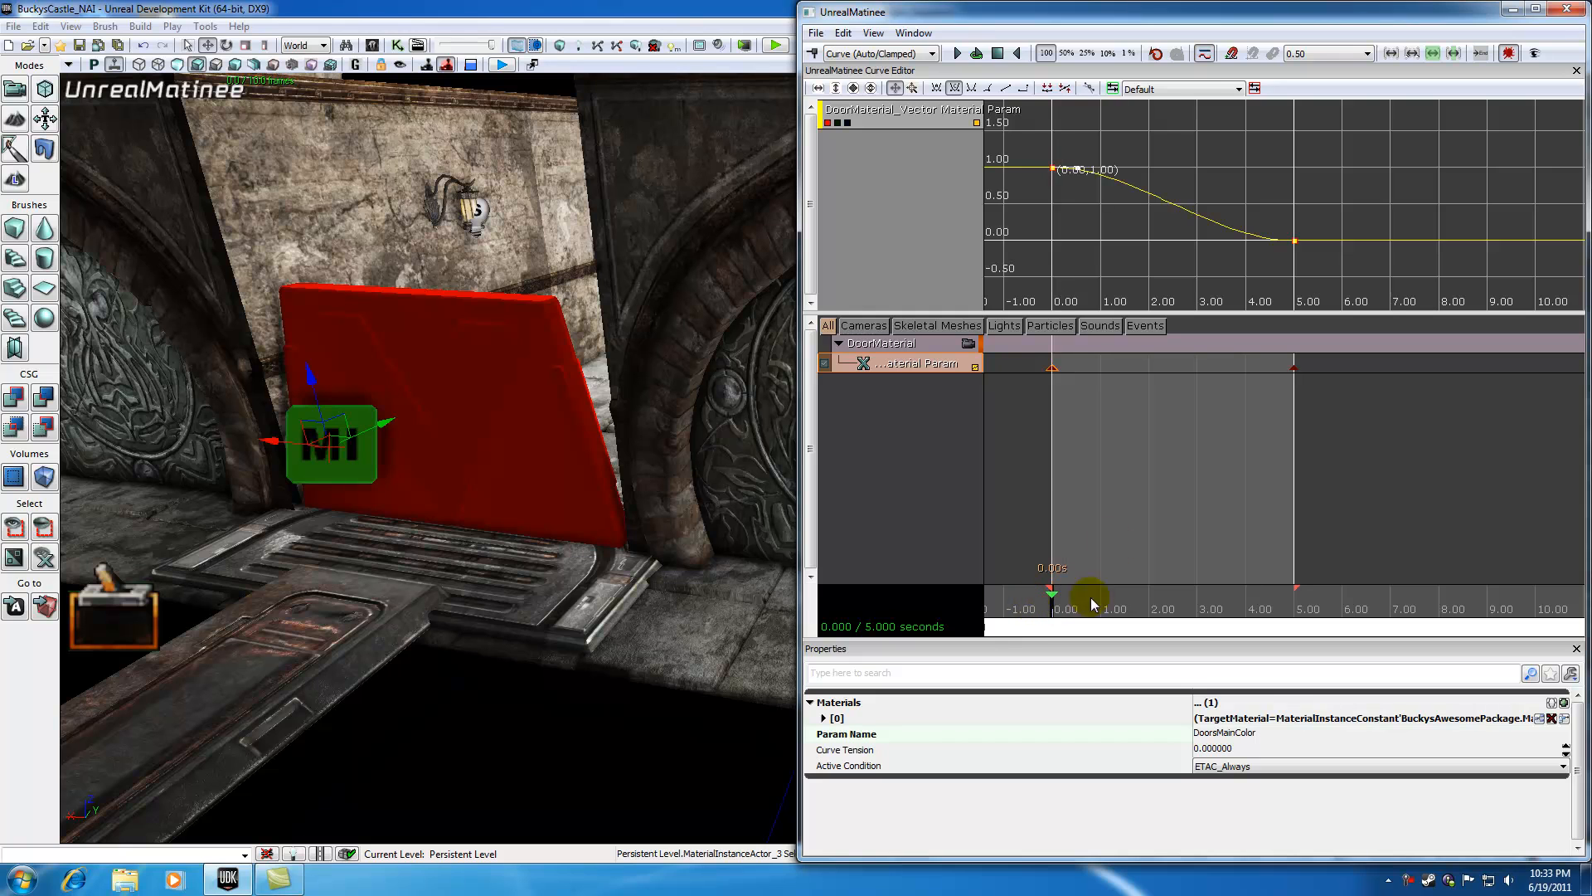
pyautogui.moveTo(1052, 170)
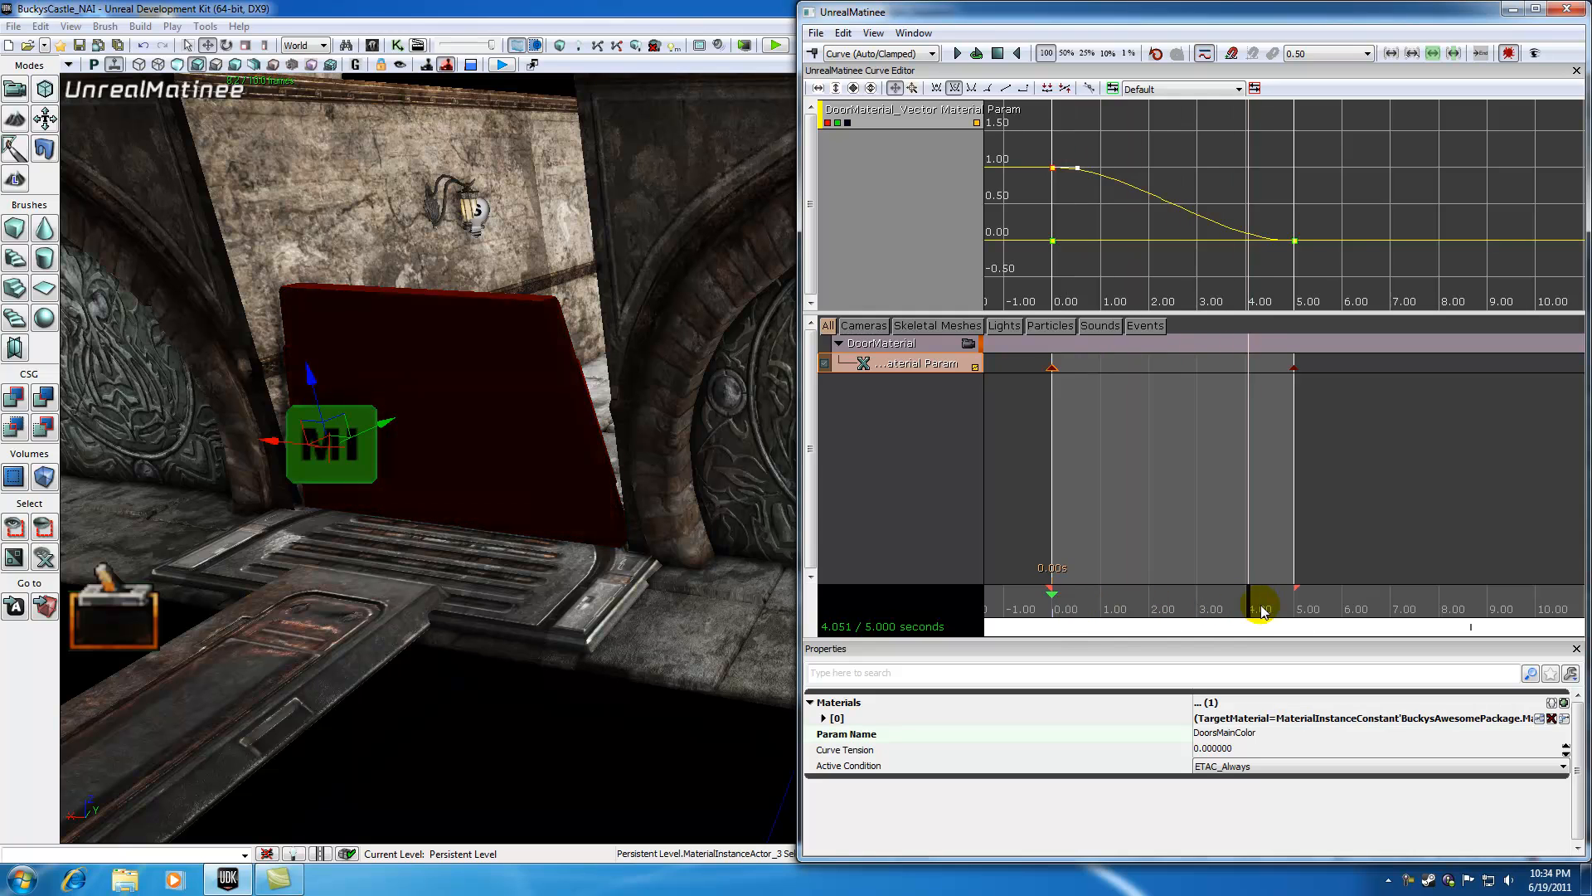
# - Set the second colour channel's 5-second key to 1 in the Curve Editor
pyautogui.moveTo(1264, 608); pyautogui.dragTo(1296, 608)
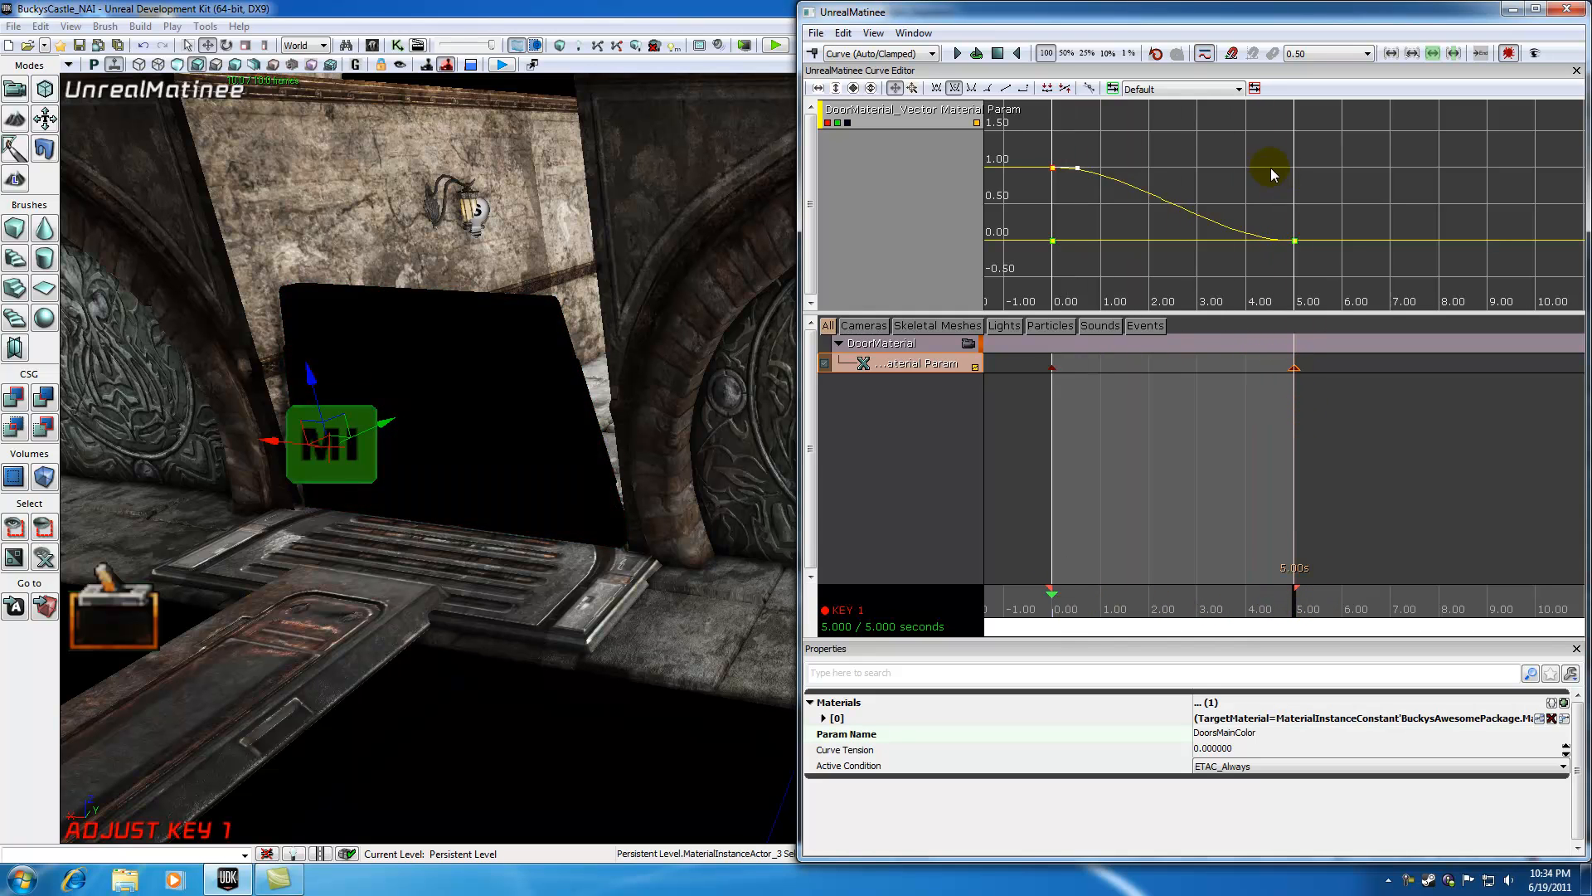
pyautogui.moveTo(1296, 248)
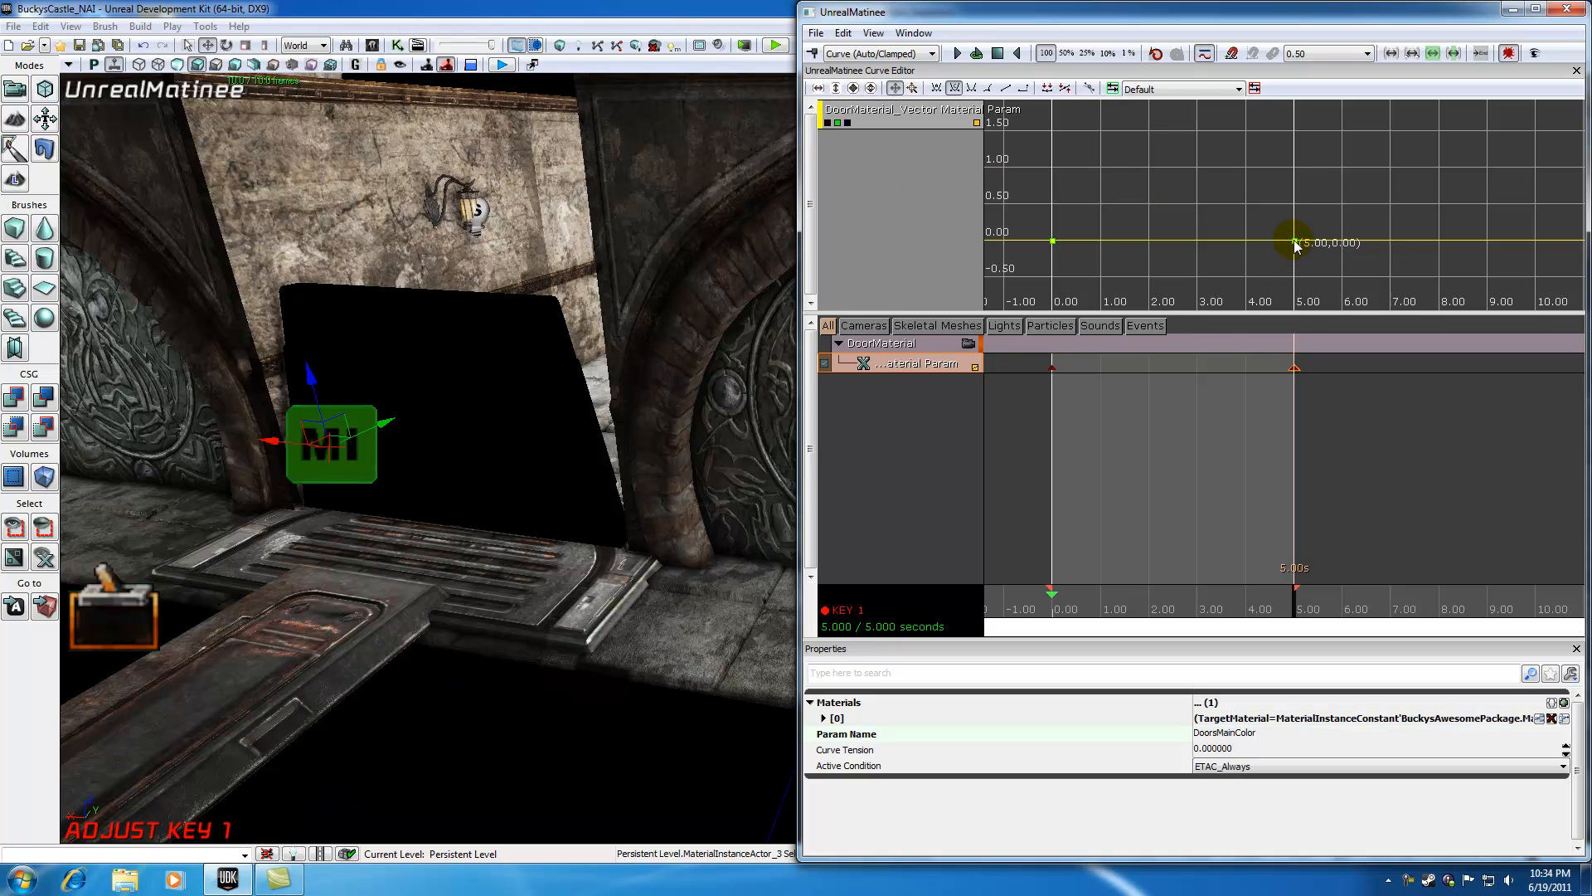
pyautogui.doubleClick(1296, 242)
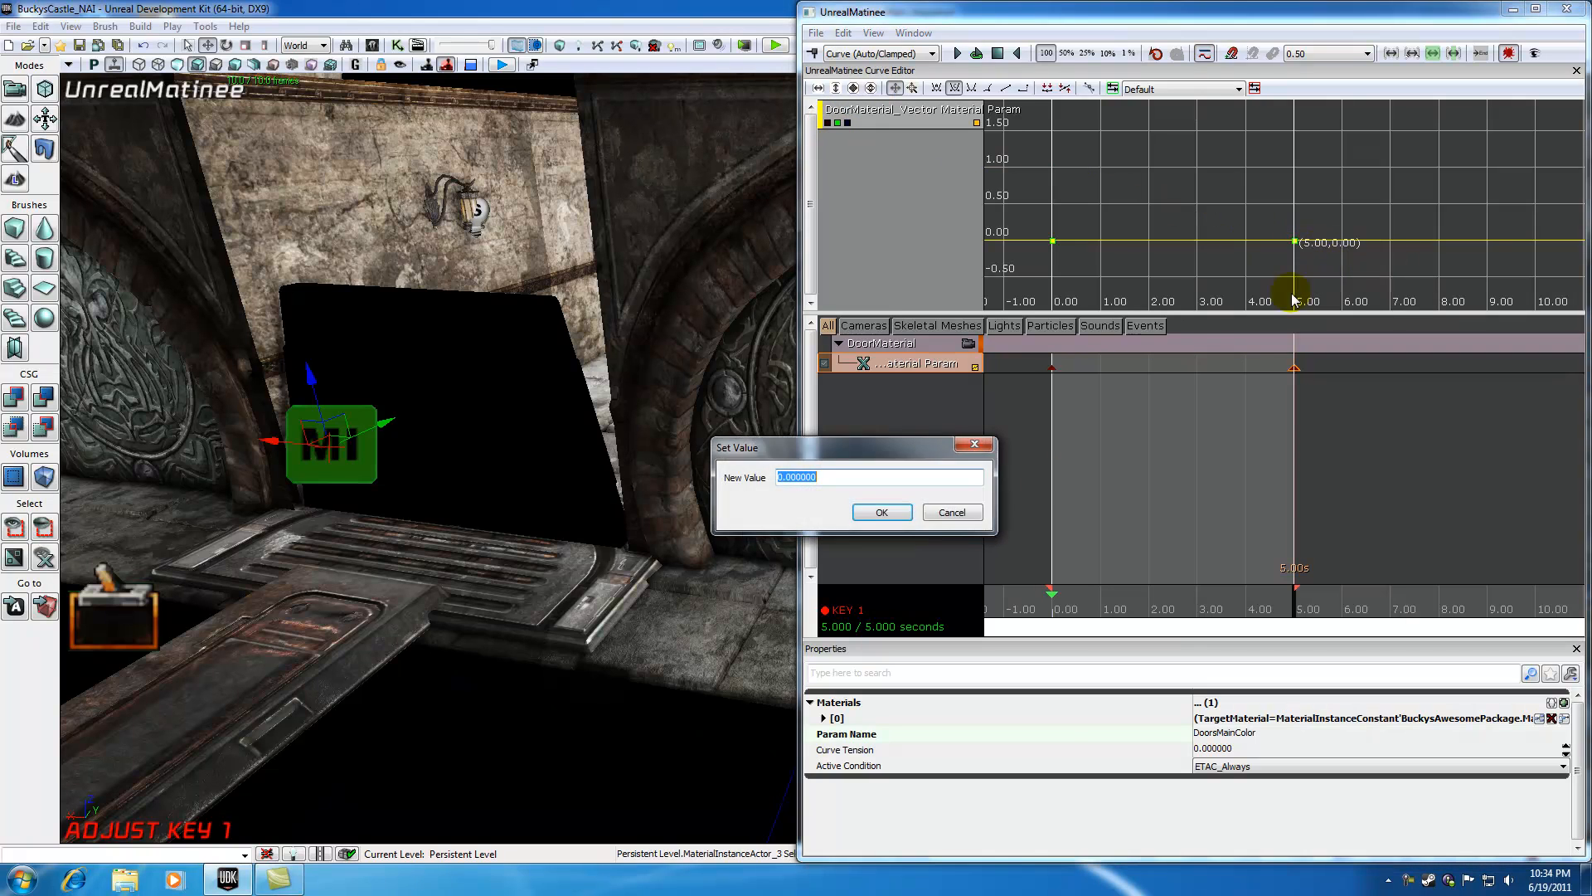
pyautogui.write('1')
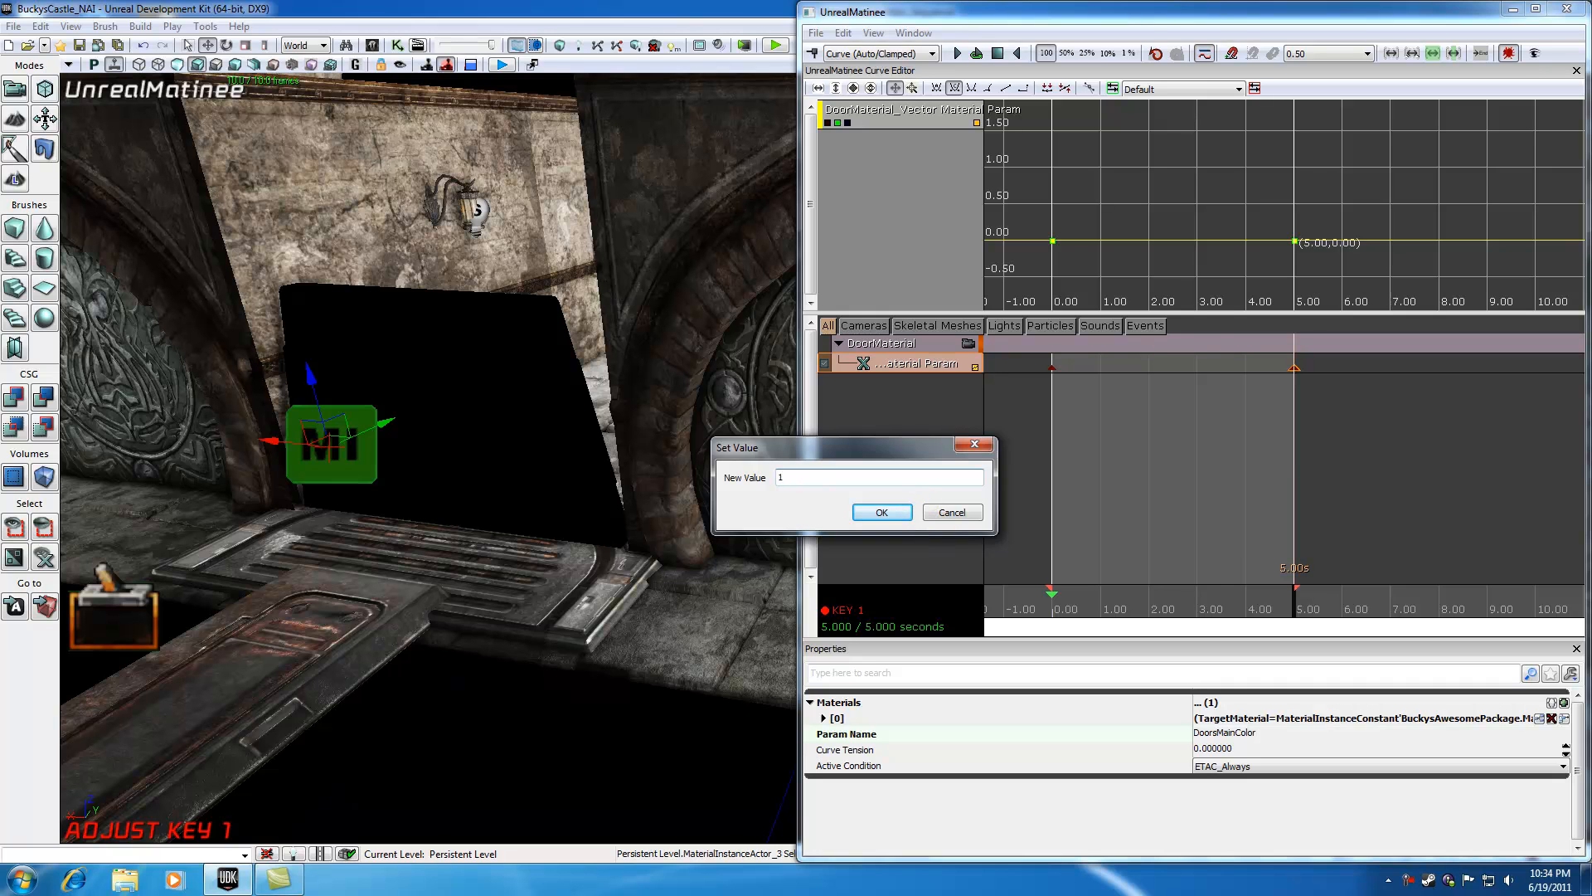
pyautogui.click(879, 513)
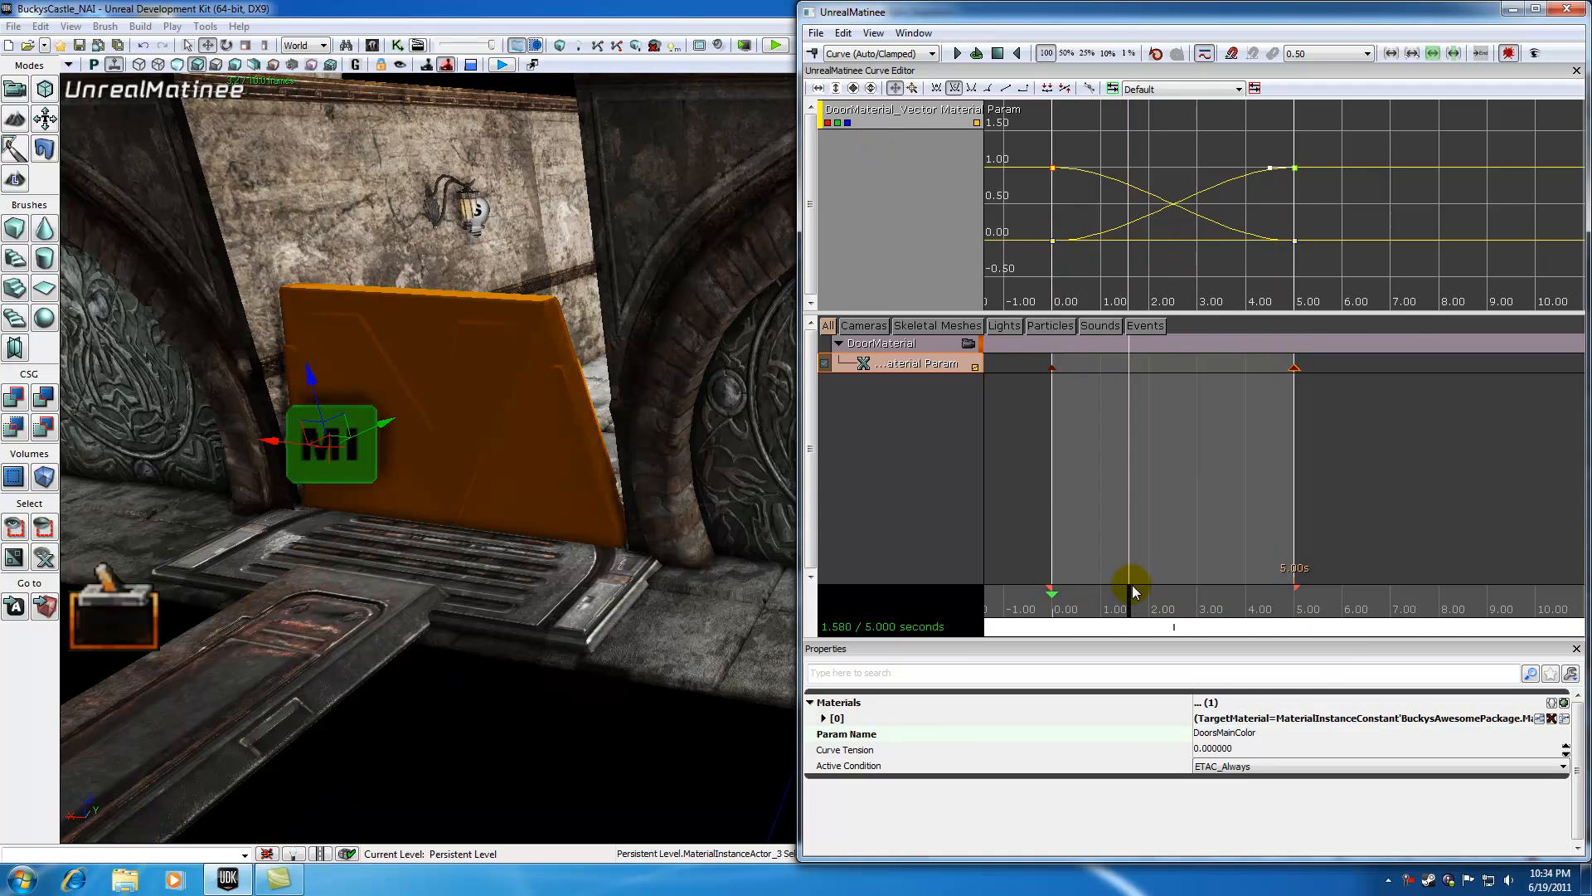
pyautogui.moveTo(1130, 592); pyautogui.dragTo(1143, 592)
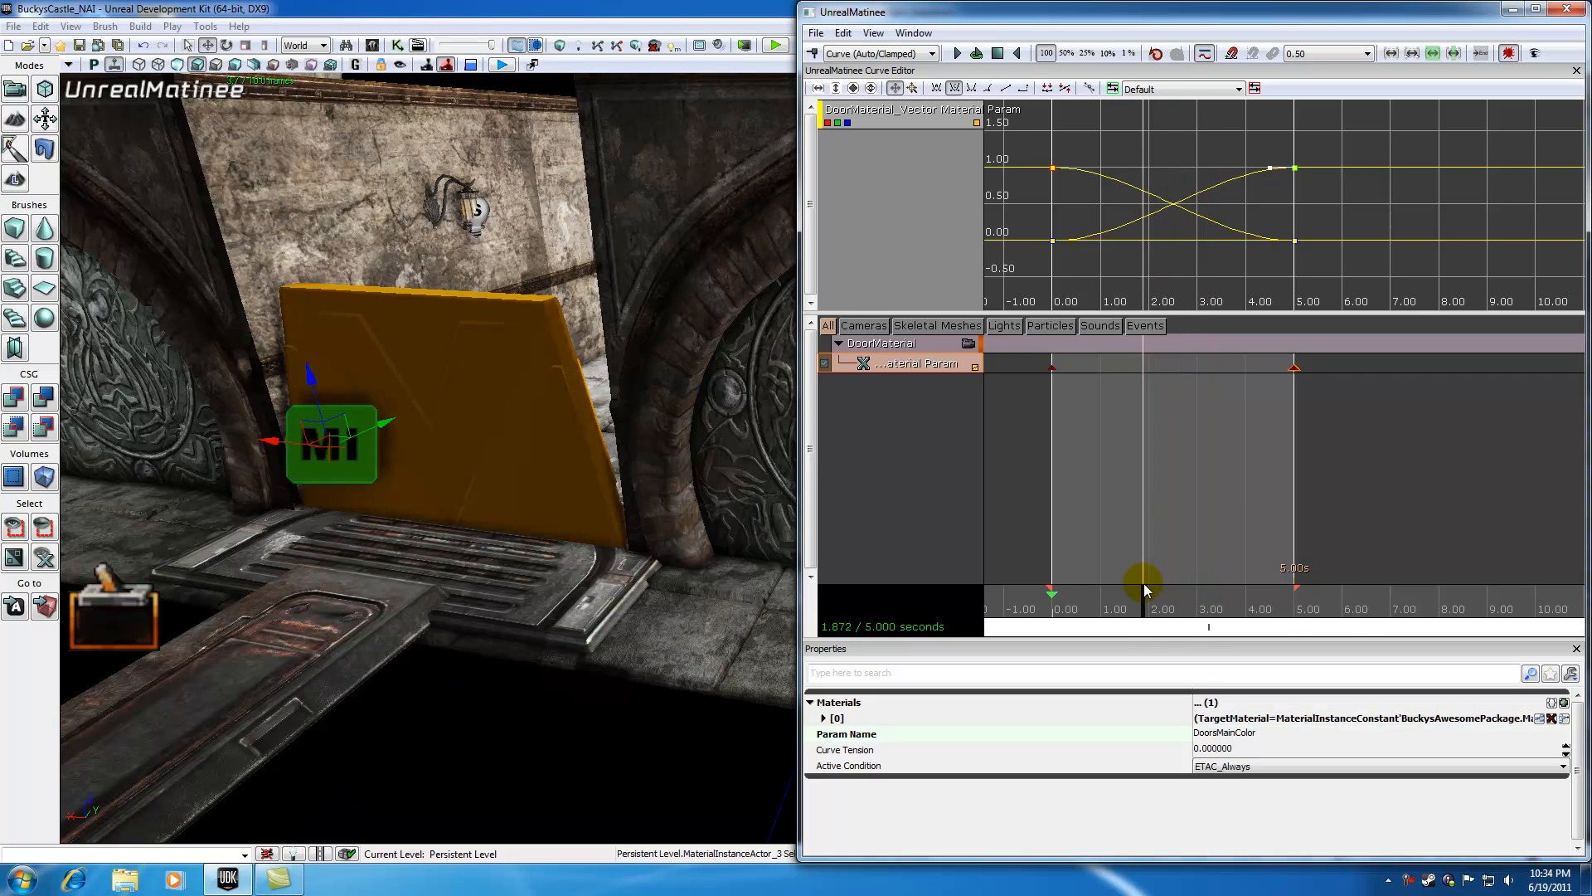
pyautogui.moveTo(1146, 587); pyautogui.dragTo(1132, 579)
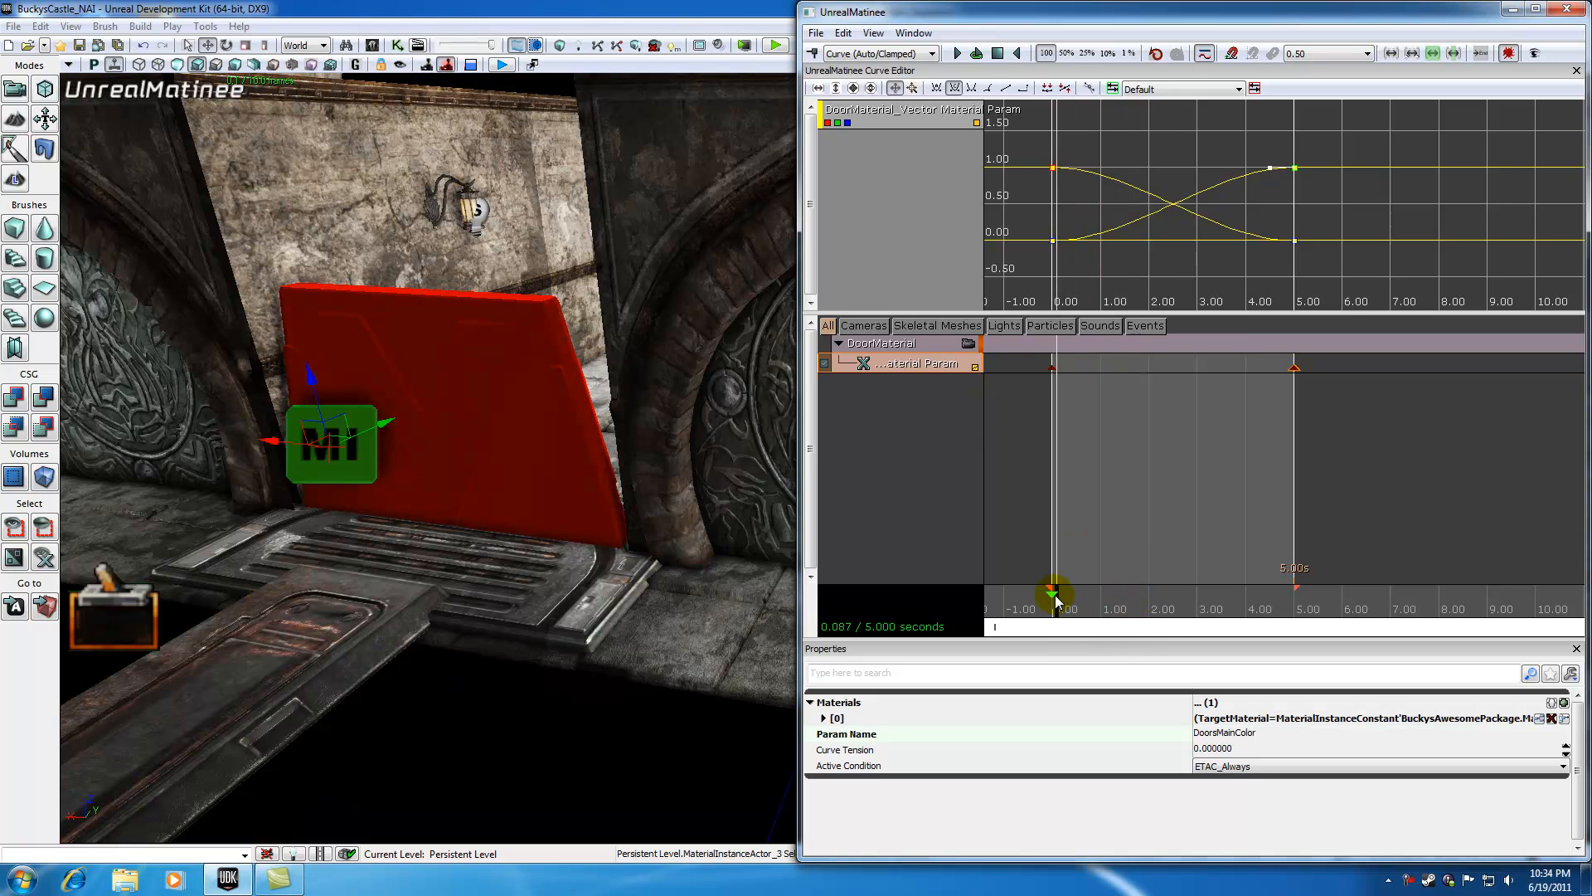
pyautogui.moveTo(1053, 594); pyautogui.dragTo(1065, 594)
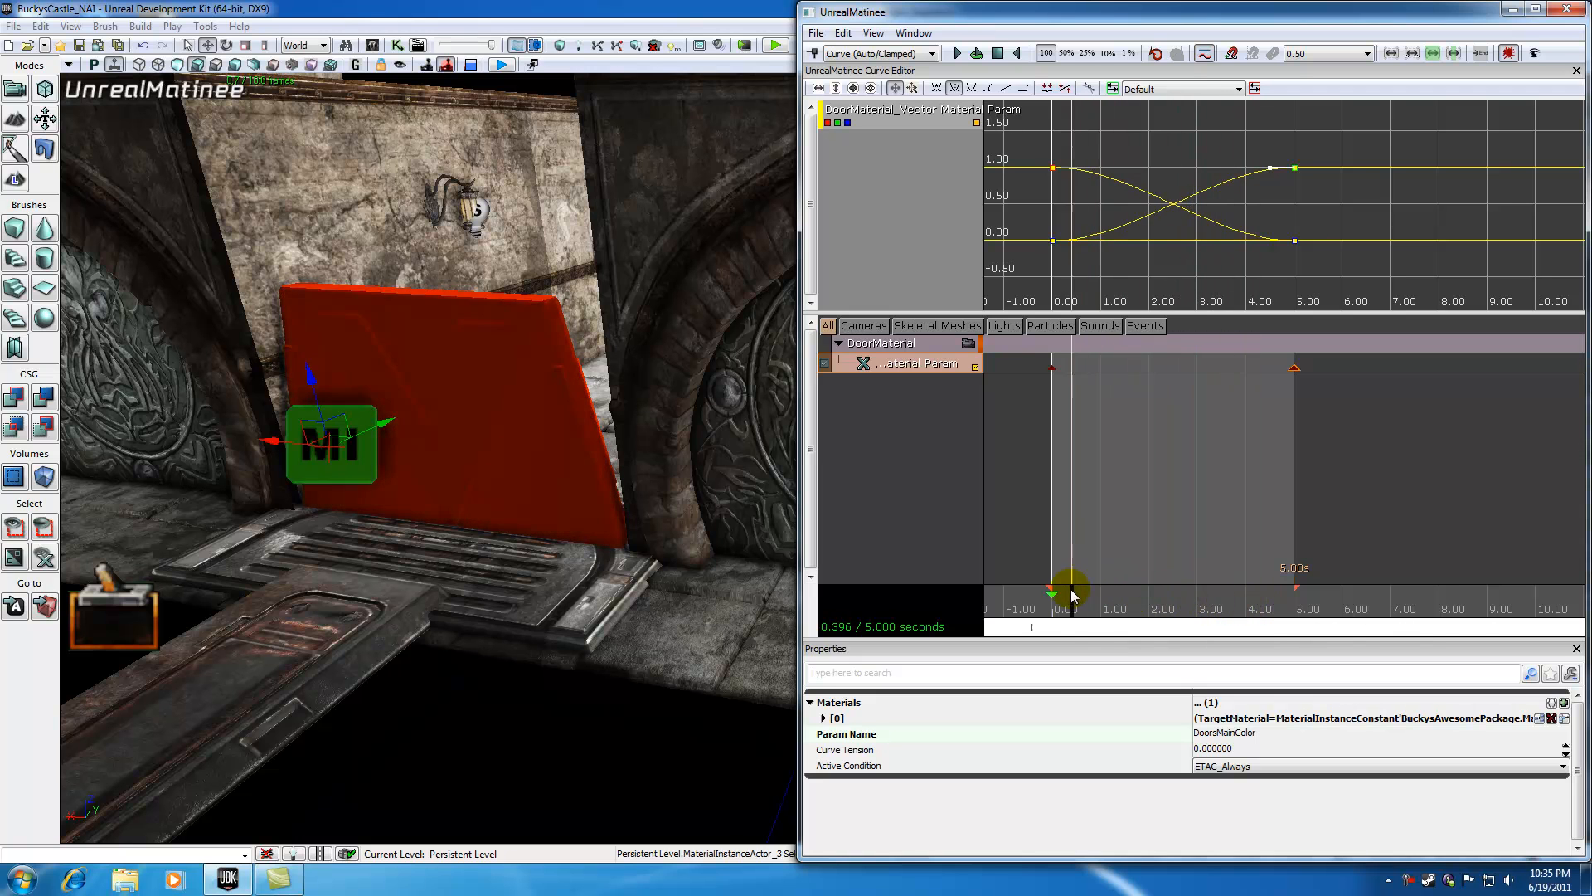
pyautogui.moveTo(1071, 595); pyautogui.dragTo(1128, 600)
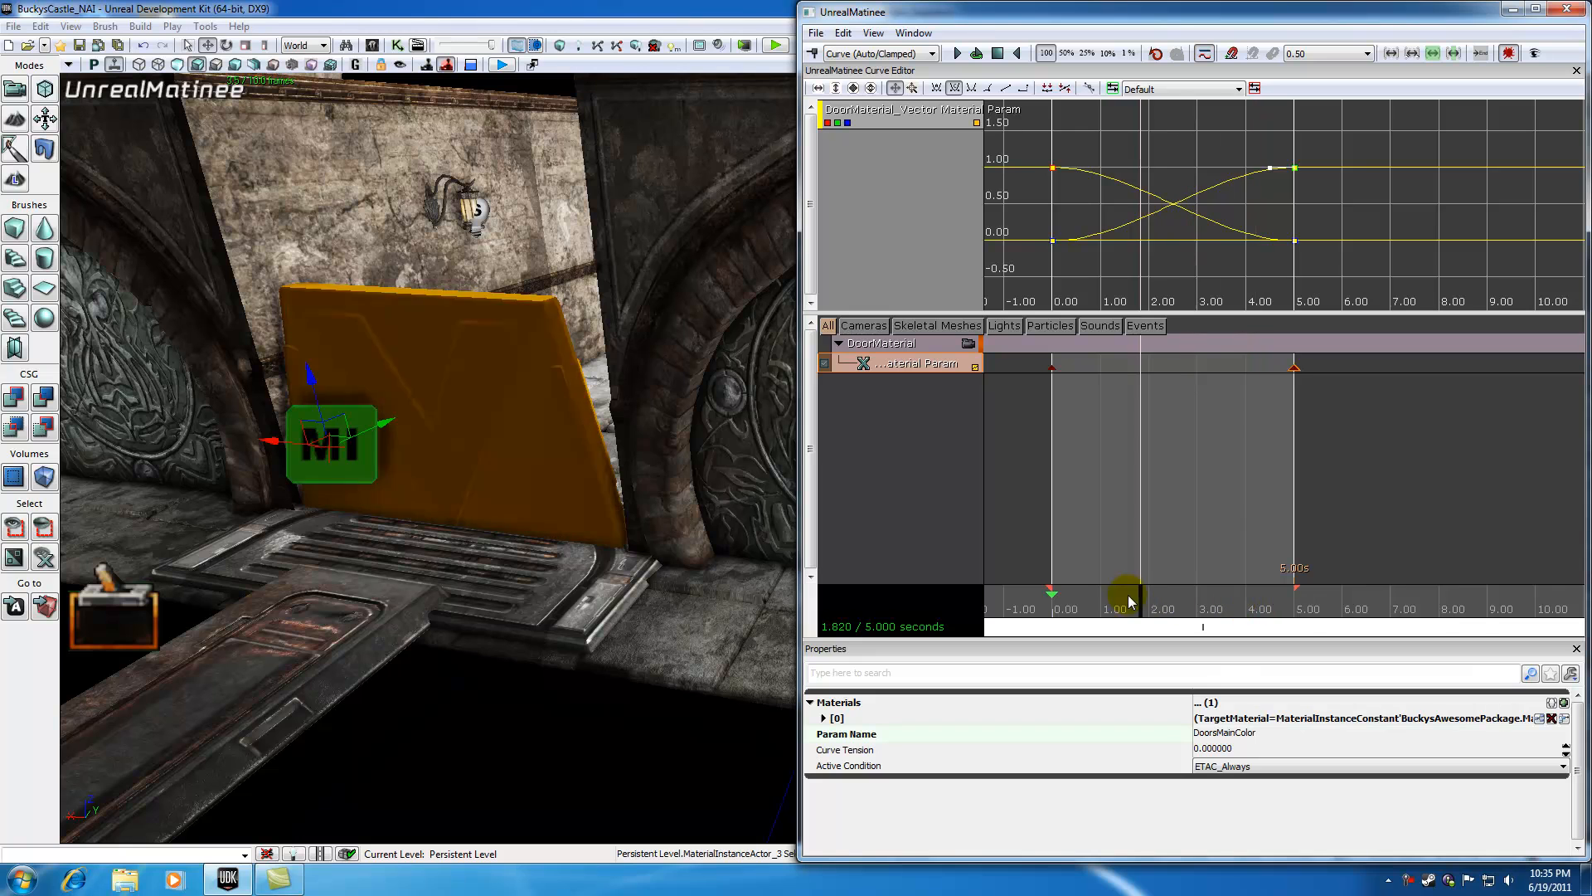
pyautogui.moveTo(1128, 599); pyautogui.dragTo(1178, 599)
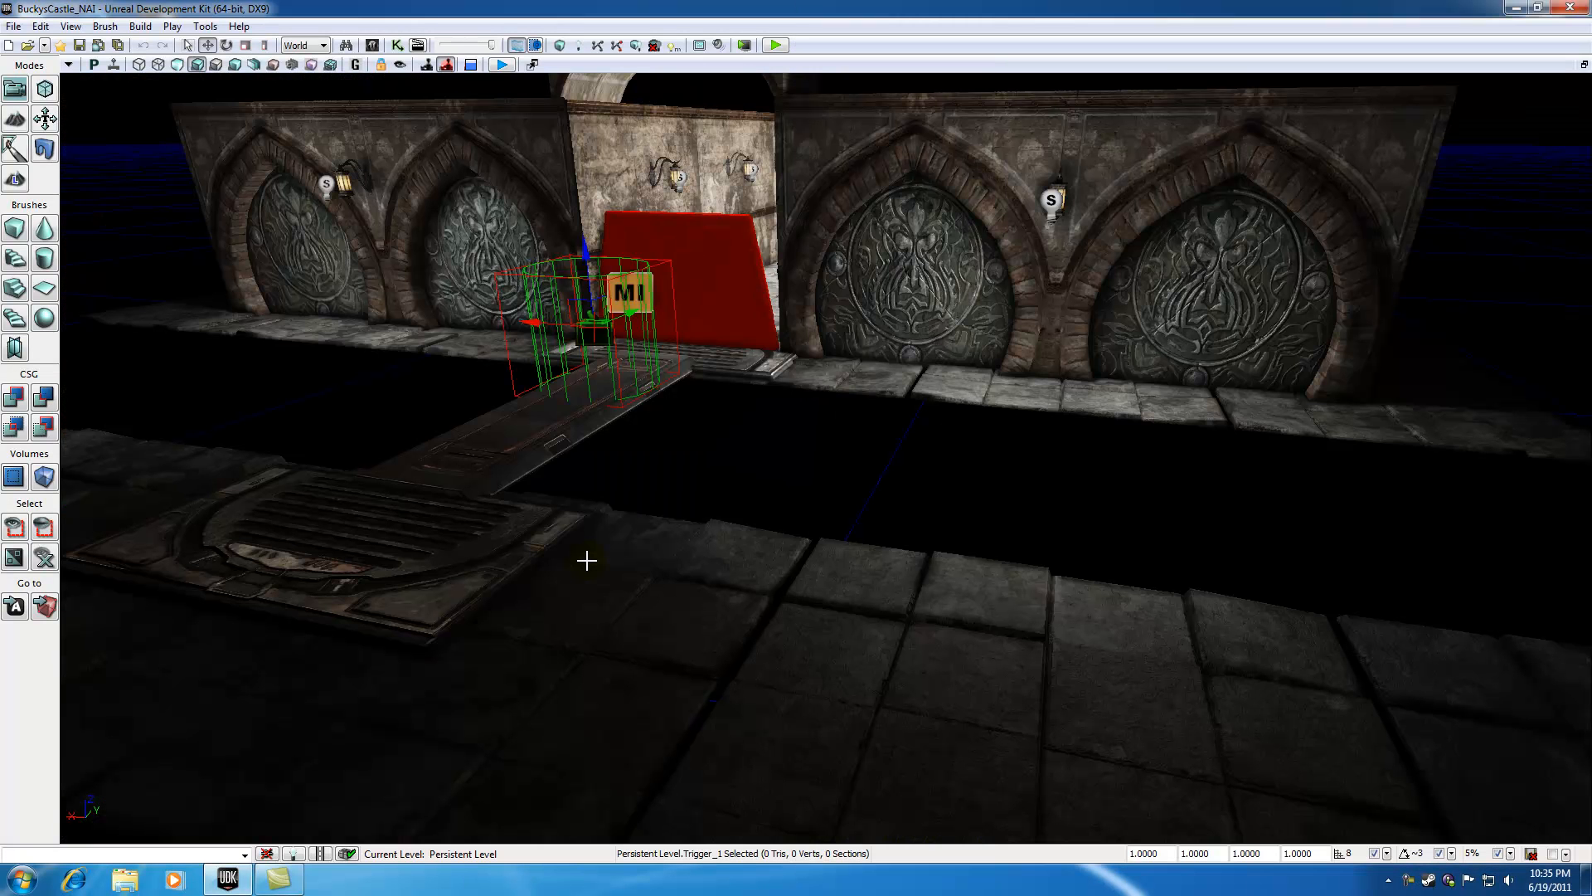
# - Play the level from the chosen floor spot near the red door
pyautogui.rightClick(586, 559)
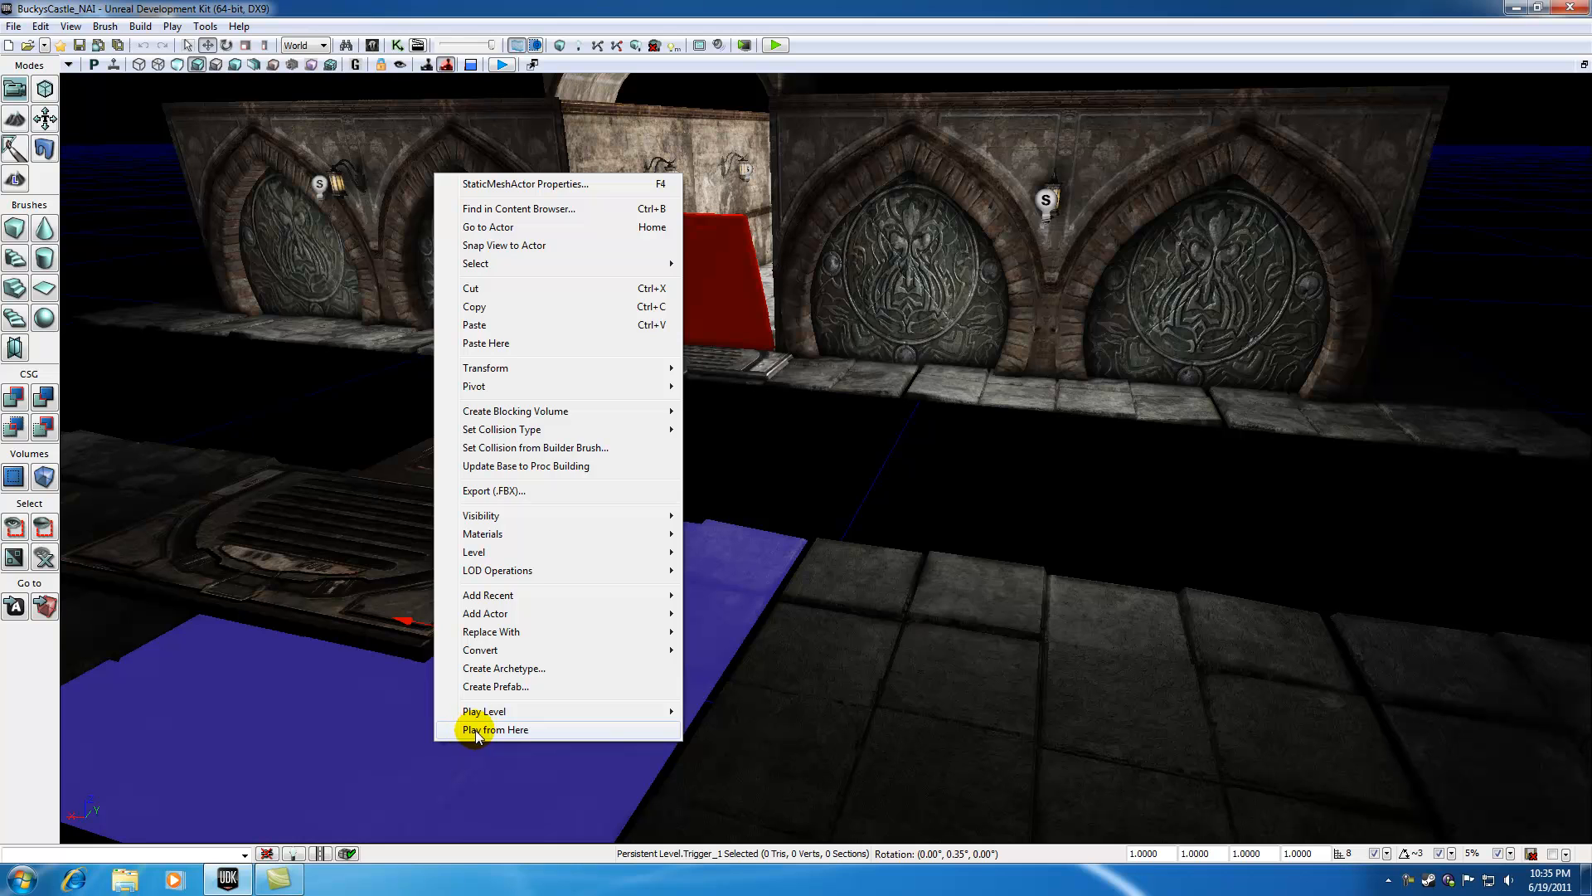
pyautogui.click(495, 730)
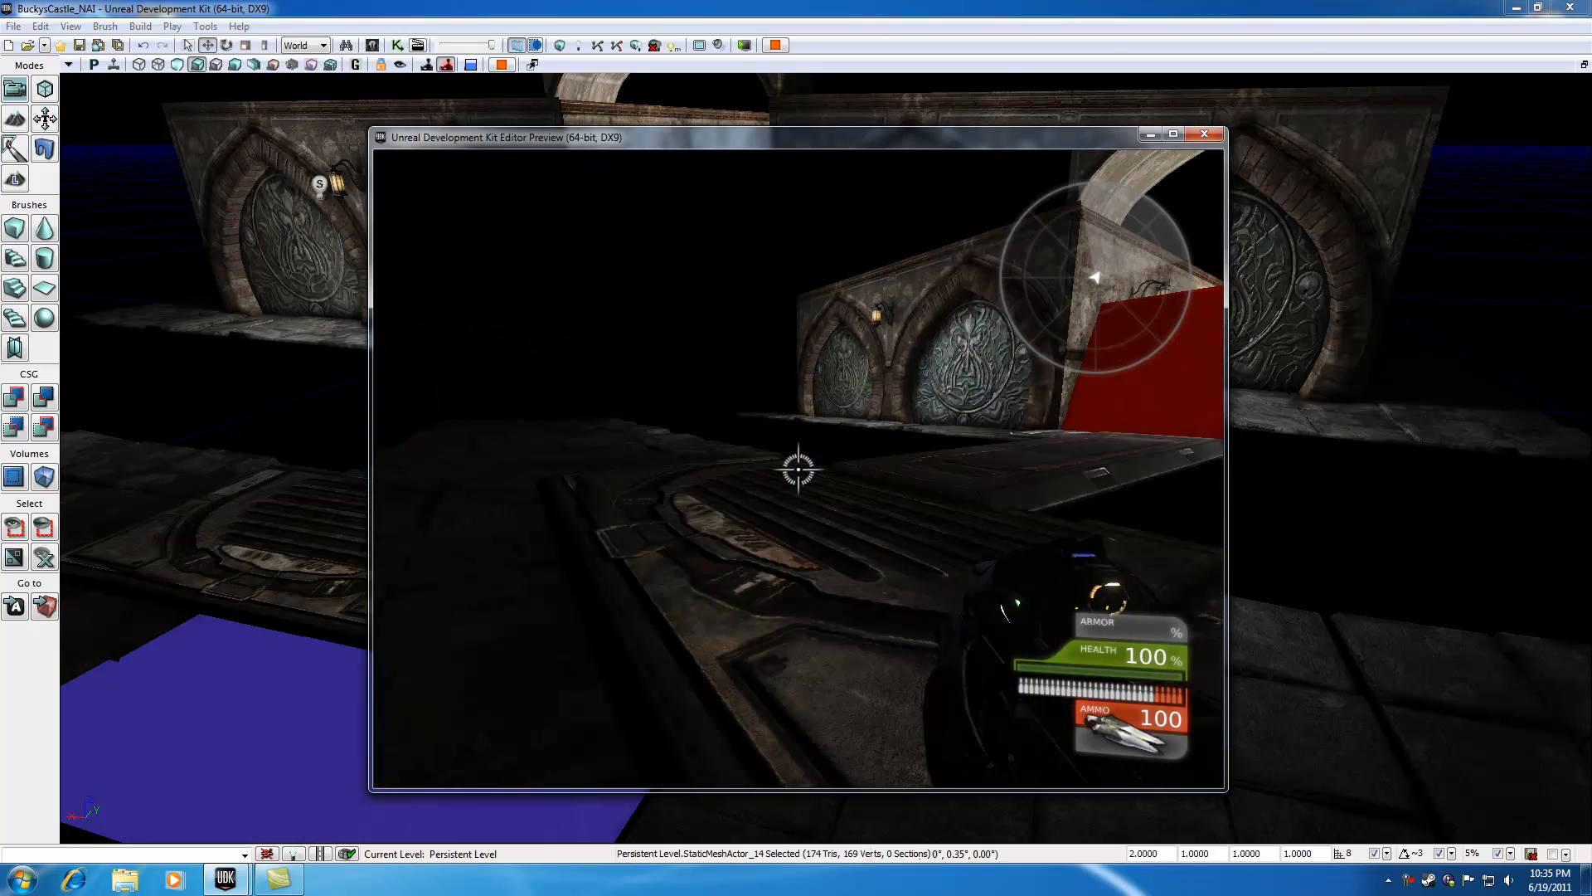